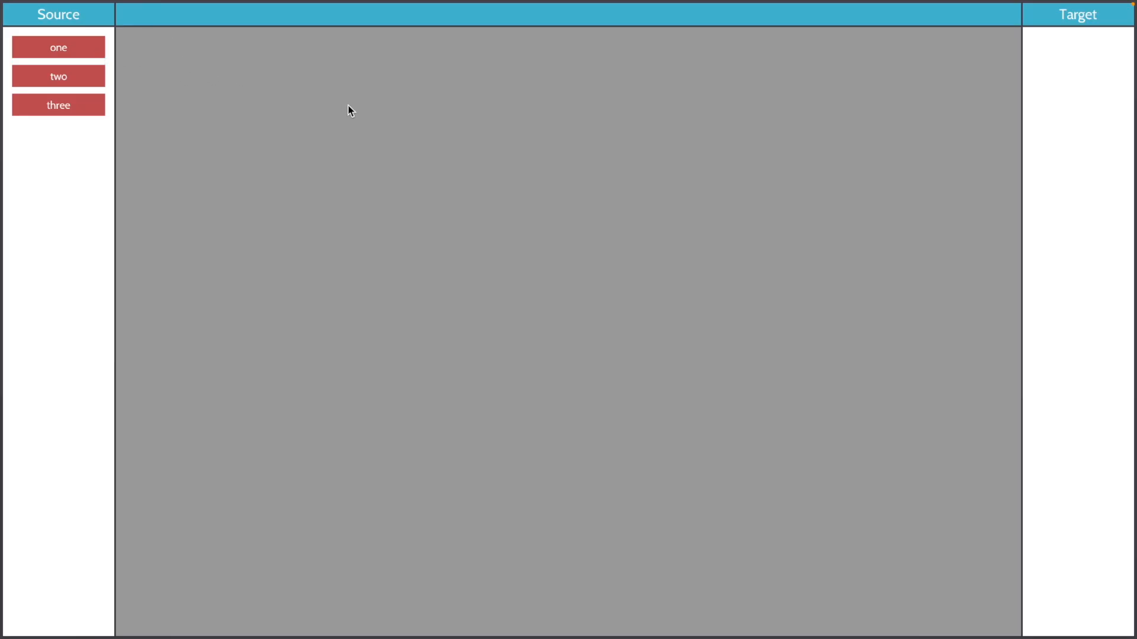
pyautogui.moveTo(98, 71)
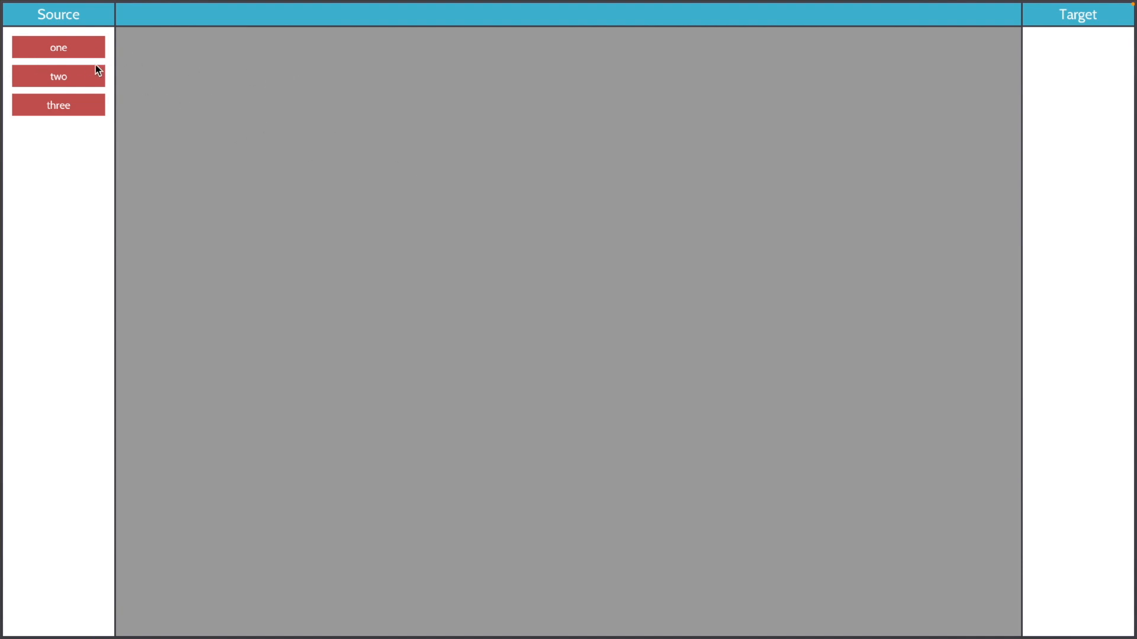
pyautogui.moveTo(206, 109)
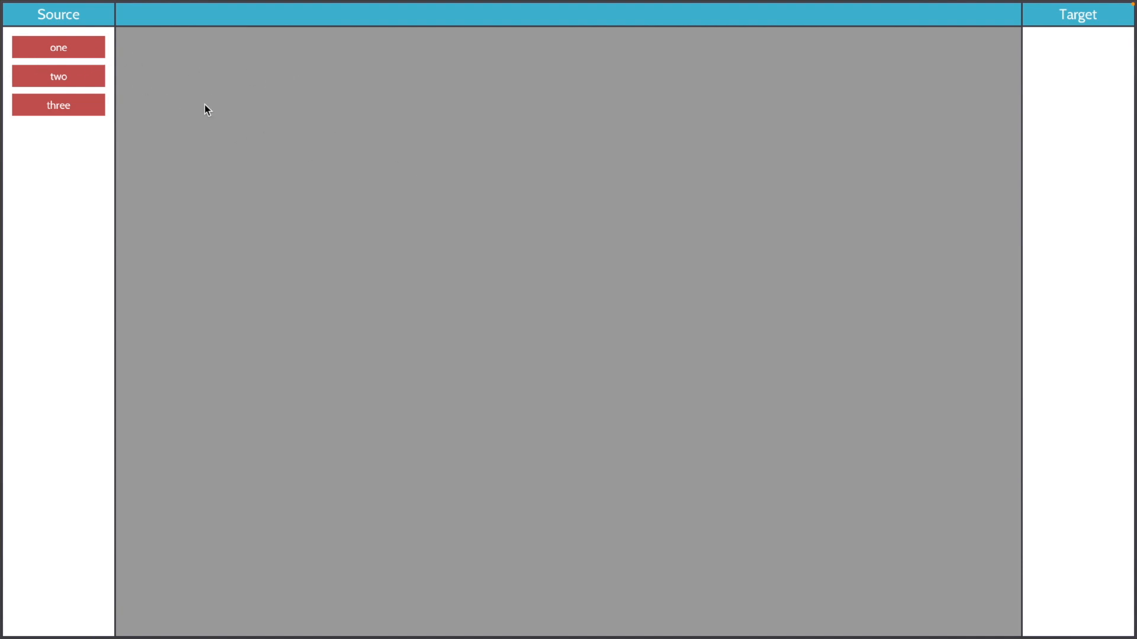
pyautogui.moveTo(1079, 61)
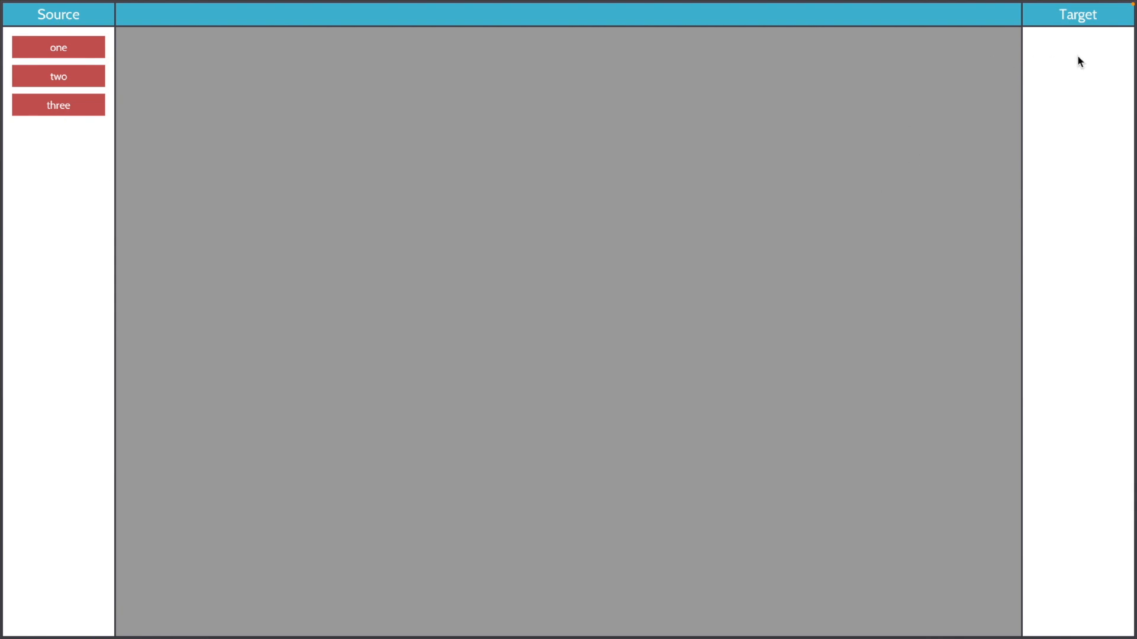
pyautogui.moveTo(58, 48)
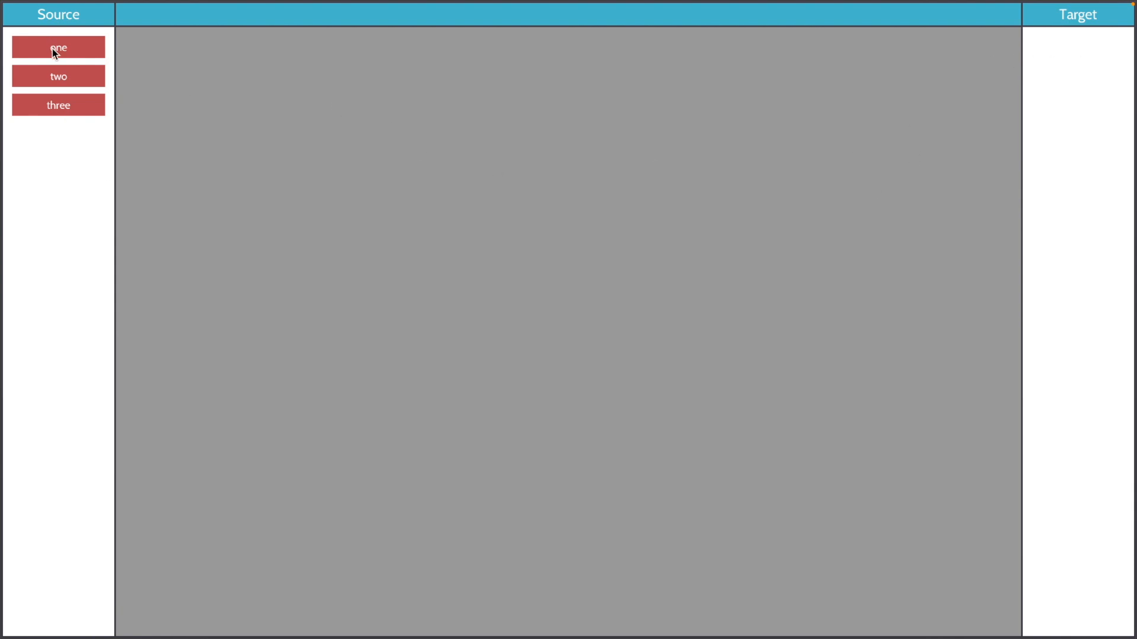
# Drag item 'one' out of the Source column and drop it into the Target column
pyautogui.moveTo(58, 47); pyautogui.dragTo(351, 167)
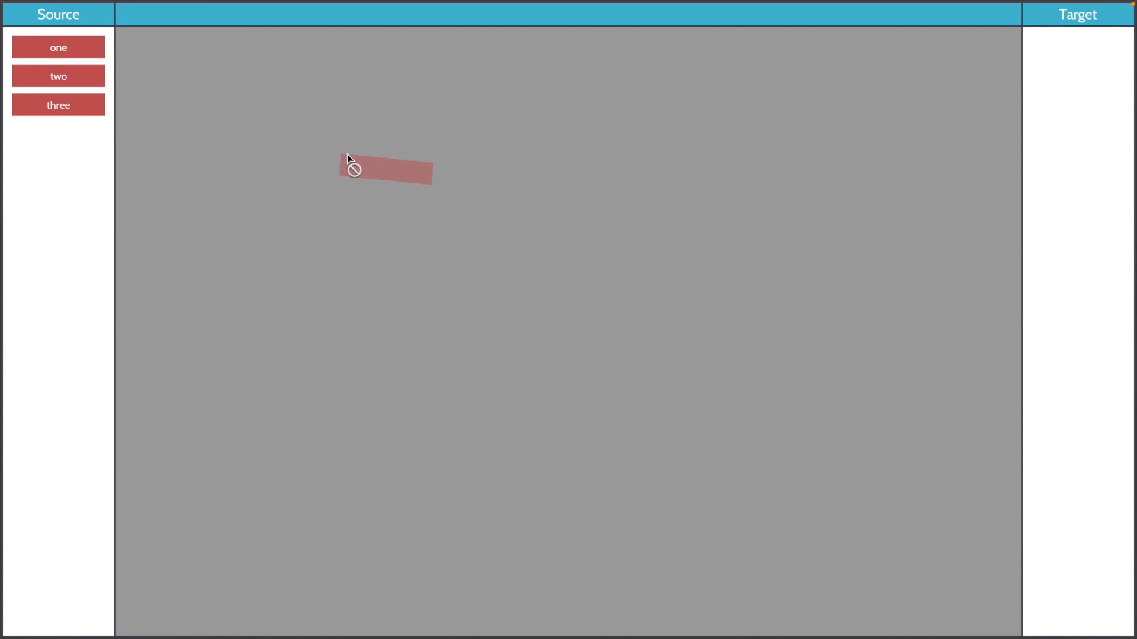
pyautogui.moveTo(348, 159); pyautogui.dragTo(437, 196)
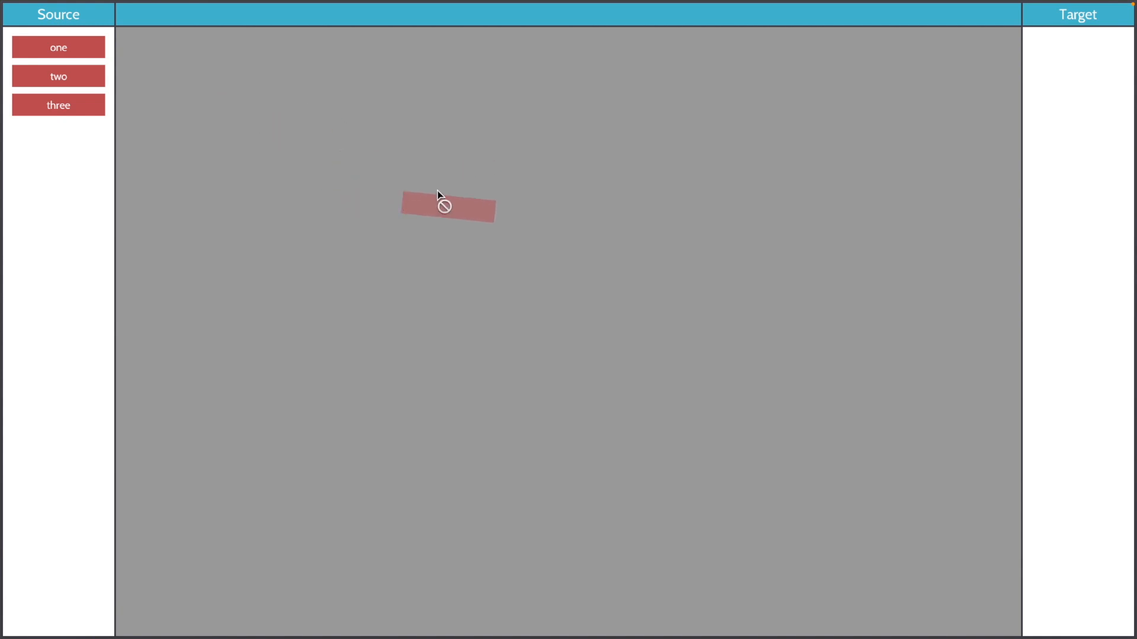
pyautogui.moveTo(442, 202); pyautogui.dragTo(611, 177)
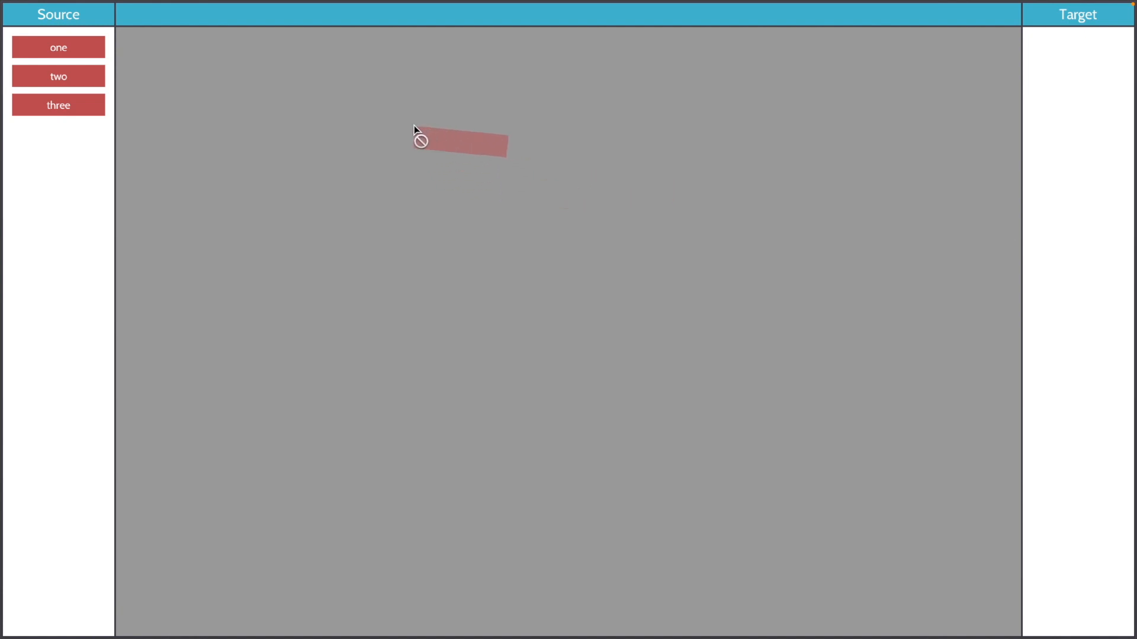
pyautogui.moveTo(416, 132); pyautogui.dragTo(490, 168)
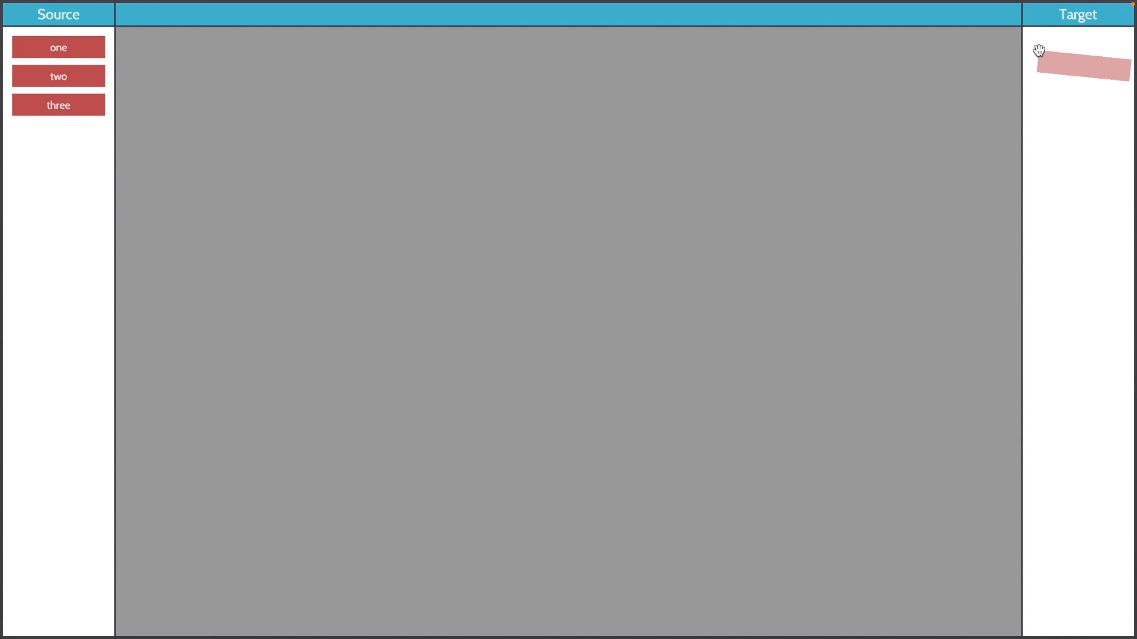
pyautogui.moveTo(58, 48); pyautogui.dragTo(1078, 62)
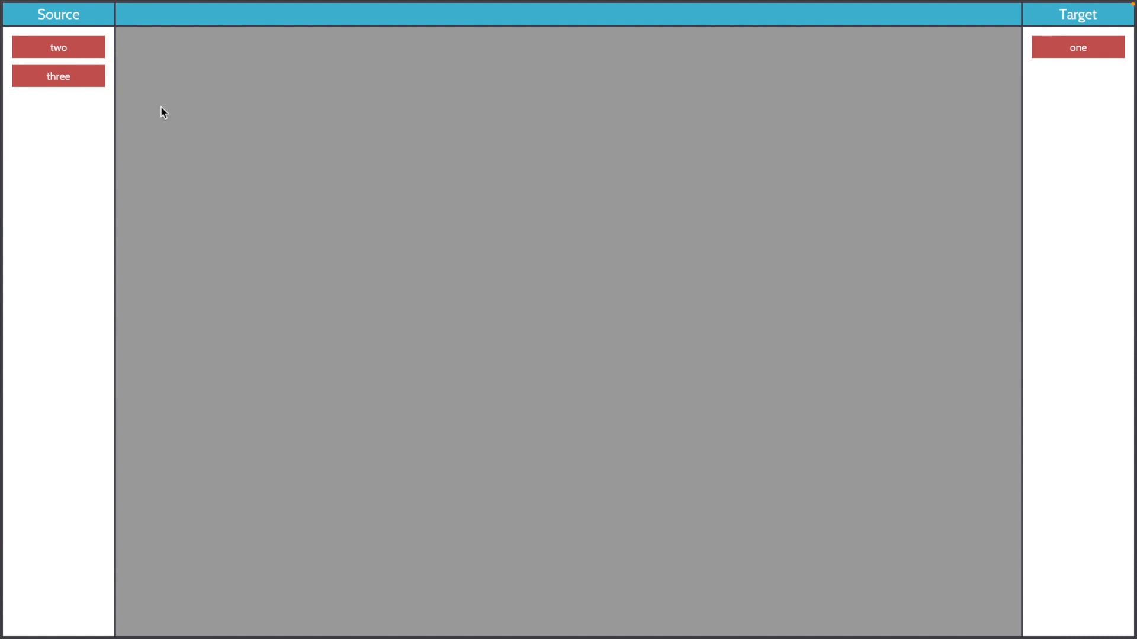
pyautogui.moveTo(252, 262)
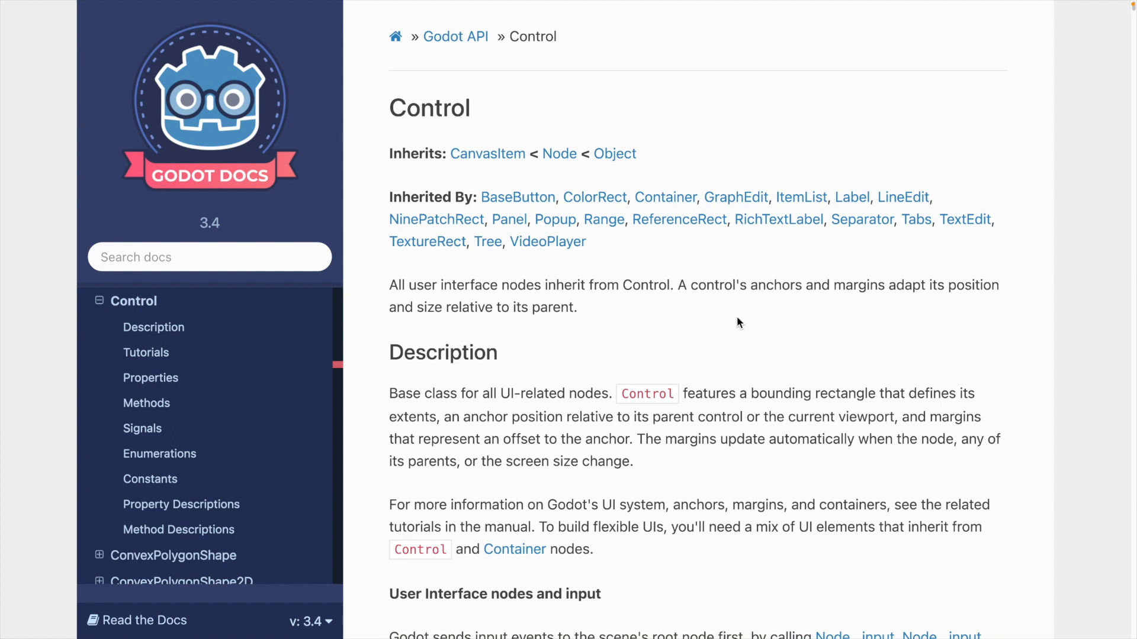
# Scroll to the Control page's Methods table and open the get_drag_data method description
pyautogui.scroll(-3)
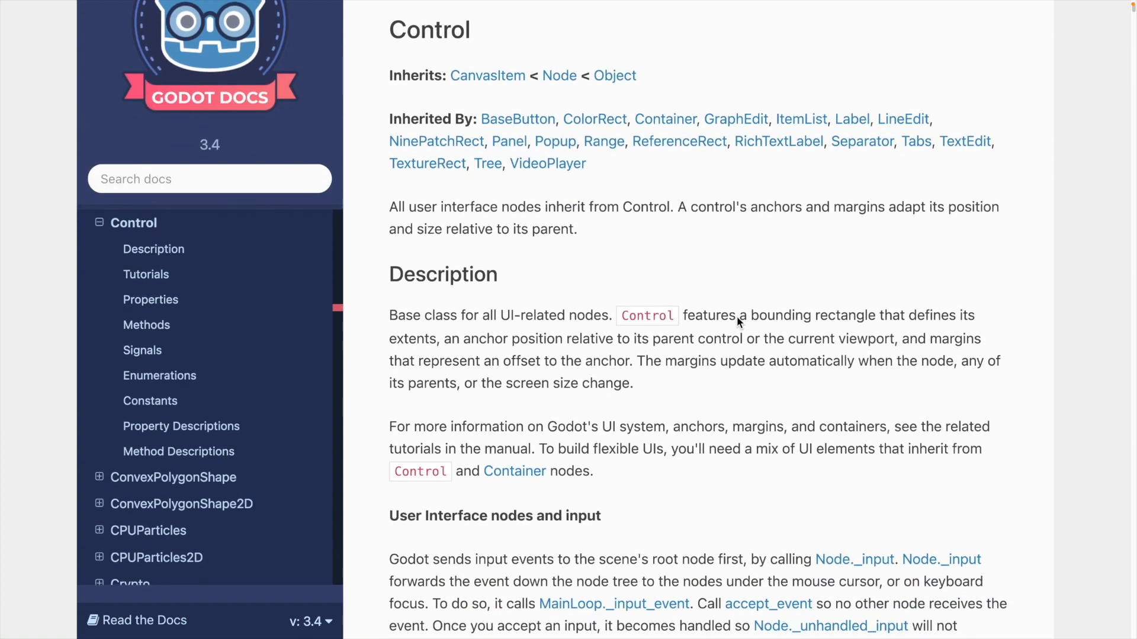
pyautogui.scroll(-3)
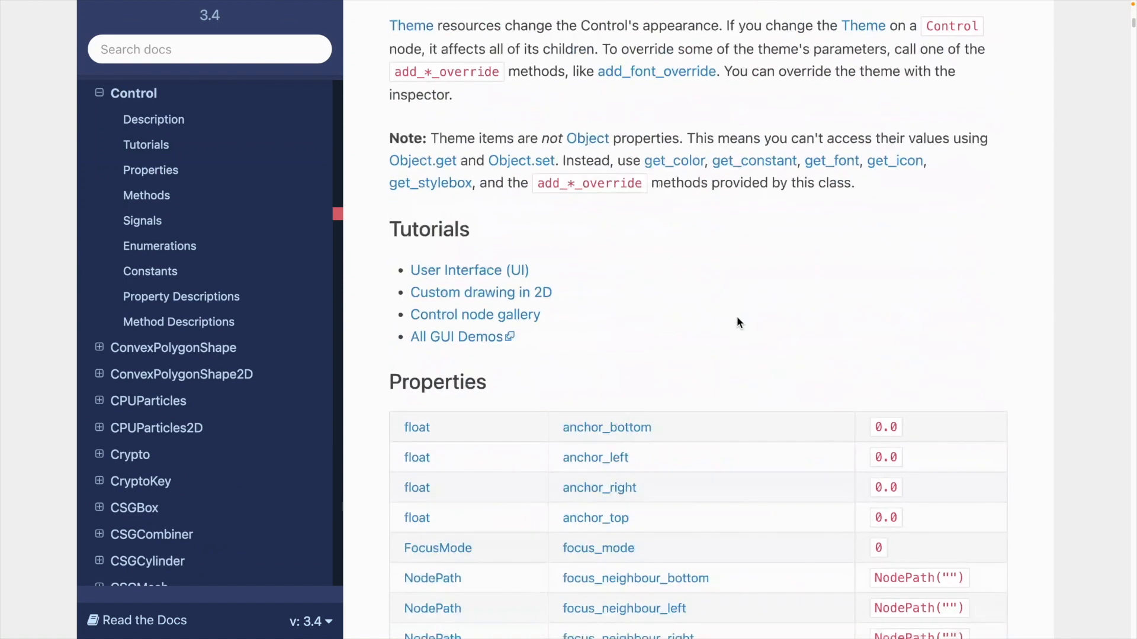
pyautogui.scroll(-3)
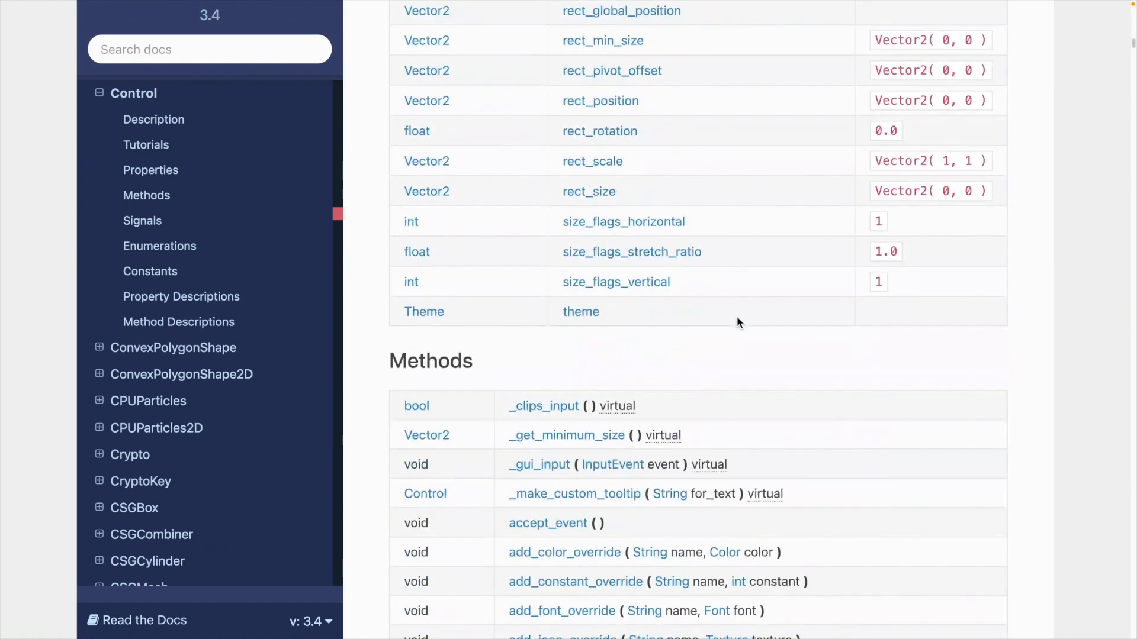
pyautogui.scroll(-3)
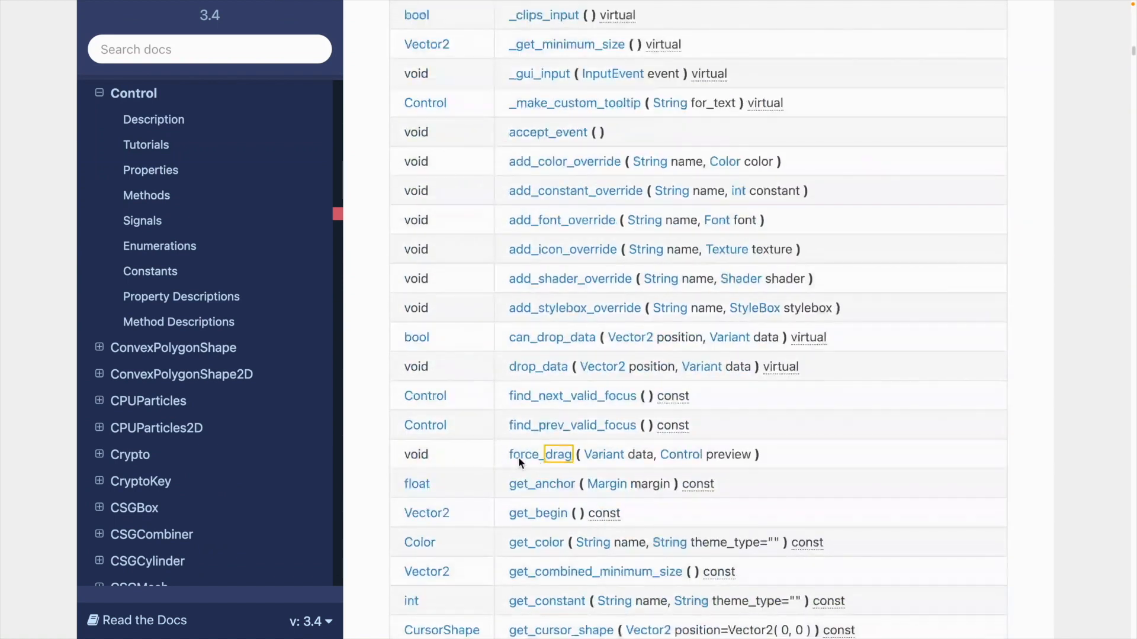
pyautogui.scroll(-3)
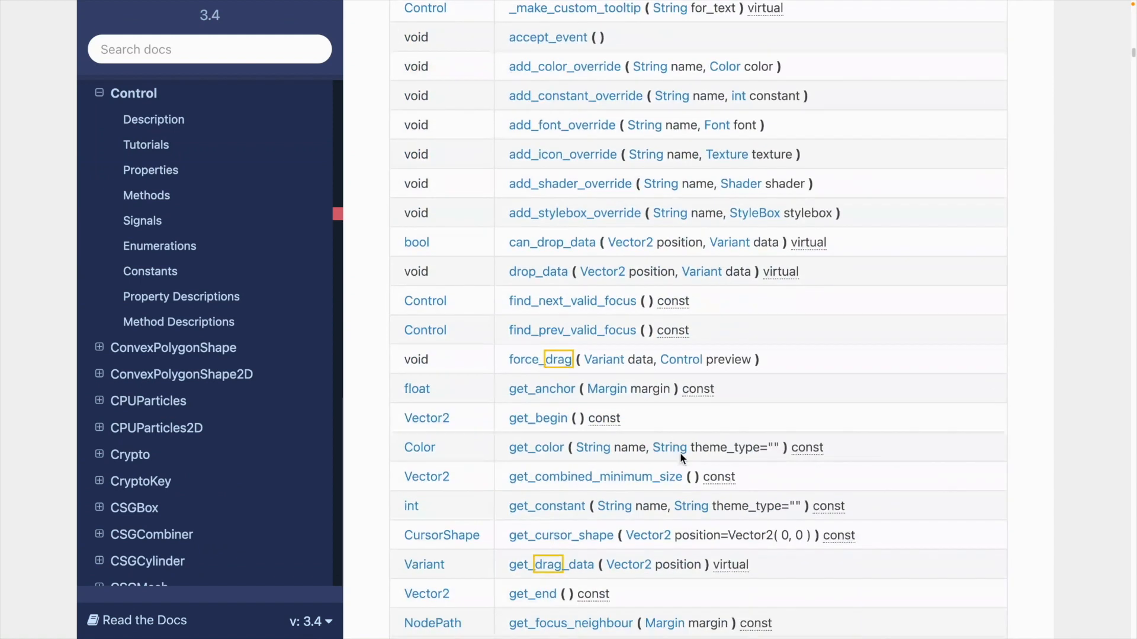
pyautogui.scroll(-3)
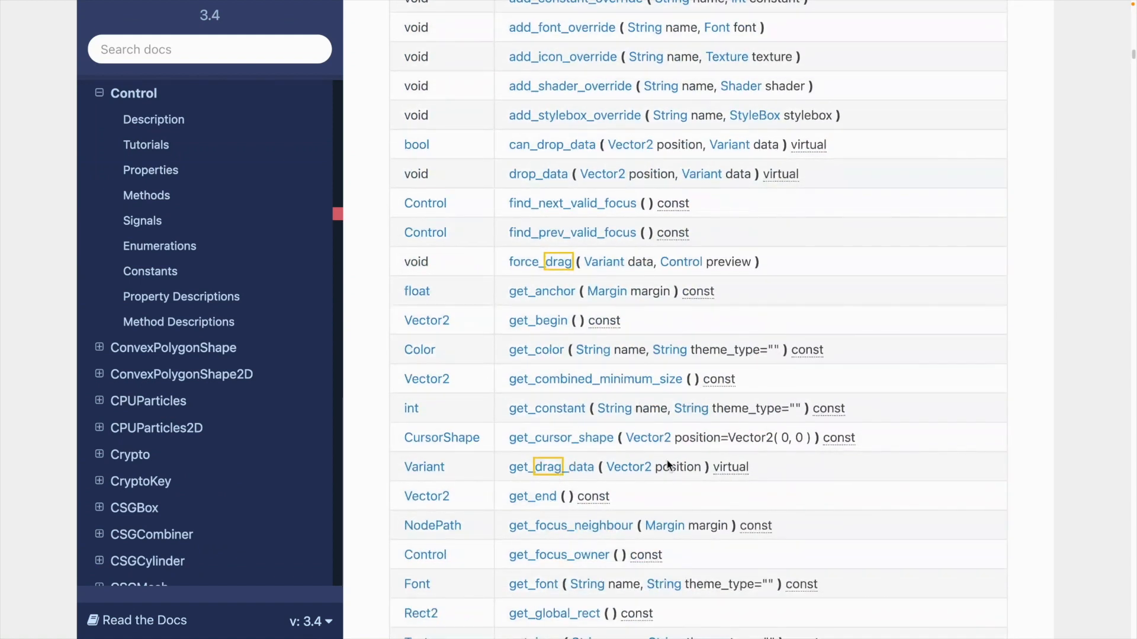
pyautogui.moveTo(576, 477)
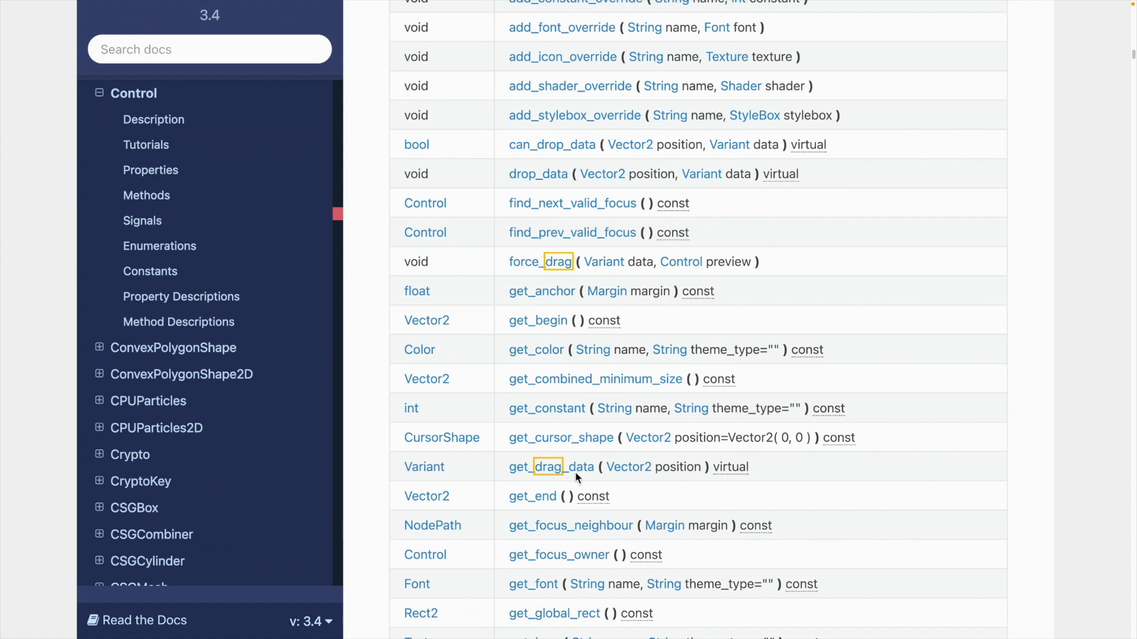
pyautogui.click(550, 467)
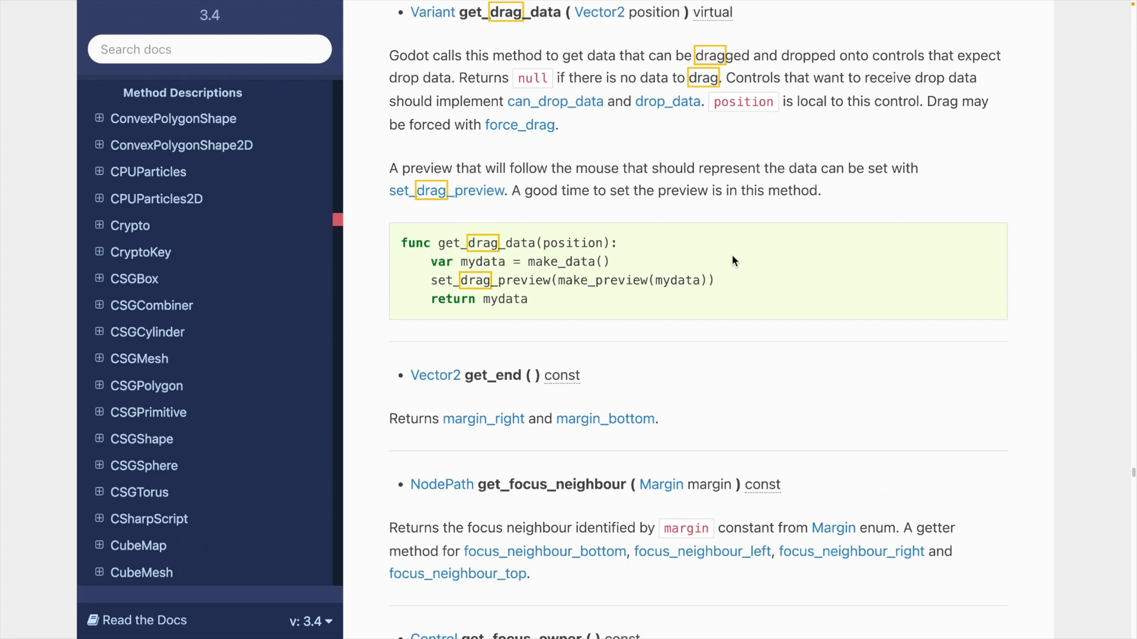
pyautogui.moveTo(772, 248)
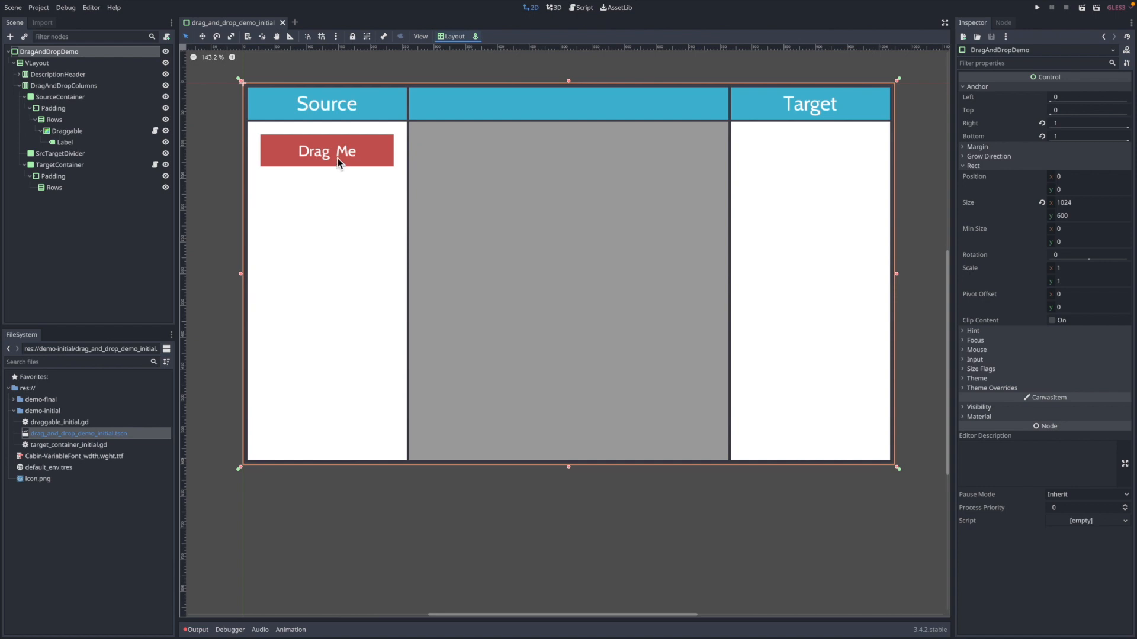
pyautogui.moveTo(188, 145)
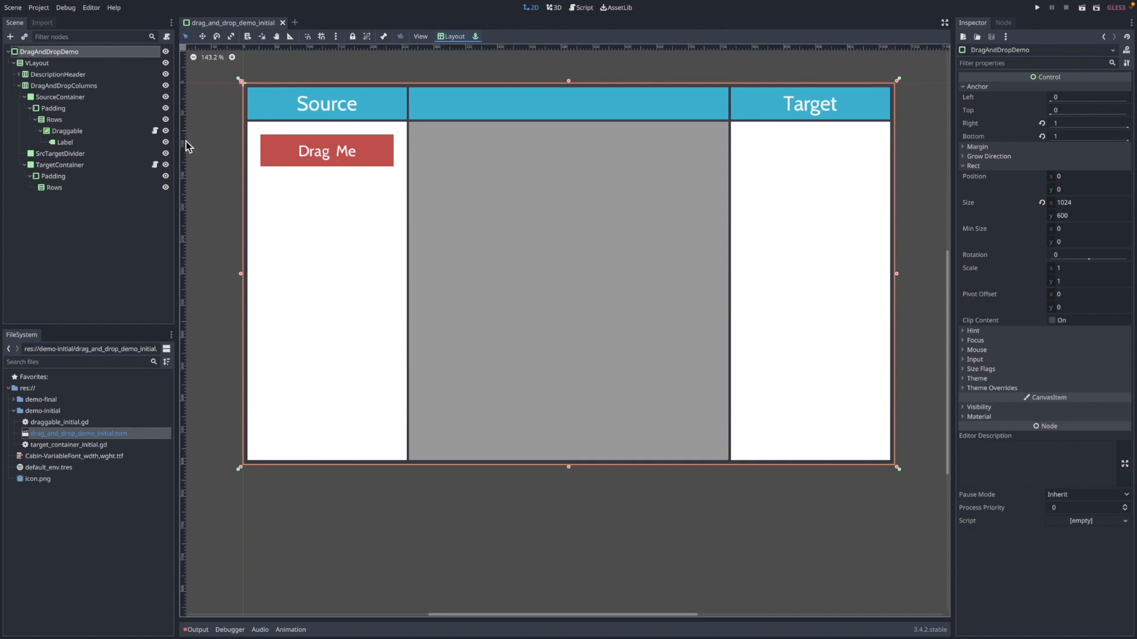
pyautogui.moveTo(337, 156)
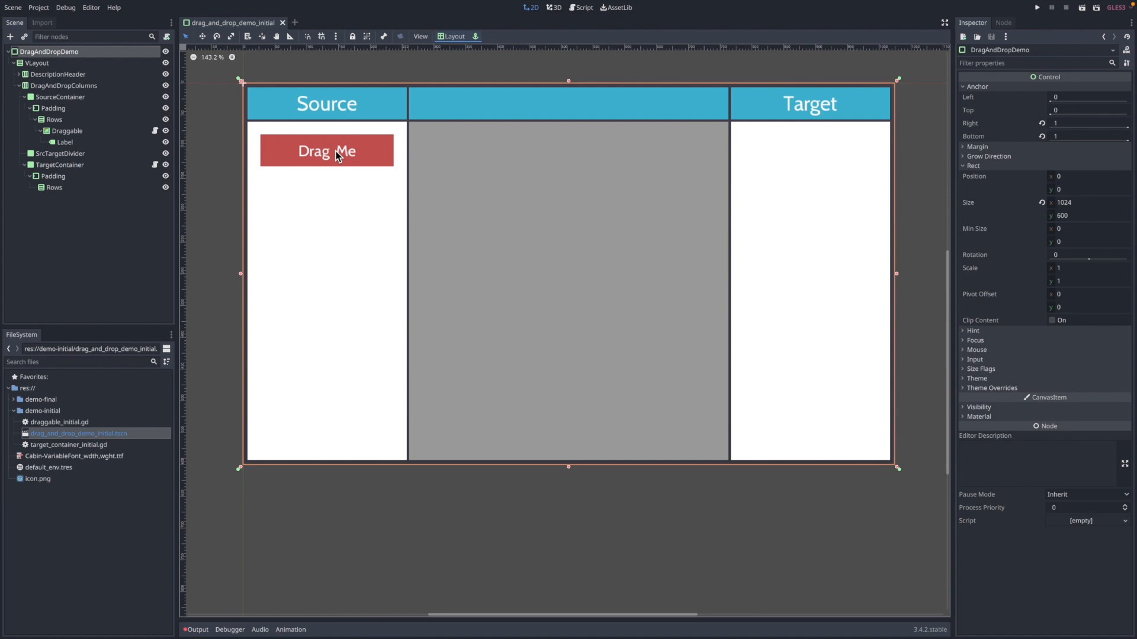
pyautogui.moveTo(341, 101)
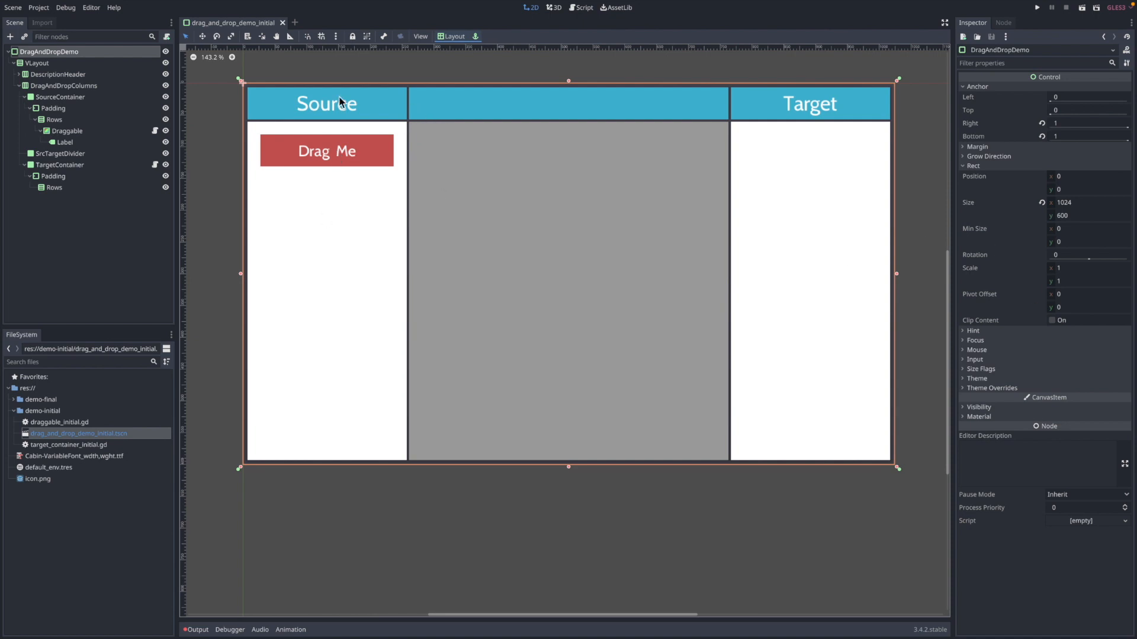
pyautogui.moveTo(825, 148)
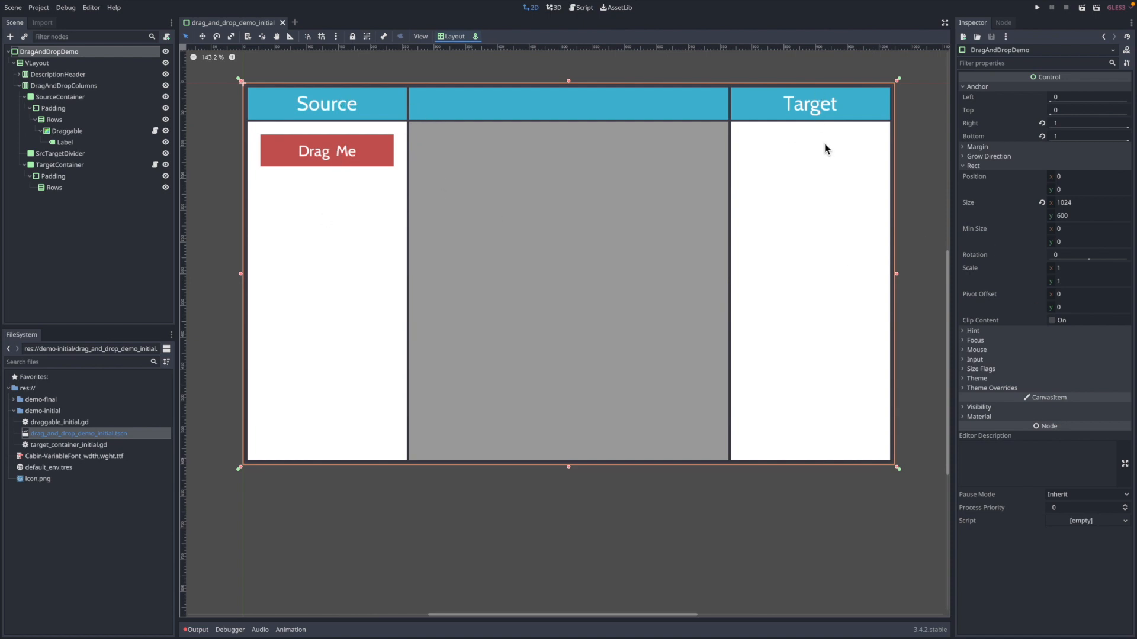
pyautogui.moveTo(283, 157)
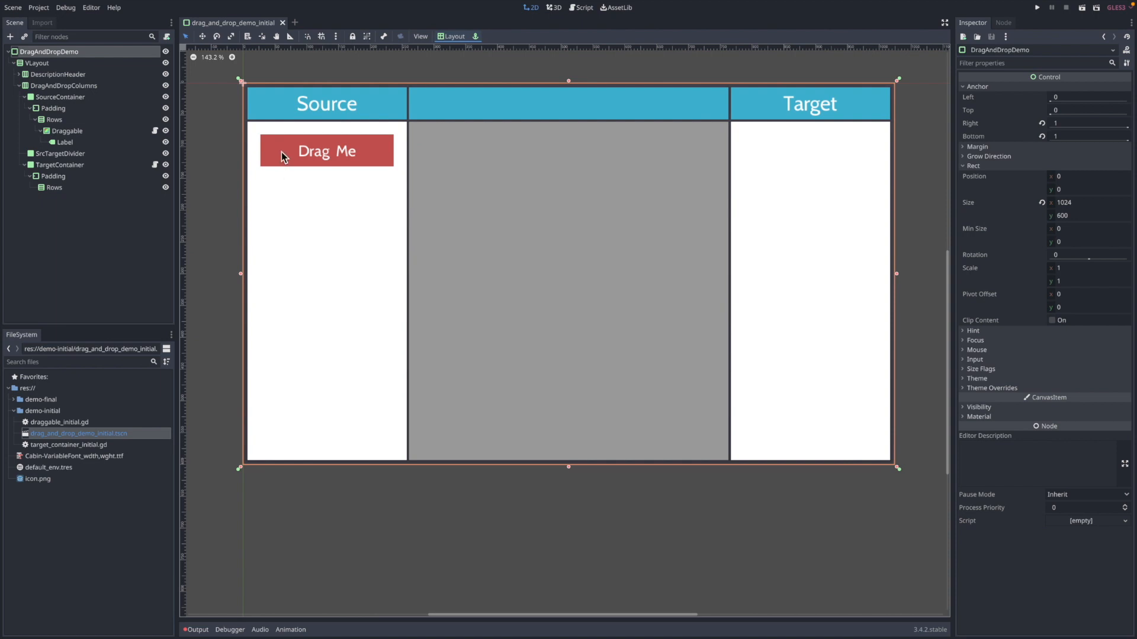
pyautogui.moveTo(741, 180)
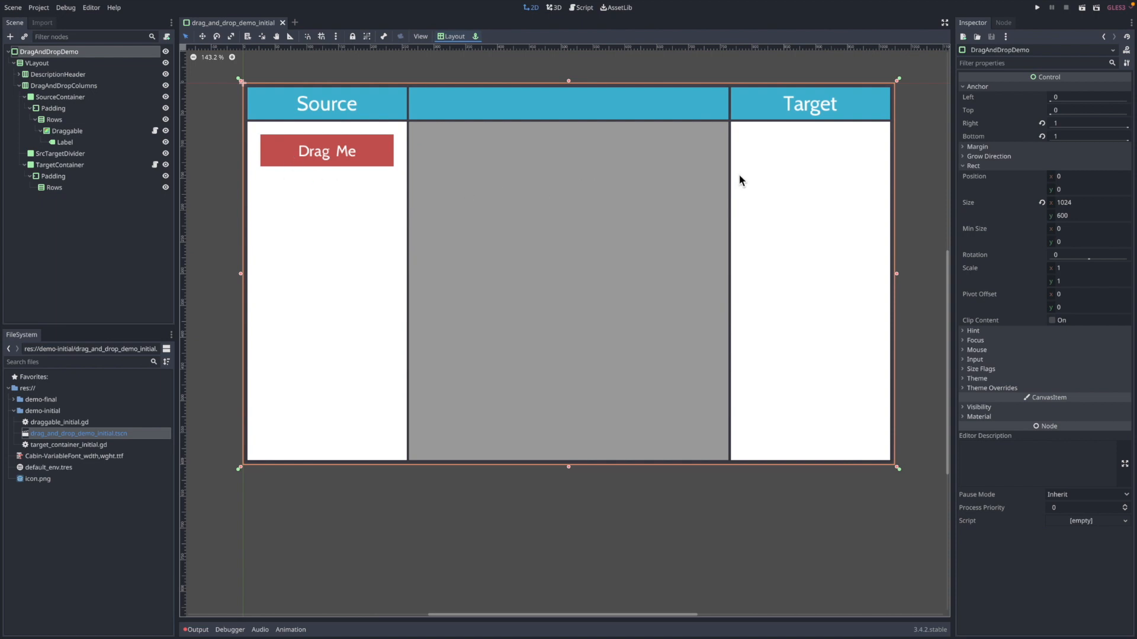
pyautogui.moveTo(71, 132)
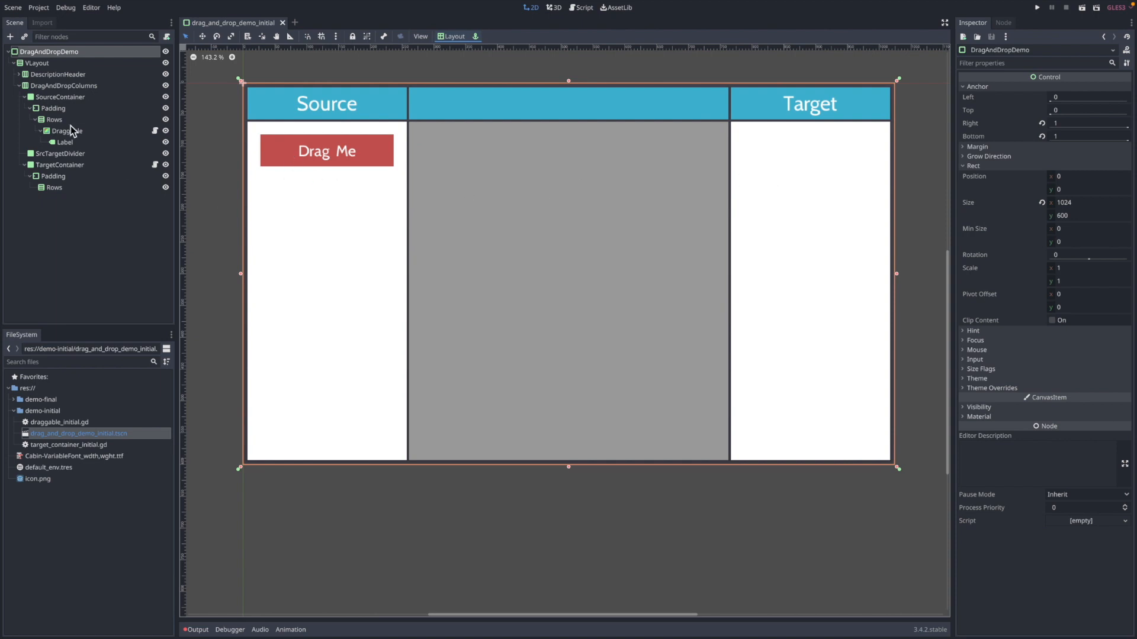
# Select the Draggable node to inspect its ColorRect properties and draggable_initial.gd script
pyautogui.click(65, 131)
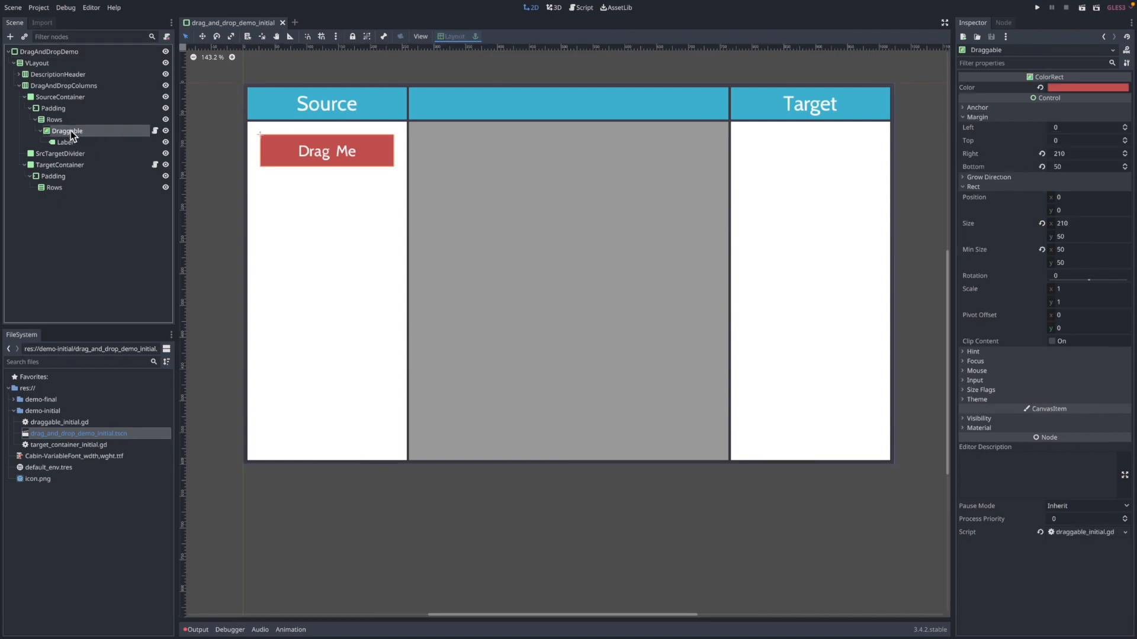
pyautogui.moveTo(155, 138)
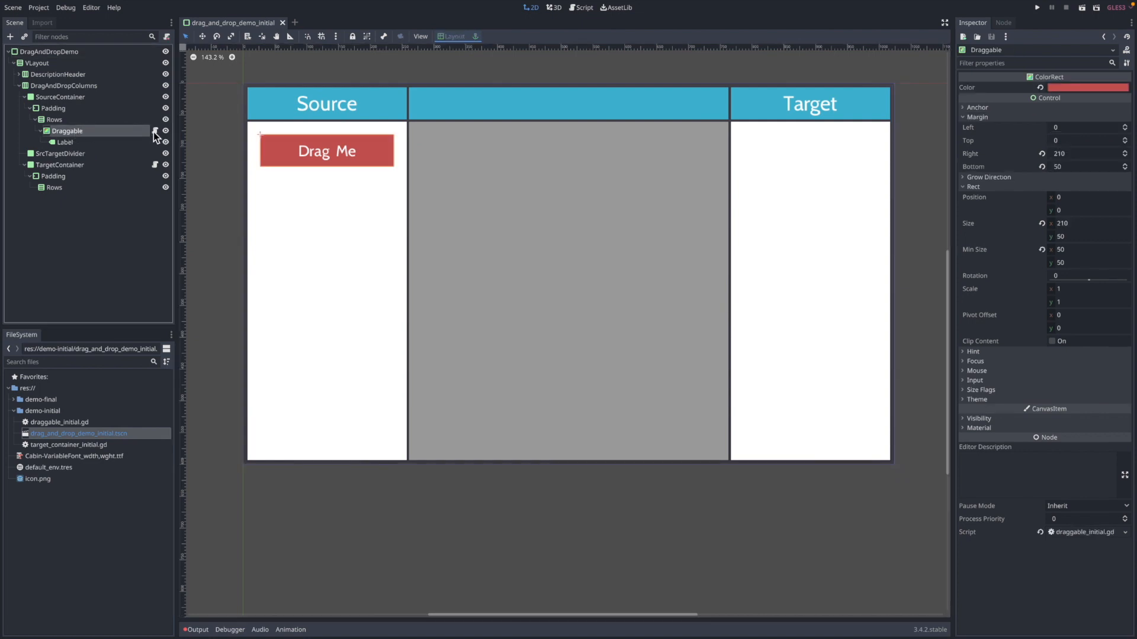
# Open draggable_initial.gd and highlight its get_drag_data function name
pyautogui.click(580, 7)
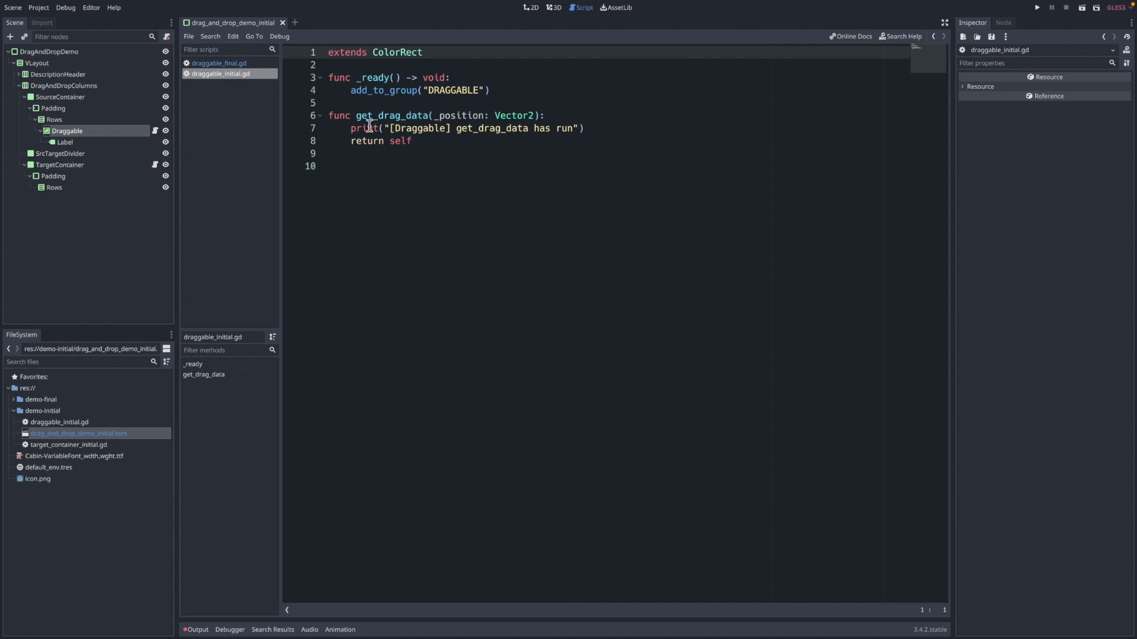
pyautogui.doubleClick(392, 115)
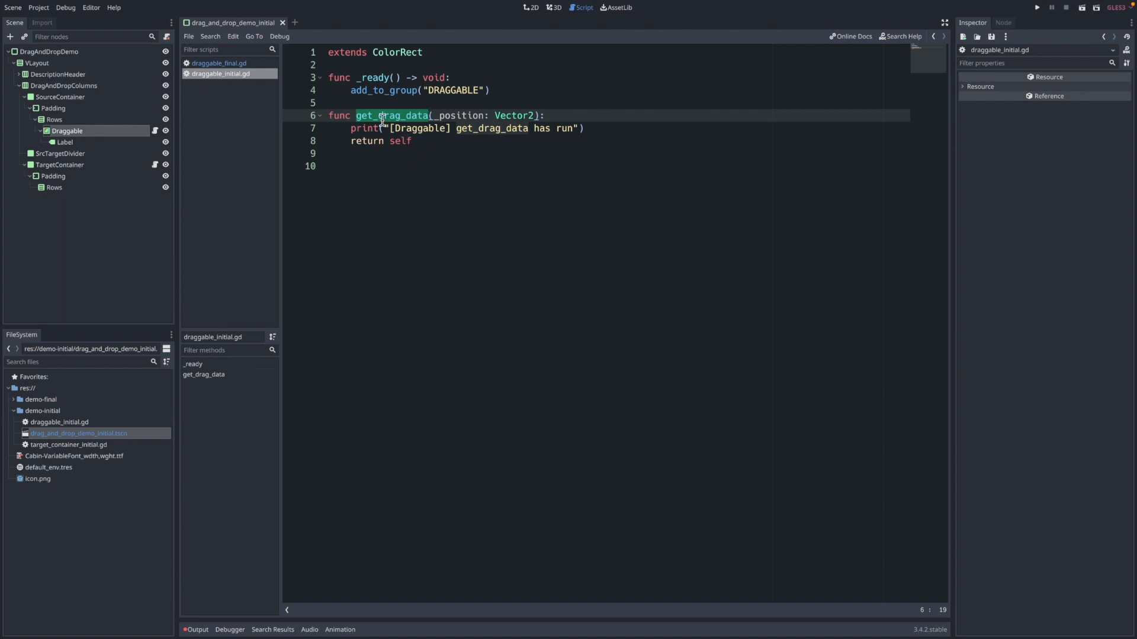
pyautogui.moveTo(428, 201)
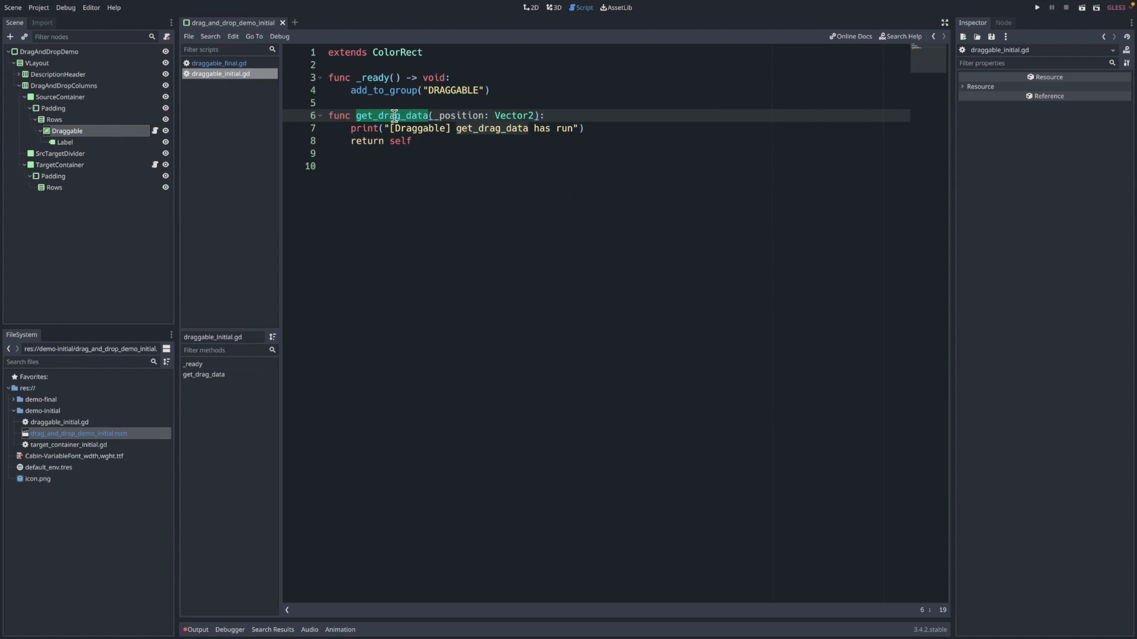
pyautogui.moveTo(448, 161)
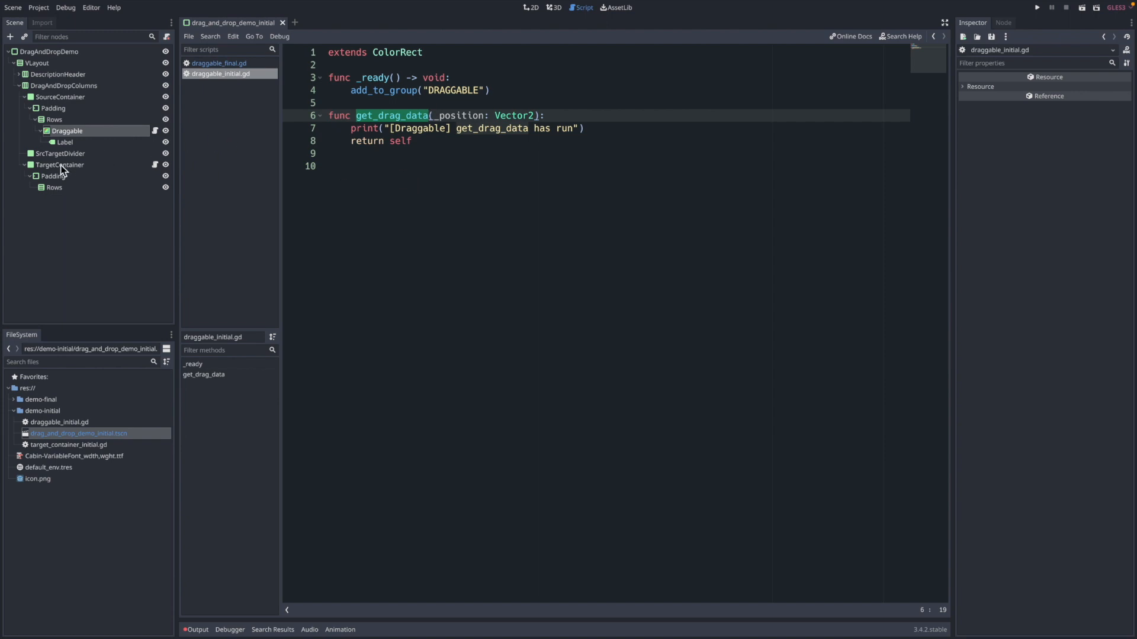
# Open target_container_initial.gd, highlight can_drop_data, check draggable_initial.gd, then return to review drop_data
pyautogui.click(529, 8)
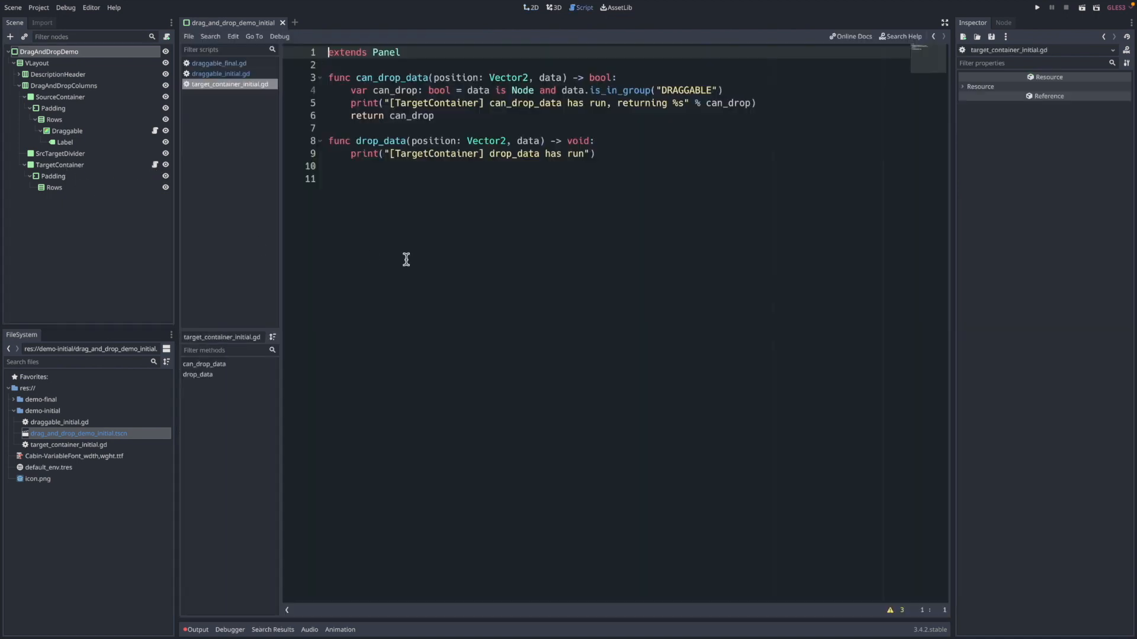
pyautogui.moveTo(473, 230)
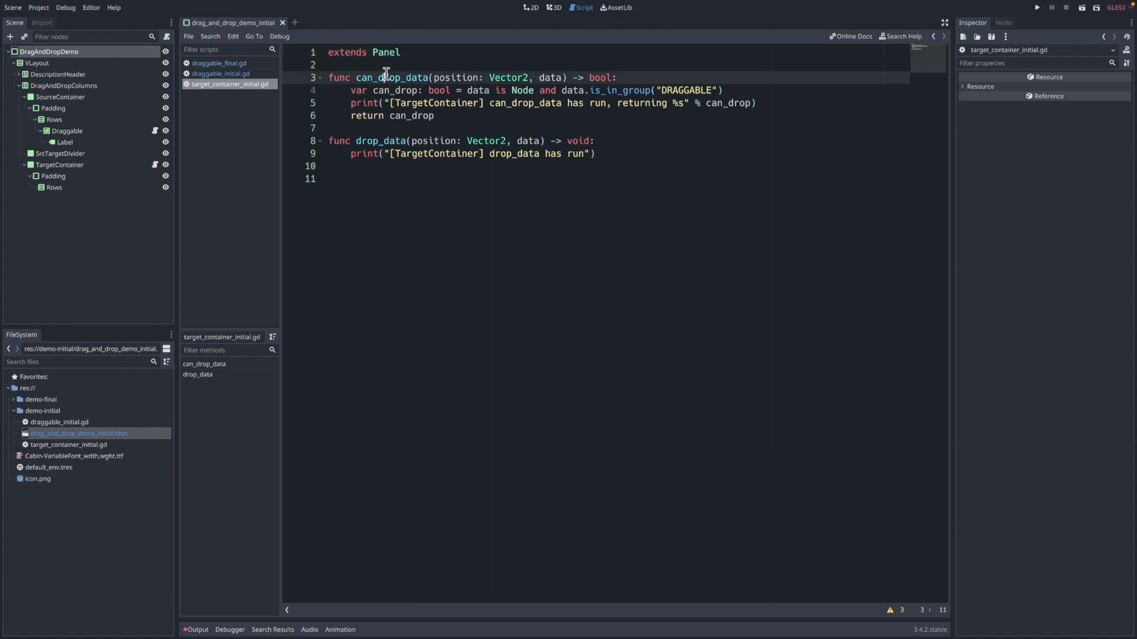
pyautogui.doubleClick(388, 78)
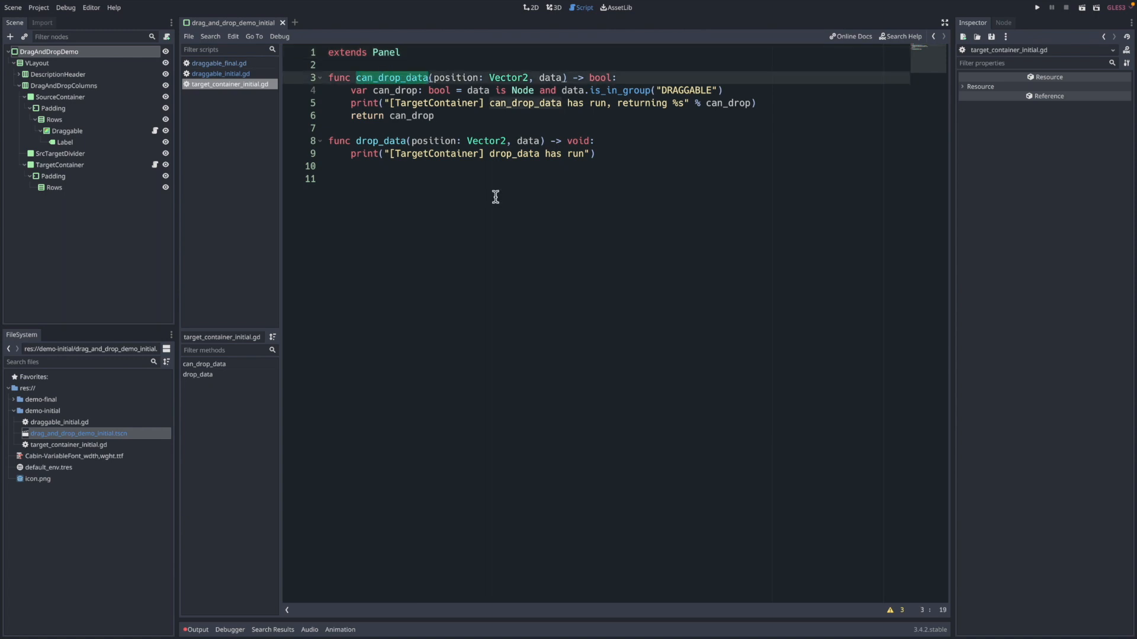
pyautogui.moveTo(517, 250)
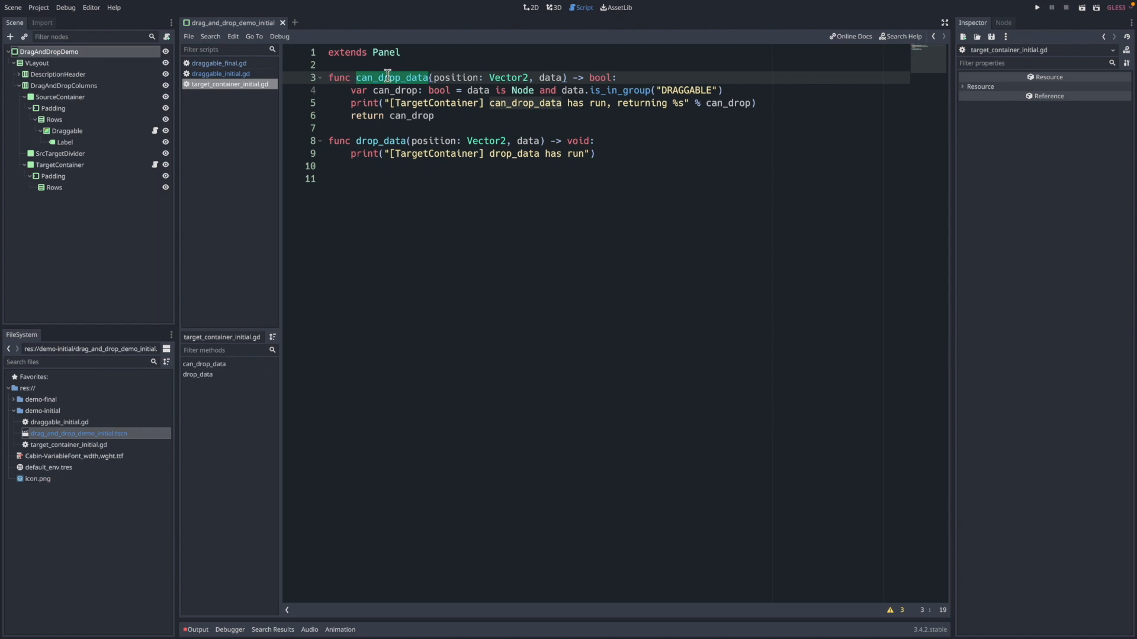
pyautogui.moveTo(484, 163)
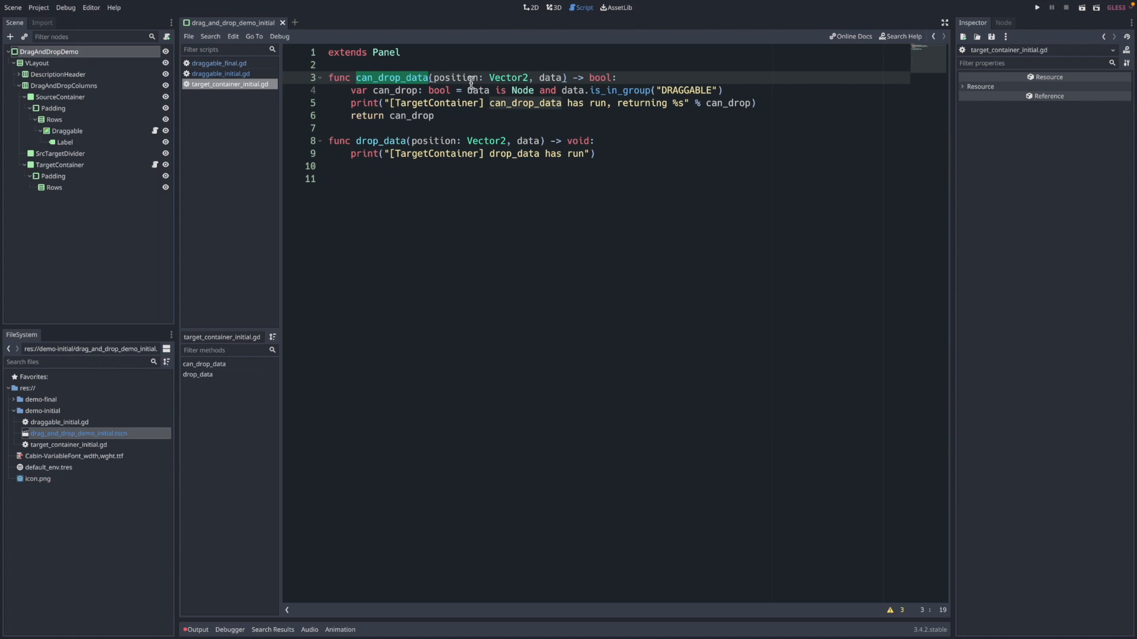
pyautogui.click(221, 74)
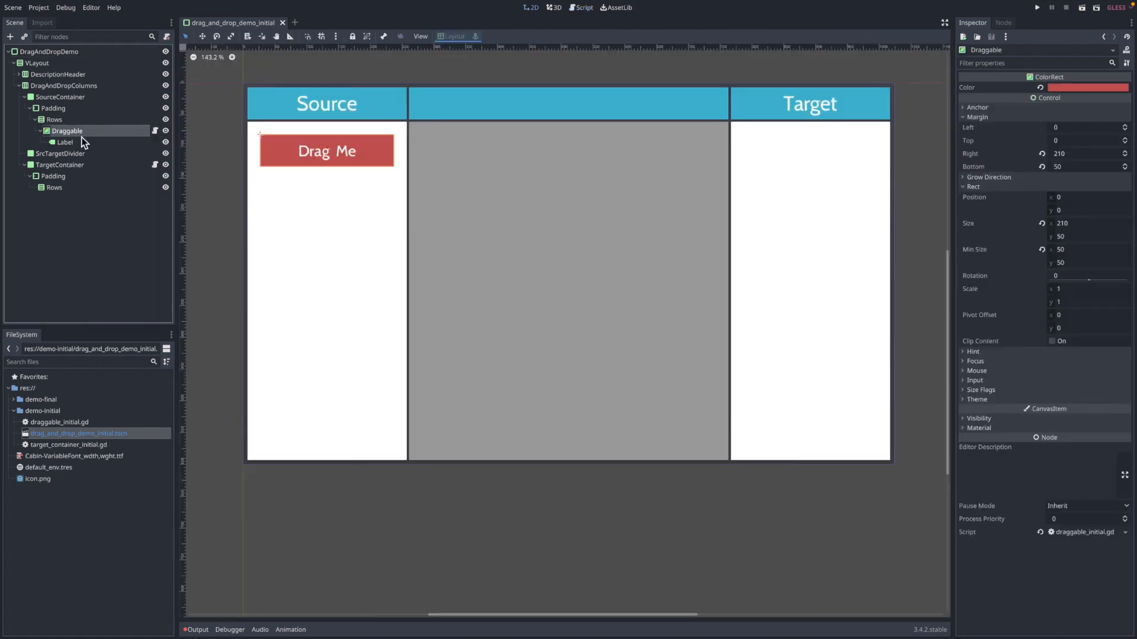
pyautogui.click(581, 8)
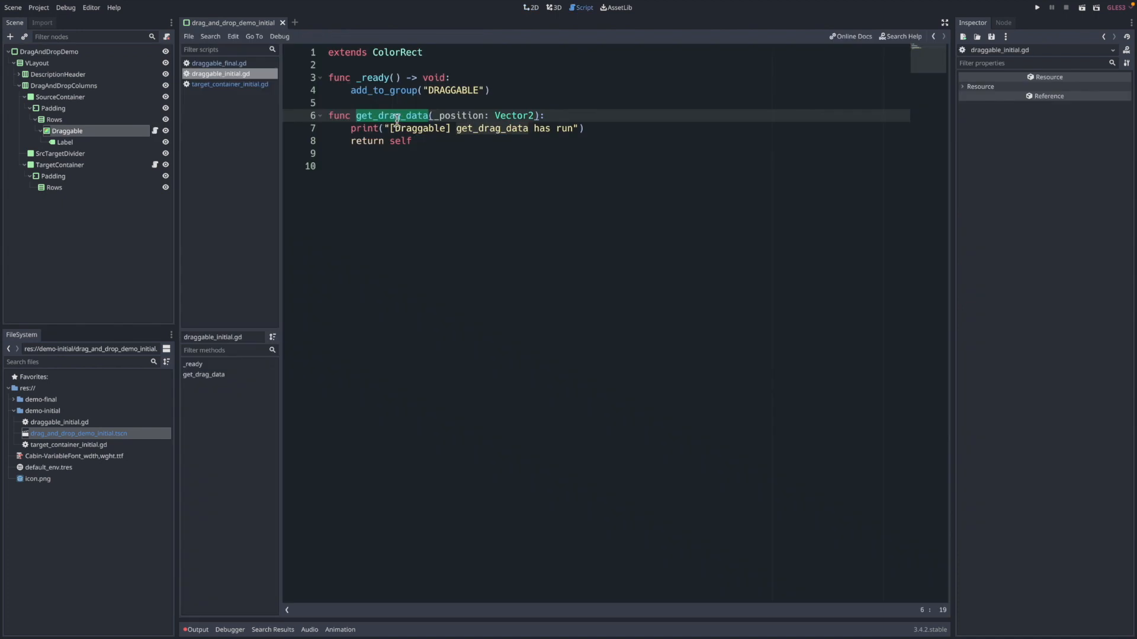
pyautogui.moveTo(382, 90)
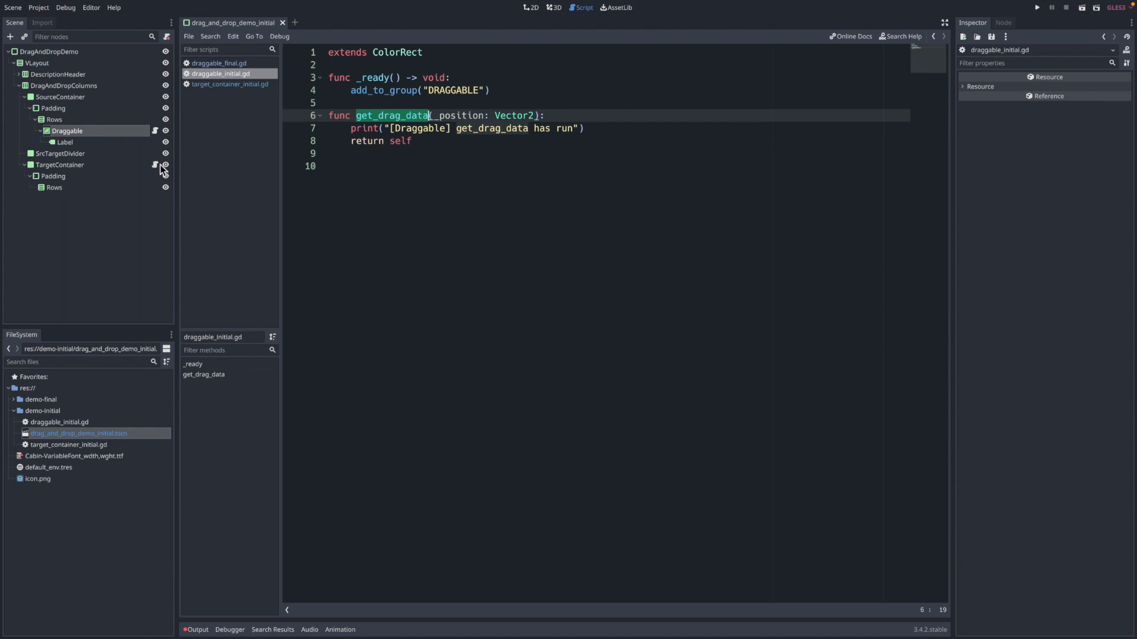
pyautogui.click(230, 83)
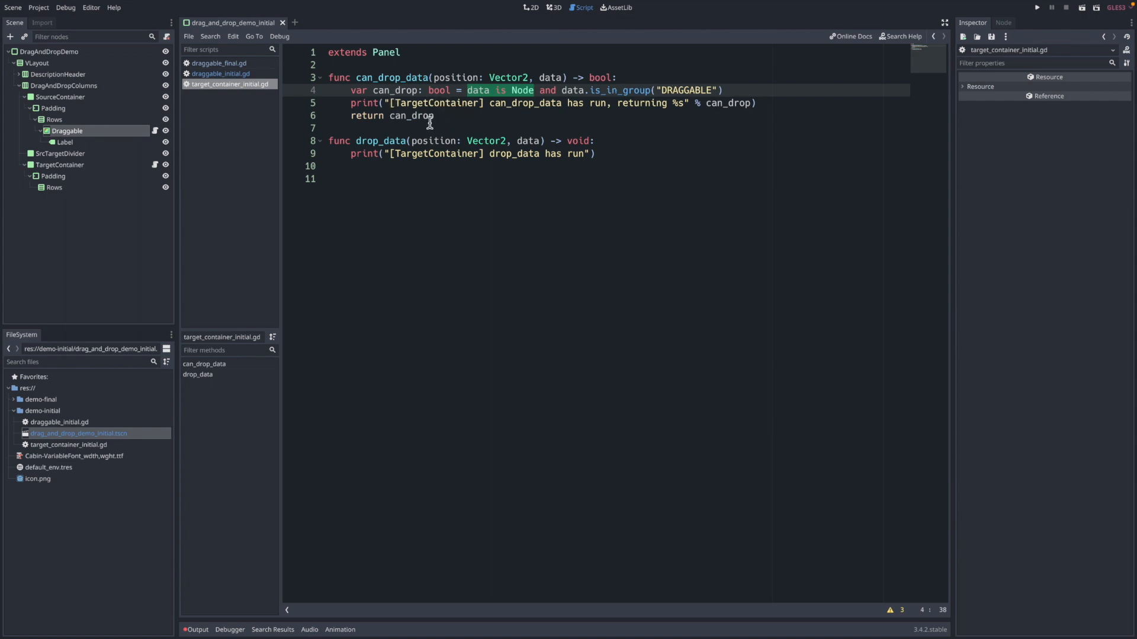
pyautogui.moveTo(444, 115)
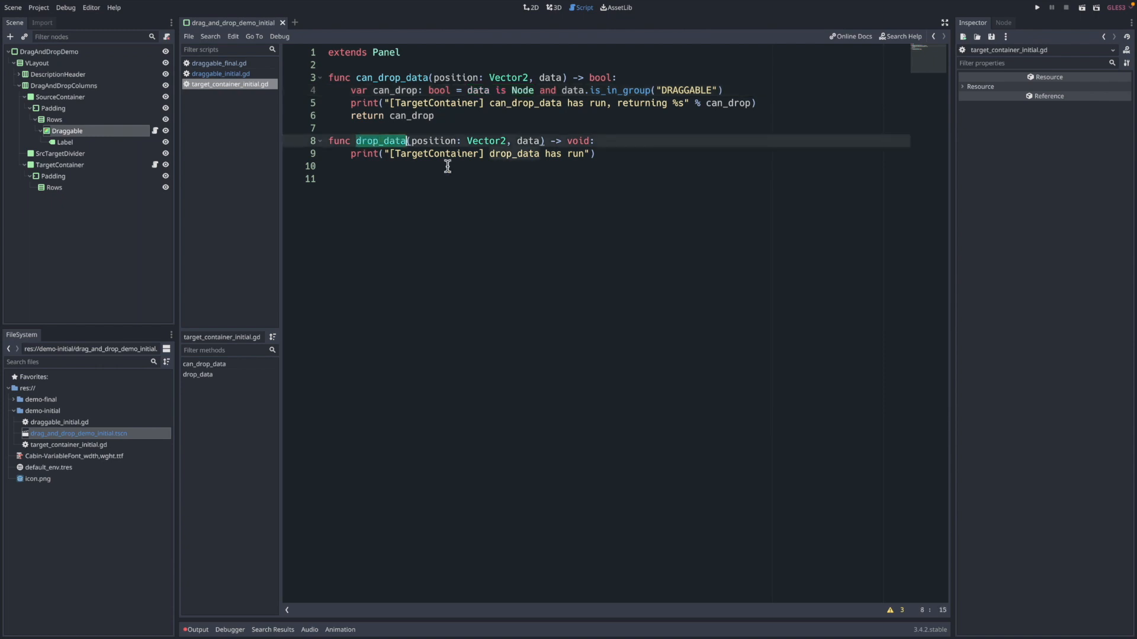
pyautogui.moveTo(481, 204)
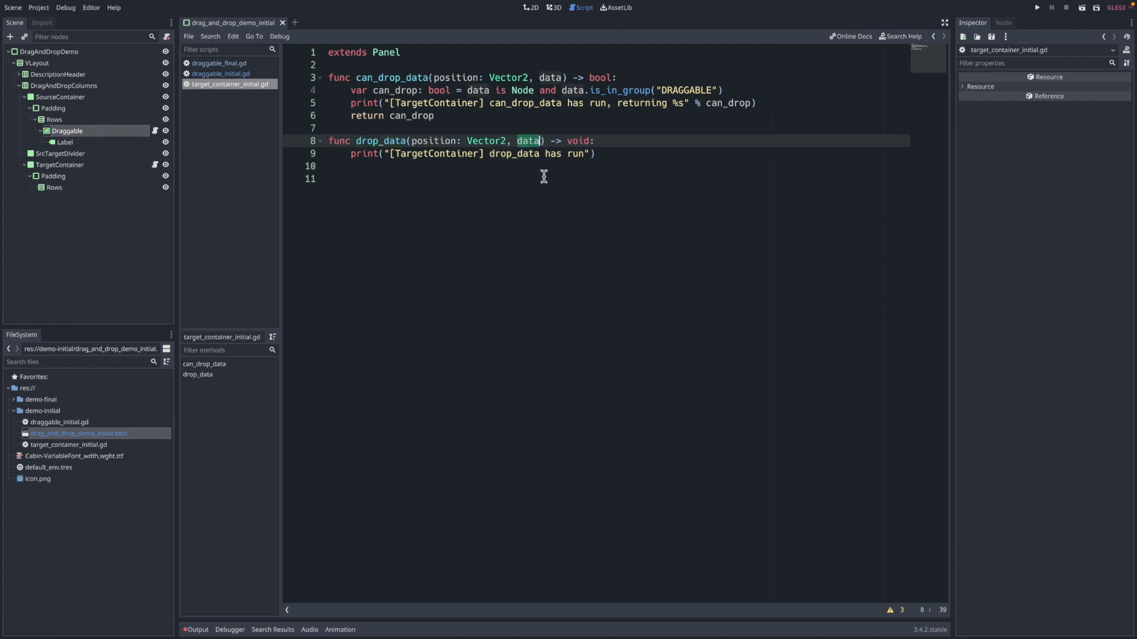
pyautogui.moveTo(572, 219)
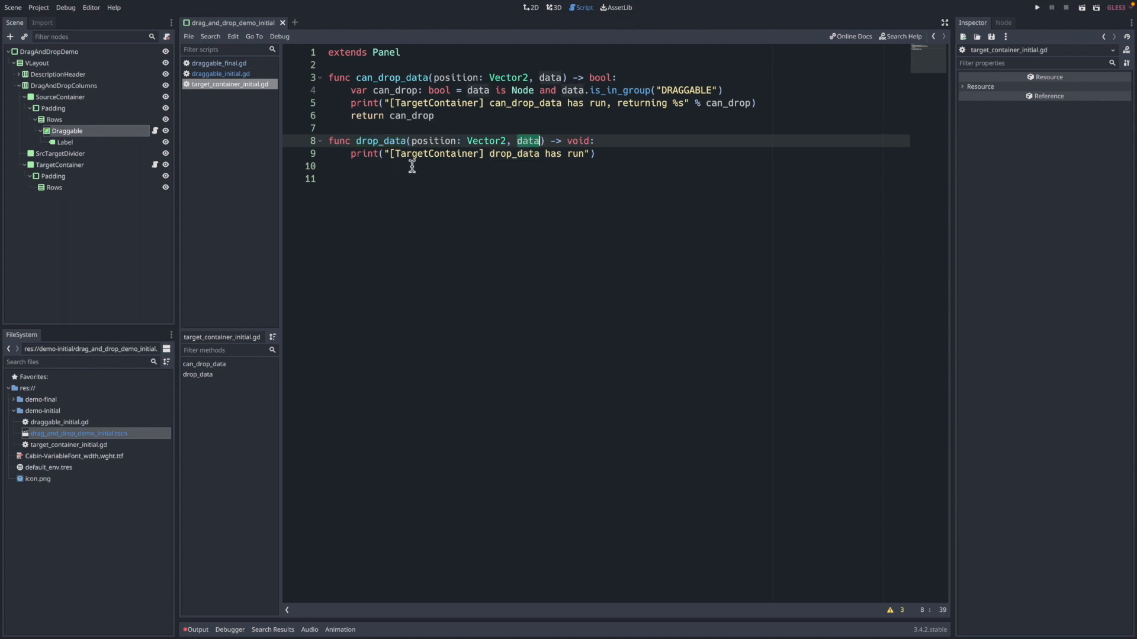
pyautogui.moveTo(477, 196)
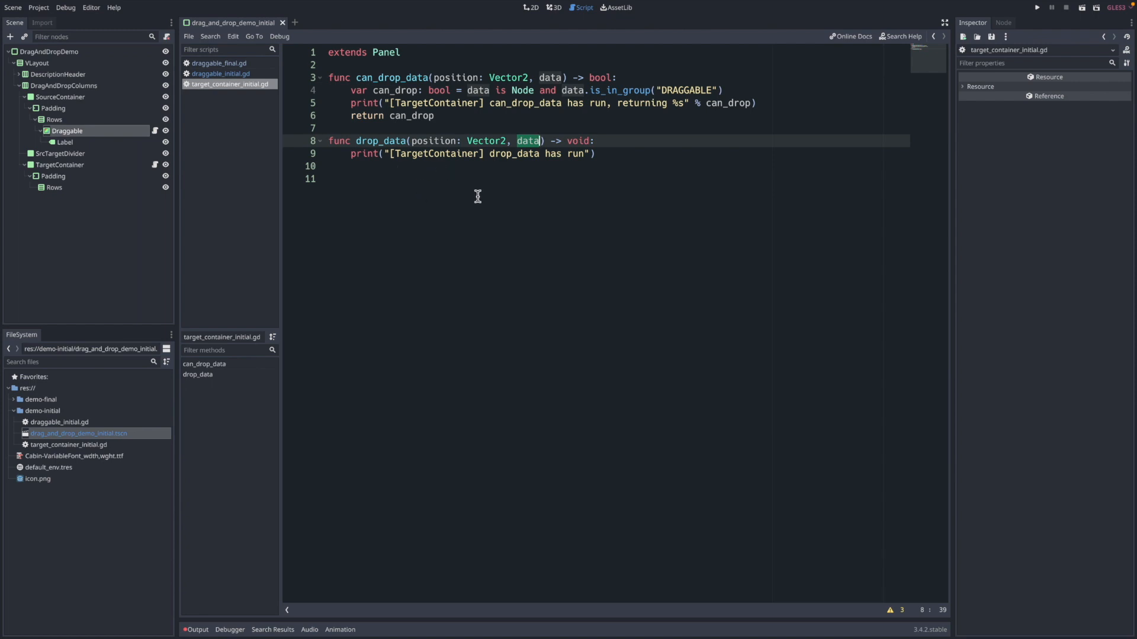
pyautogui.moveTo(469, 185)
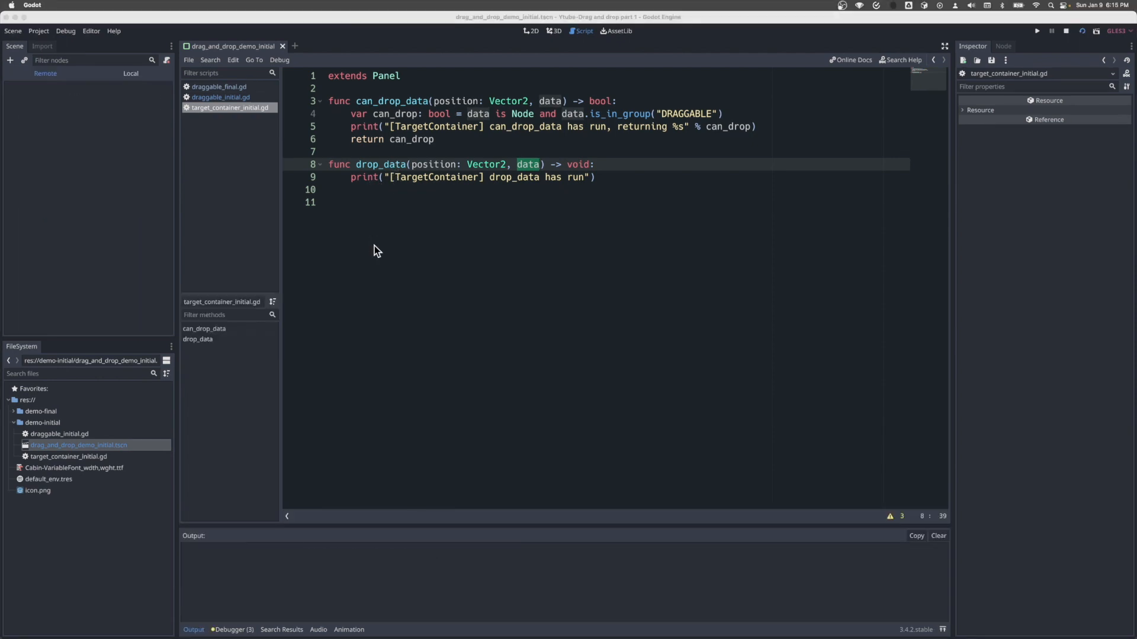
# Run the demo with a cleared Output log and drop Drag Me onto the Target column
pyautogui.click(1036, 30)
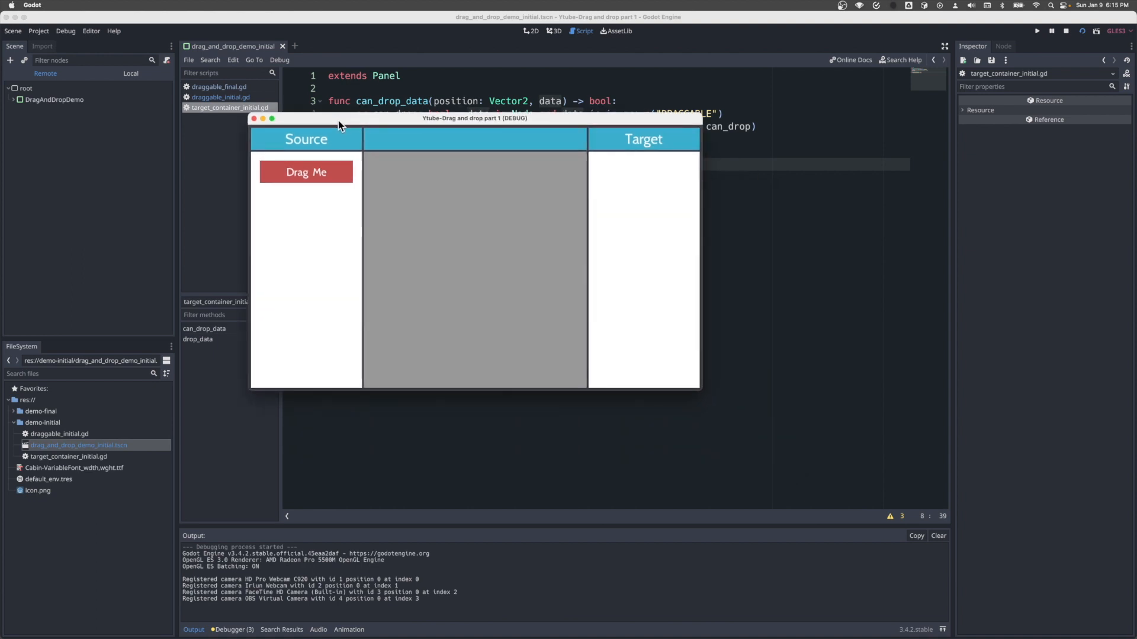
pyautogui.moveTo(825, 542)
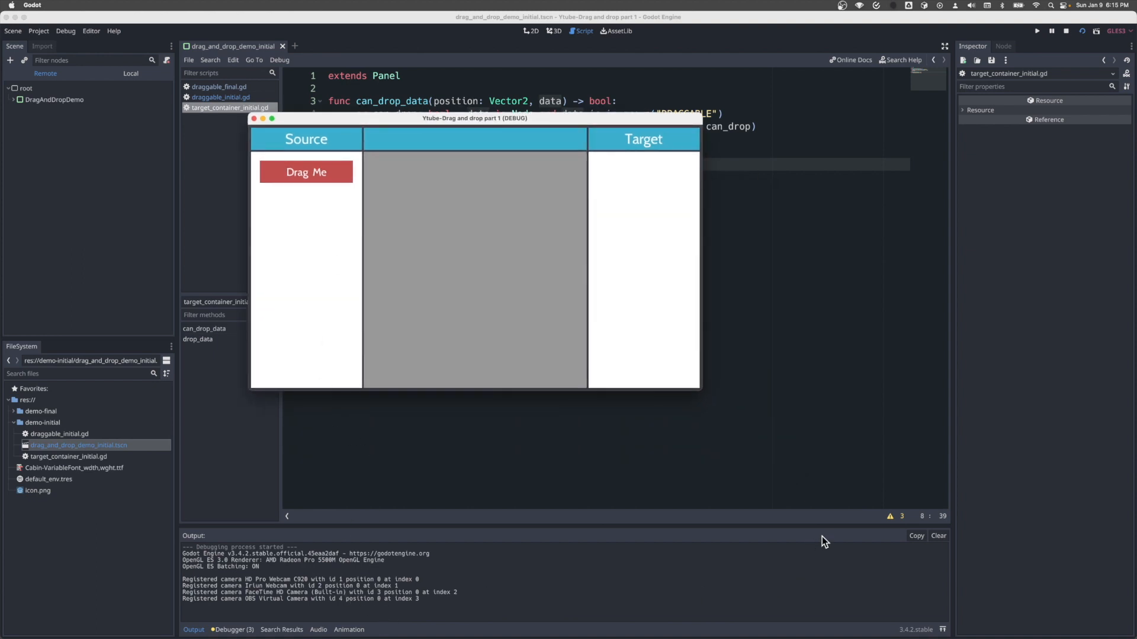
pyautogui.click(937, 536)
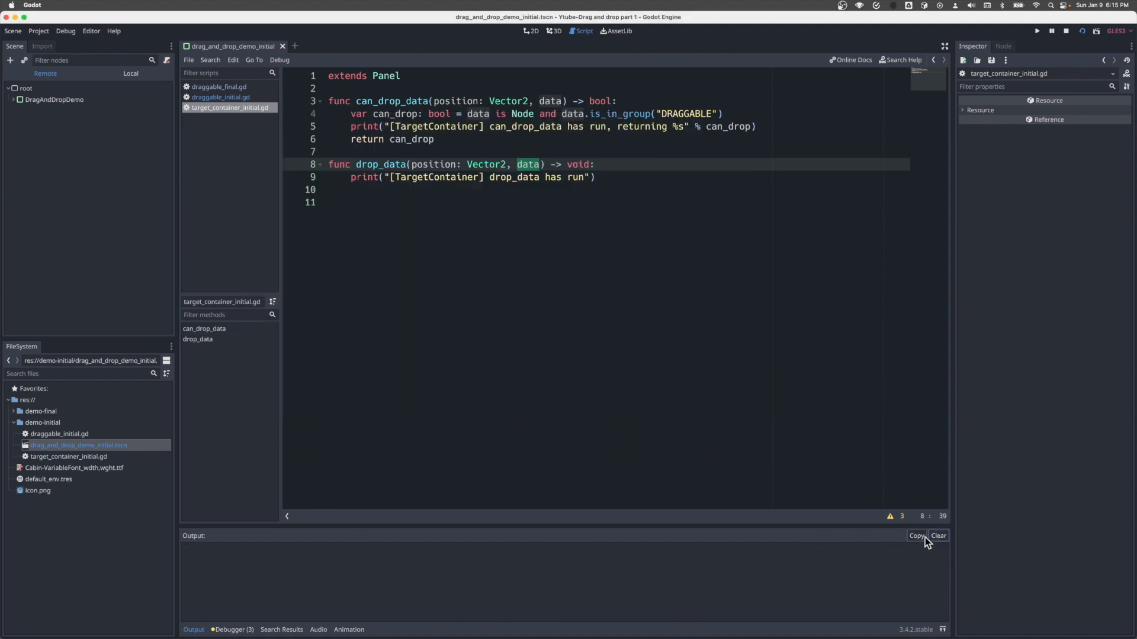
pyautogui.click(1036, 30)
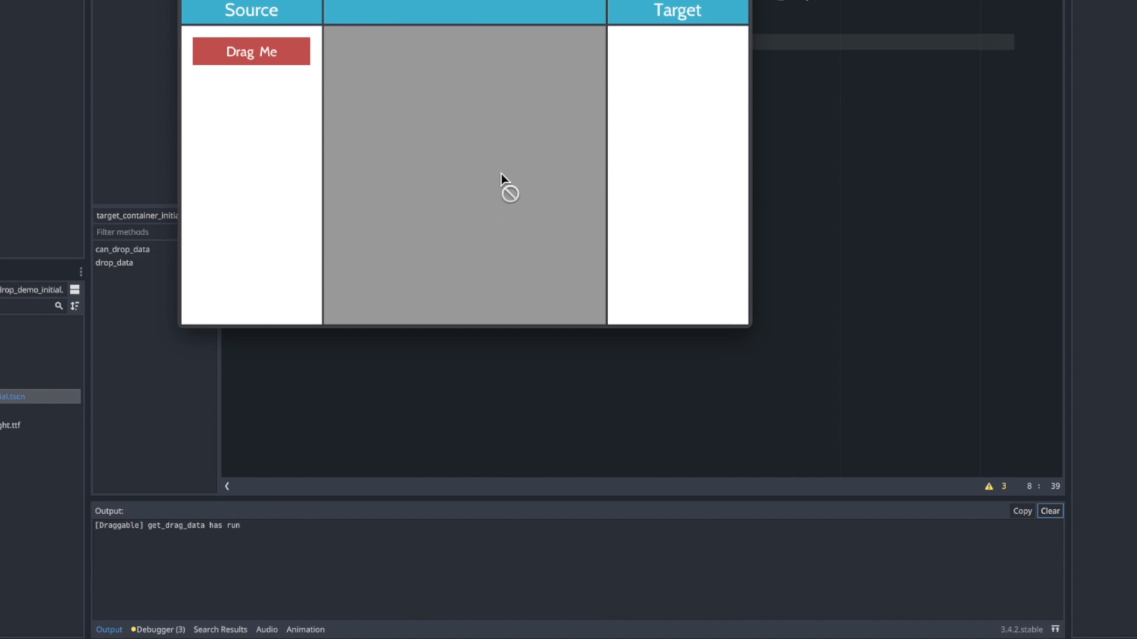
pyautogui.moveTo(536, 152)
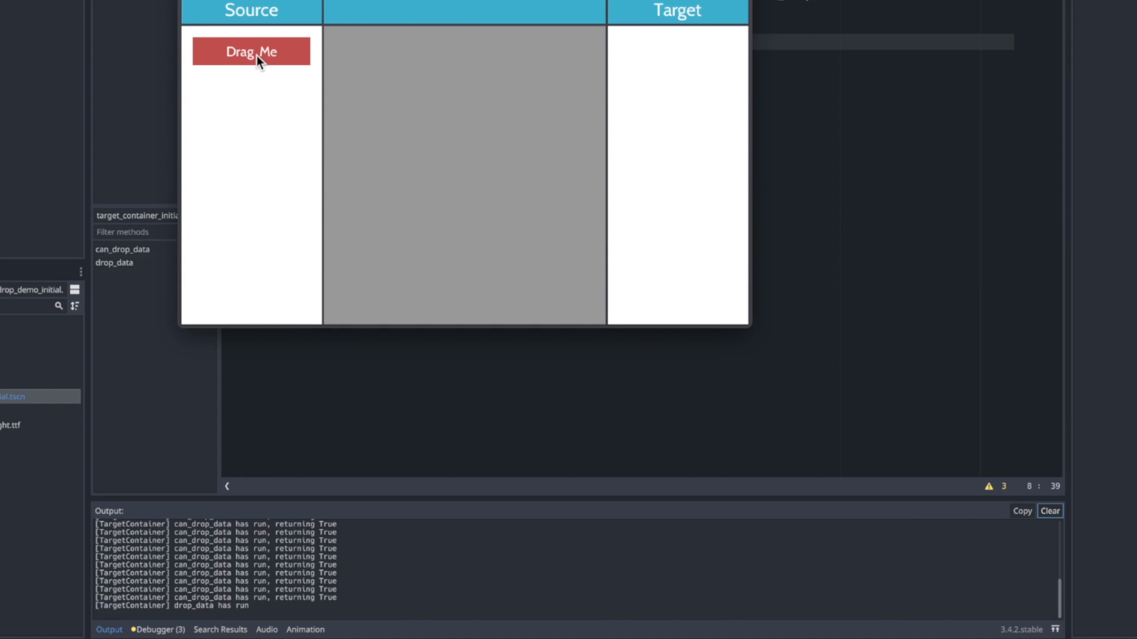
pyautogui.moveTo(258, 60); pyautogui.dragTo(259, 116)
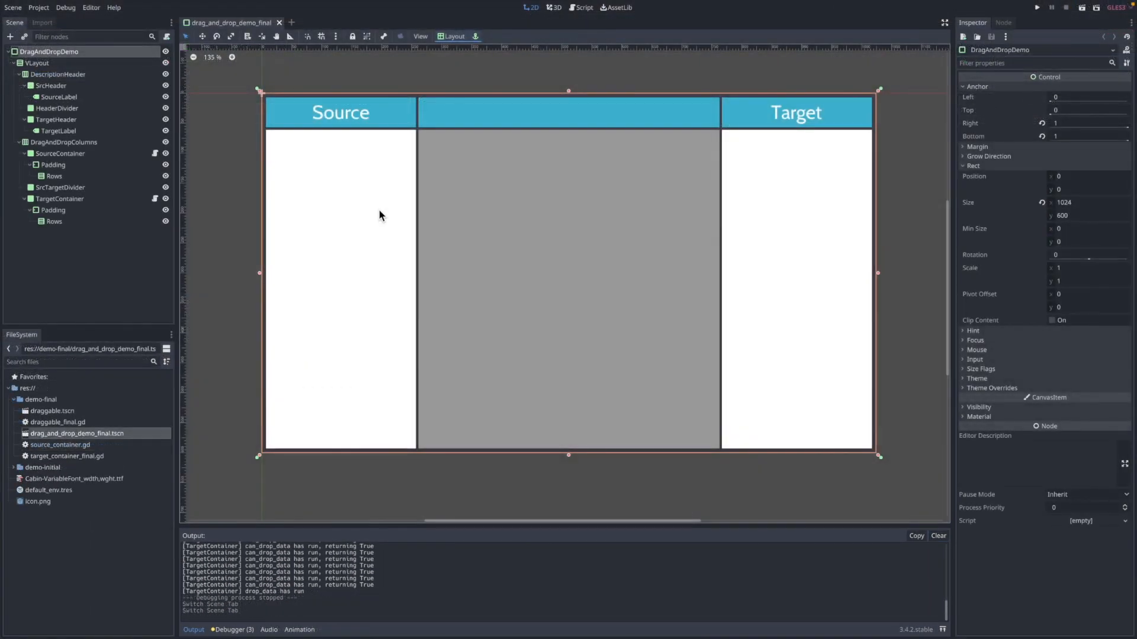
pyautogui.moveTo(411, 192)
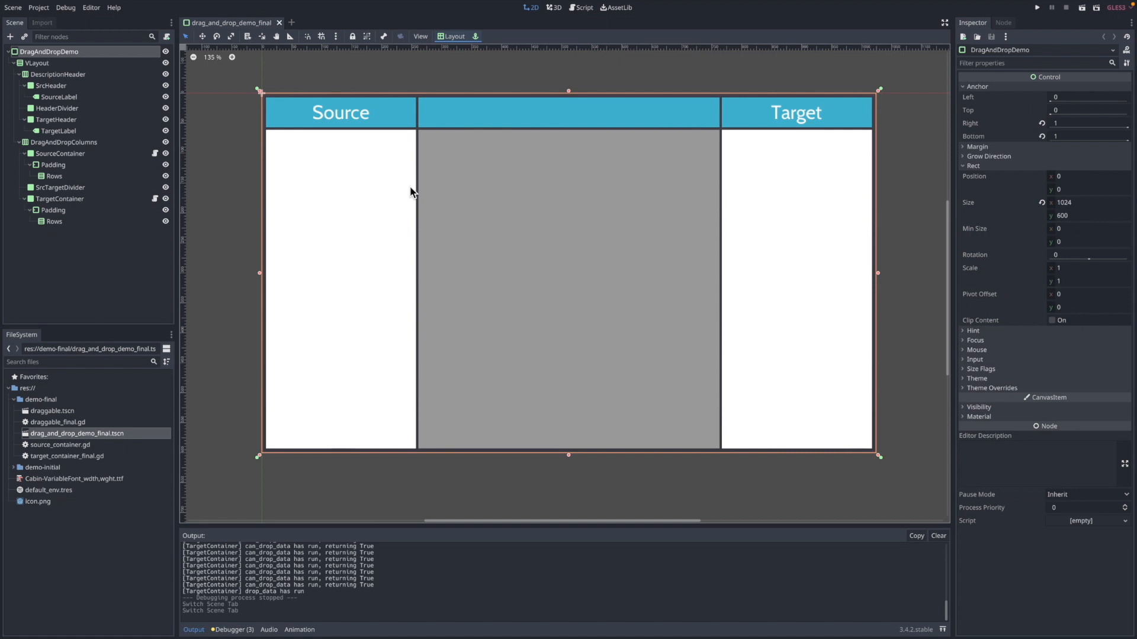
pyautogui.moveTo(244, 191)
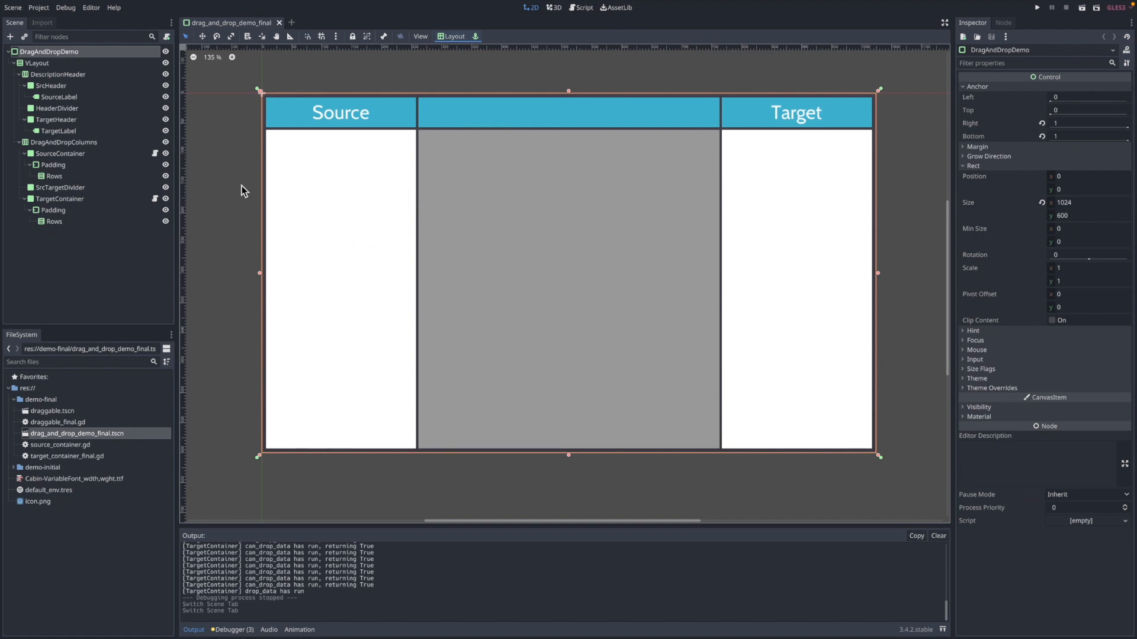
pyautogui.moveTo(414, 237)
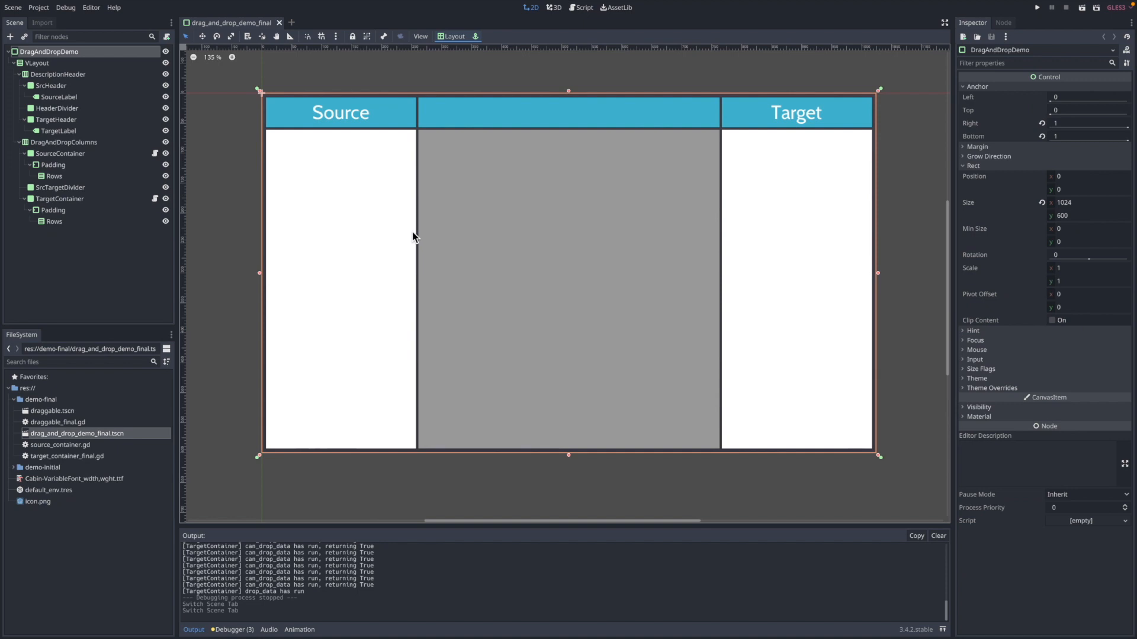
pyautogui.moveTo(428, 241)
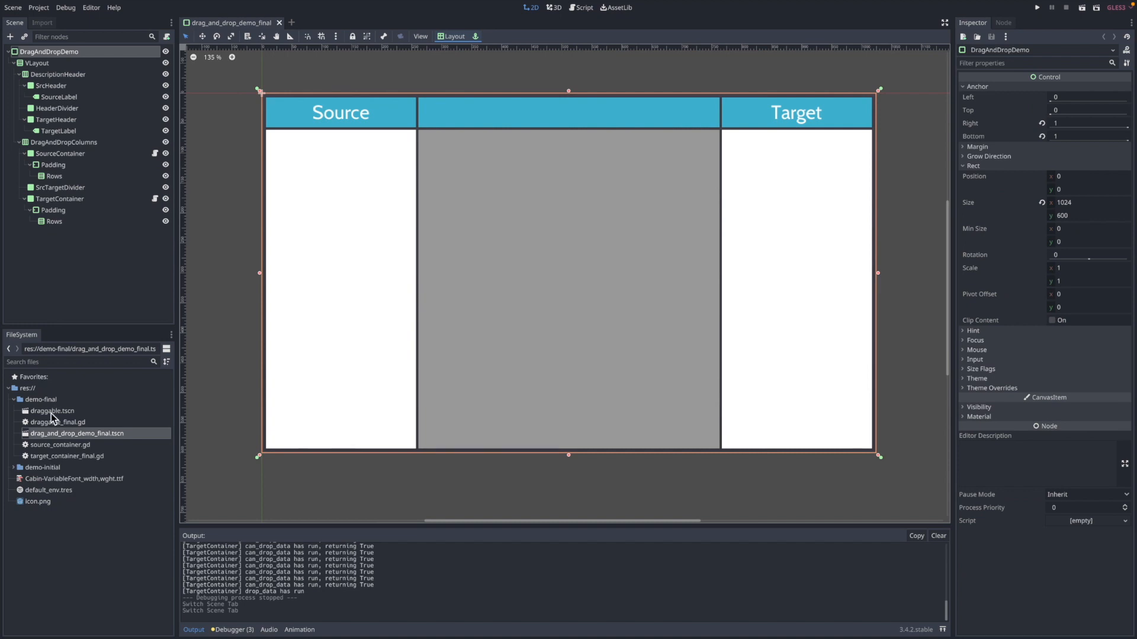
pyautogui.moveTo(311, 180)
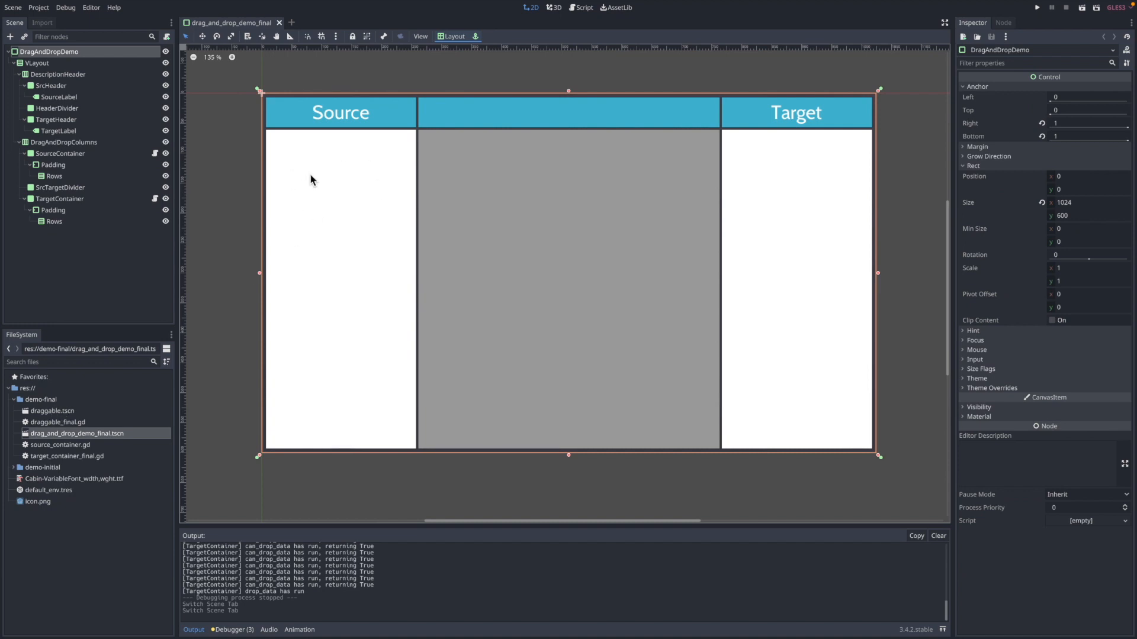
pyautogui.moveTo(316, 161)
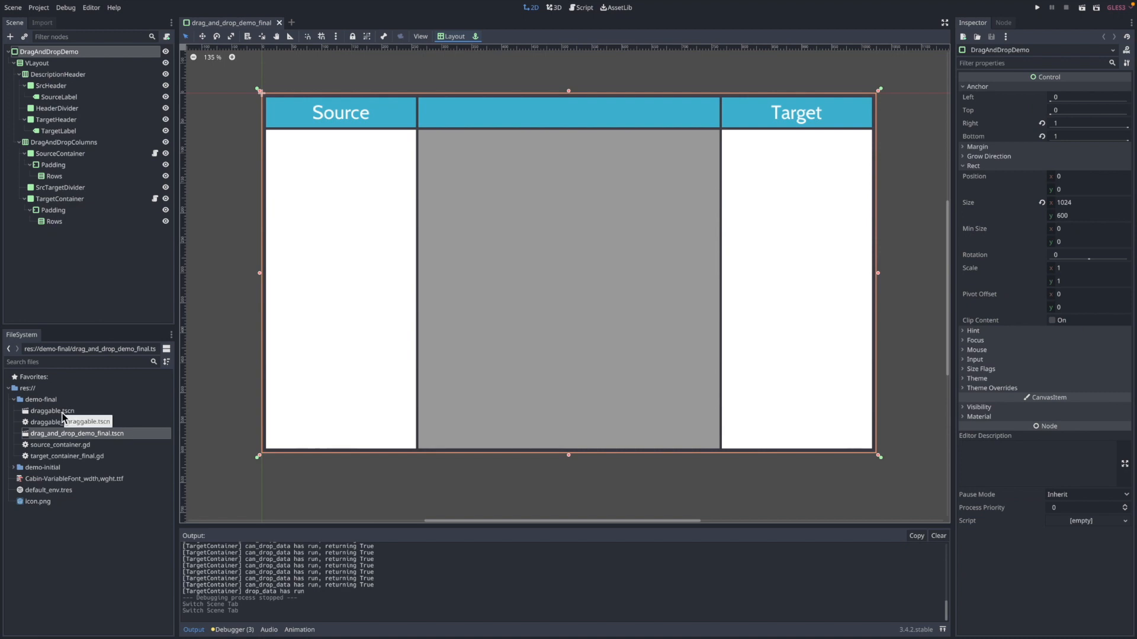
# Open draggable.tscn from the FileSystem dock to show the red Drag Me block
pyautogui.doubleClick(52, 410)
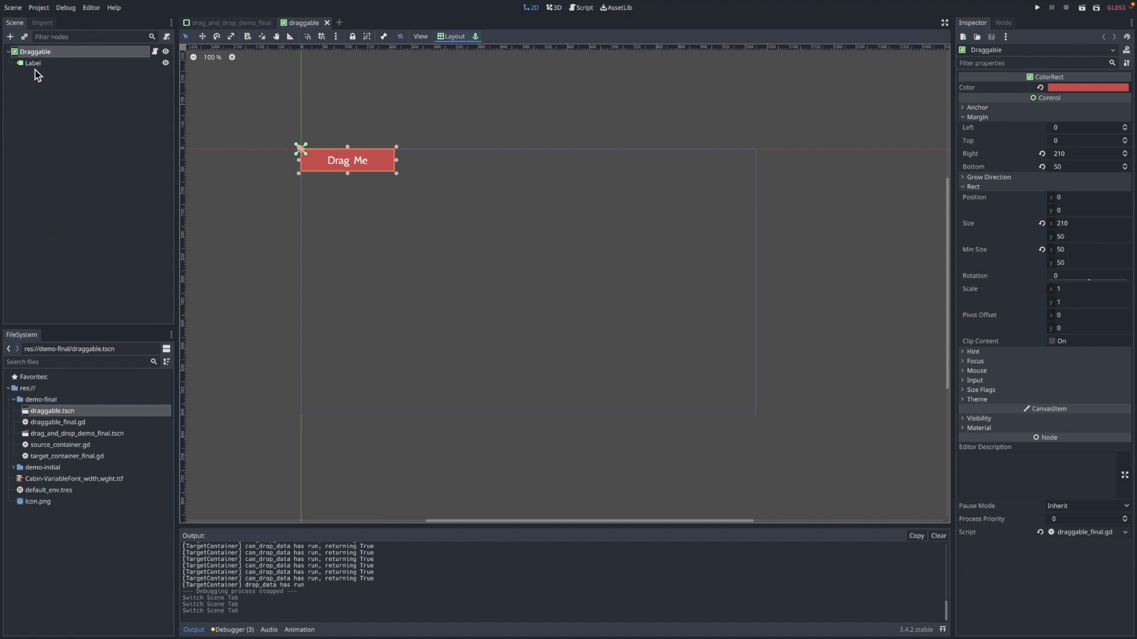
# Open draggable_final.gd and scroll through get_drag_data and _get_preview_control
pyautogui.click(584, 7)
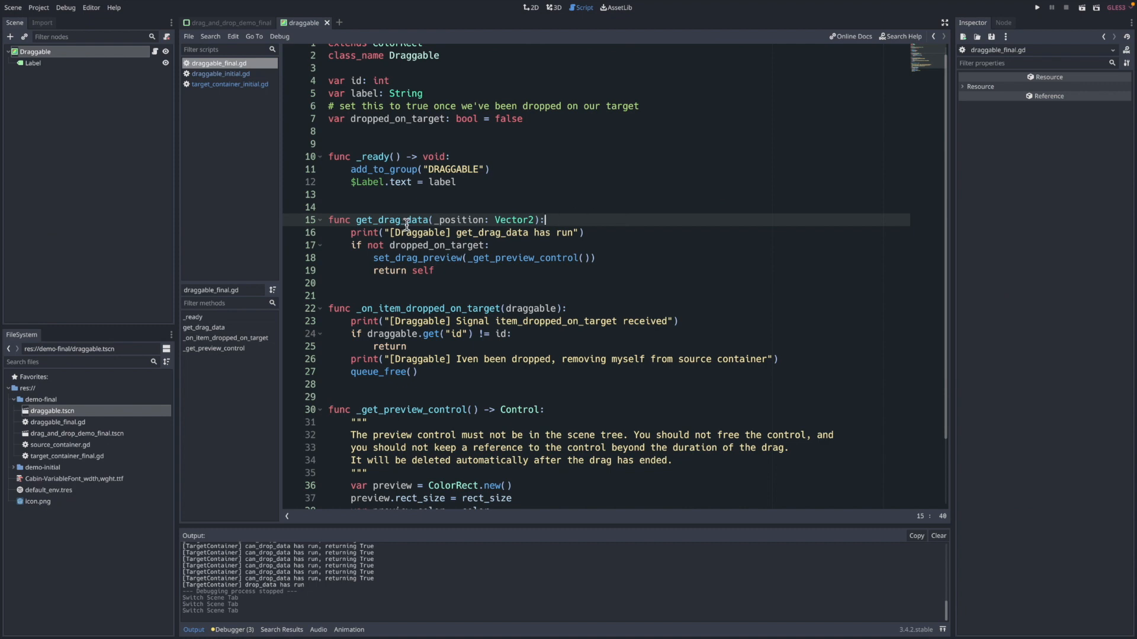
pyautogui.moveTo(443, 252)
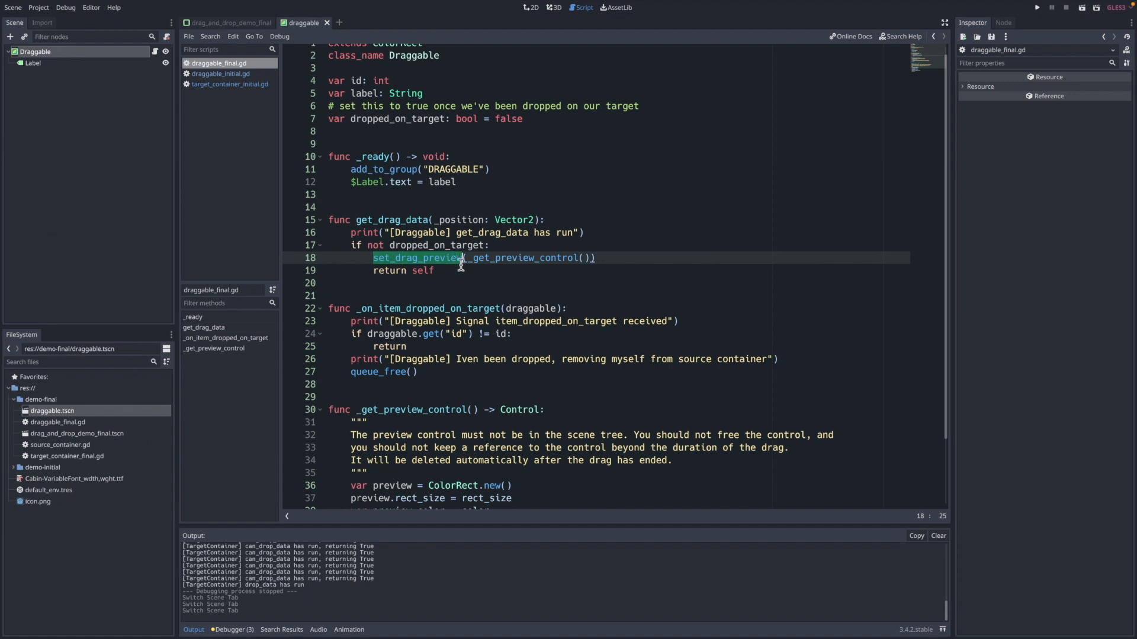
pyautogui.moveTo(470, 281)
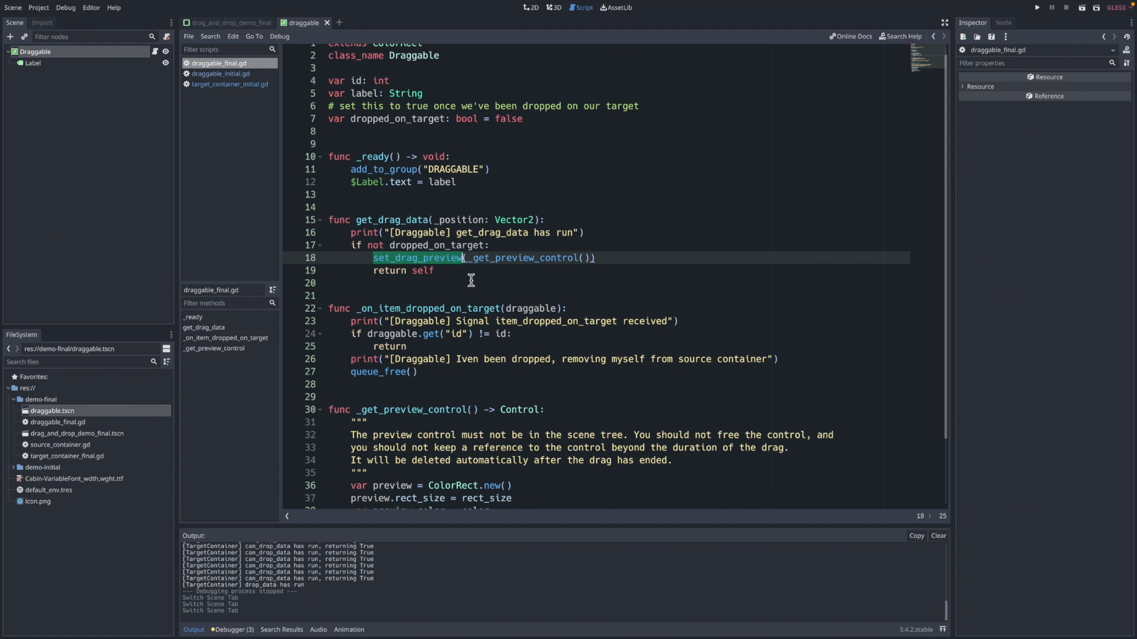
pyautogui.moveTo(536, 270)
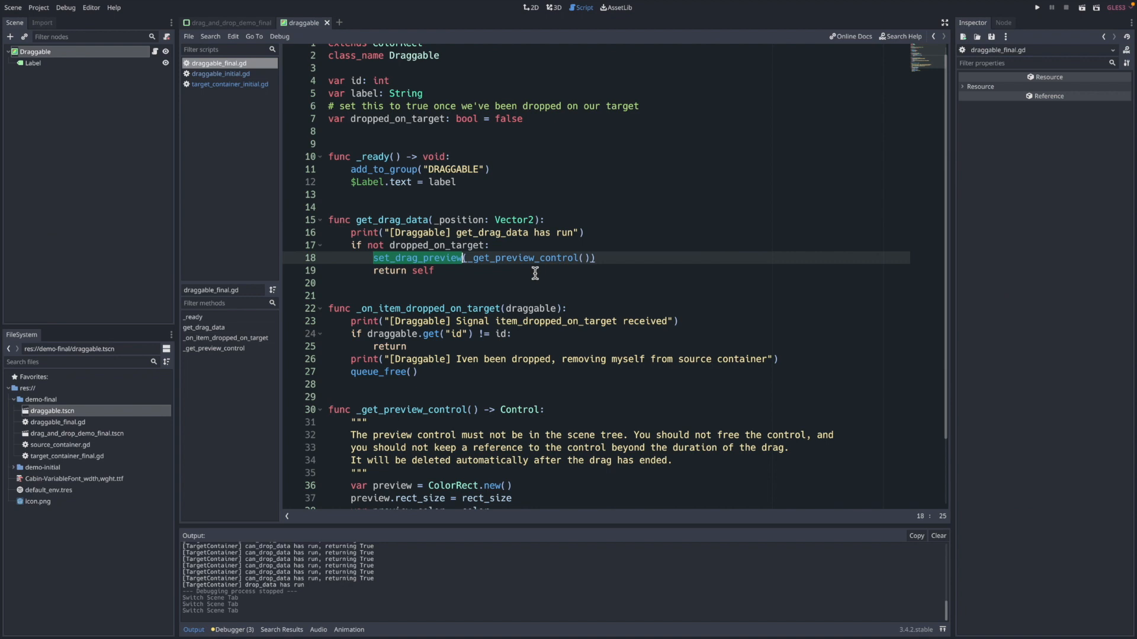
pyautogui.scroll(-3)
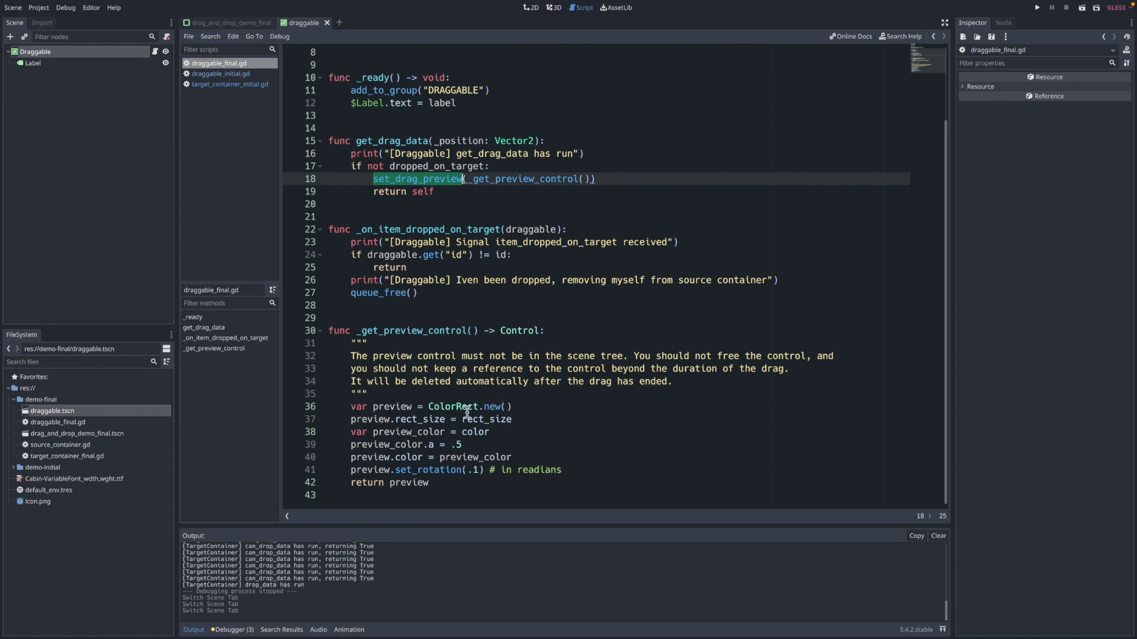
pyautogui.moveTo(459, 441)
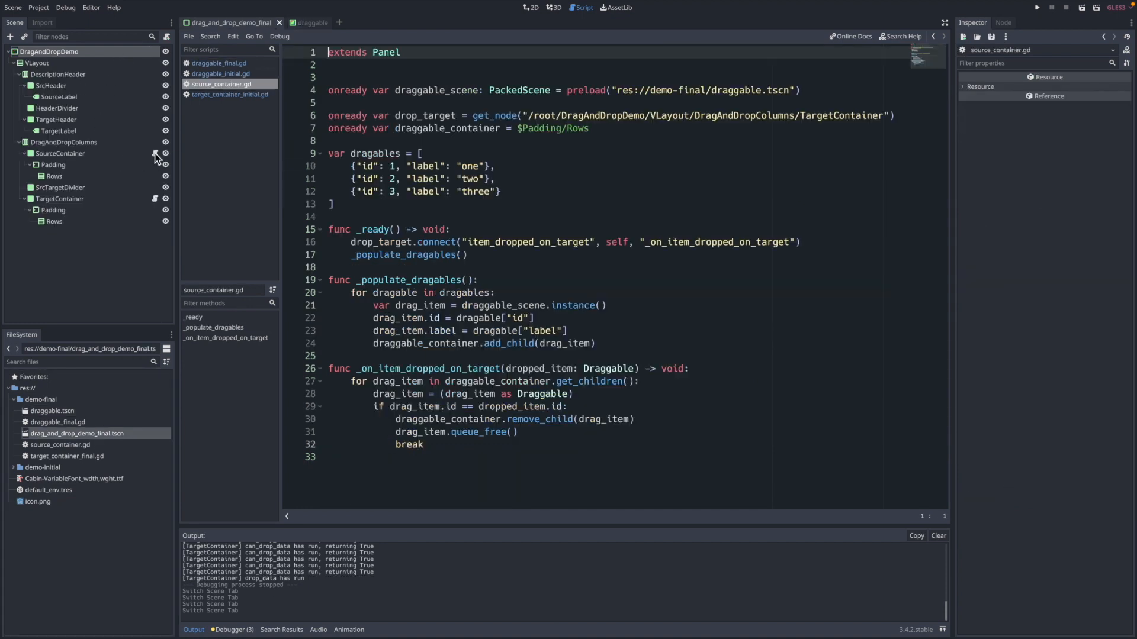
pyautogui.moveTo(439, 217)
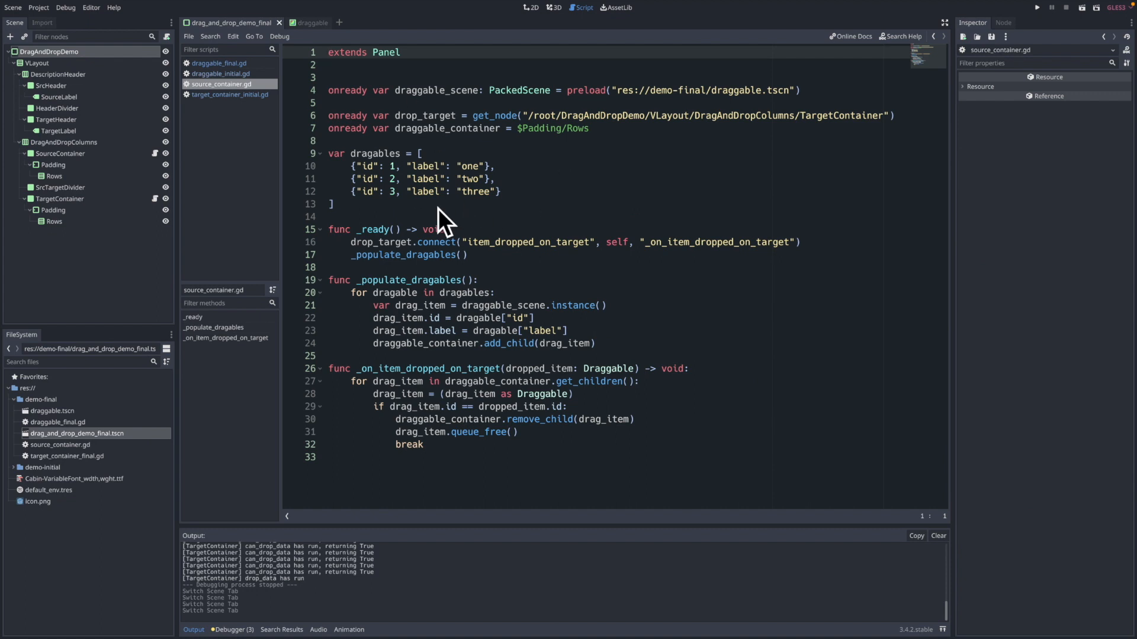
pyautogui.moveTo(427, 199)
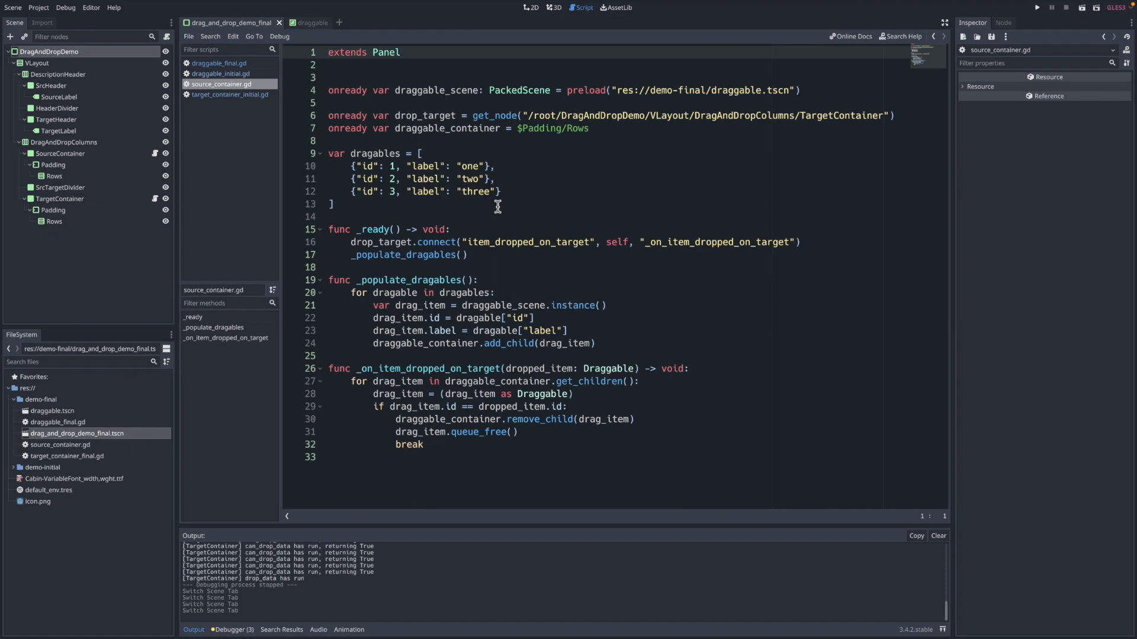
pyautogui.moveTo(468, 261)
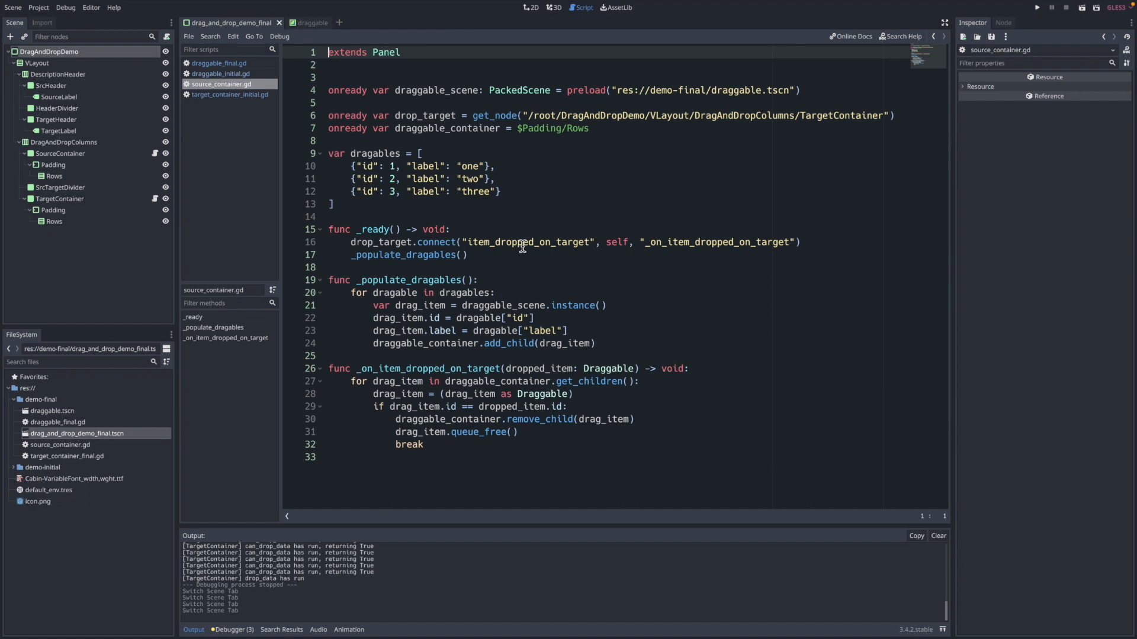
pyautogui.moveTo(597, 270)
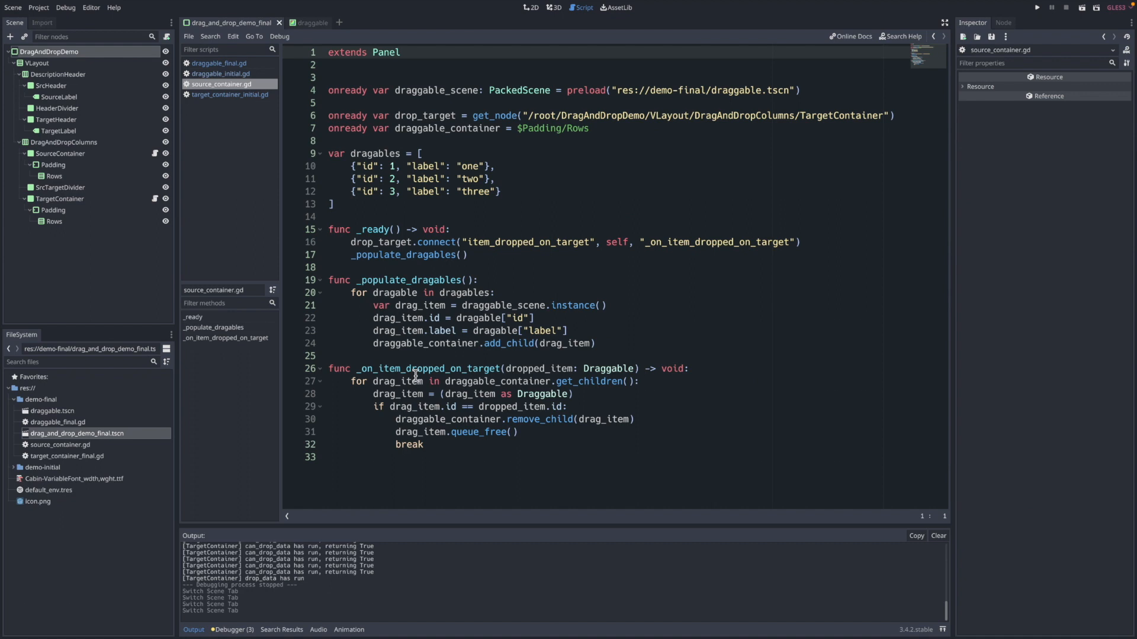
# Review source_container.gd, then return to the final demo scene with TargetContainer inspected
pyautogui.doubleClick(410, 280)
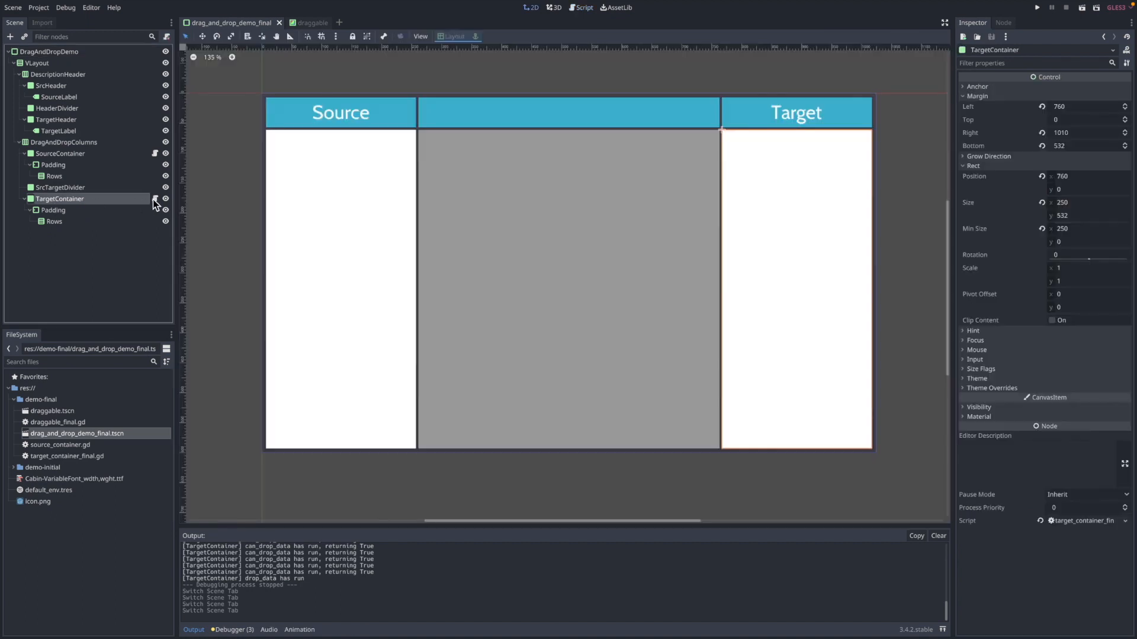
# Open target_container_final.gd, briefly returning to the scene, to show can_drop_data and drop_data
pyautogui.click(585, 7)
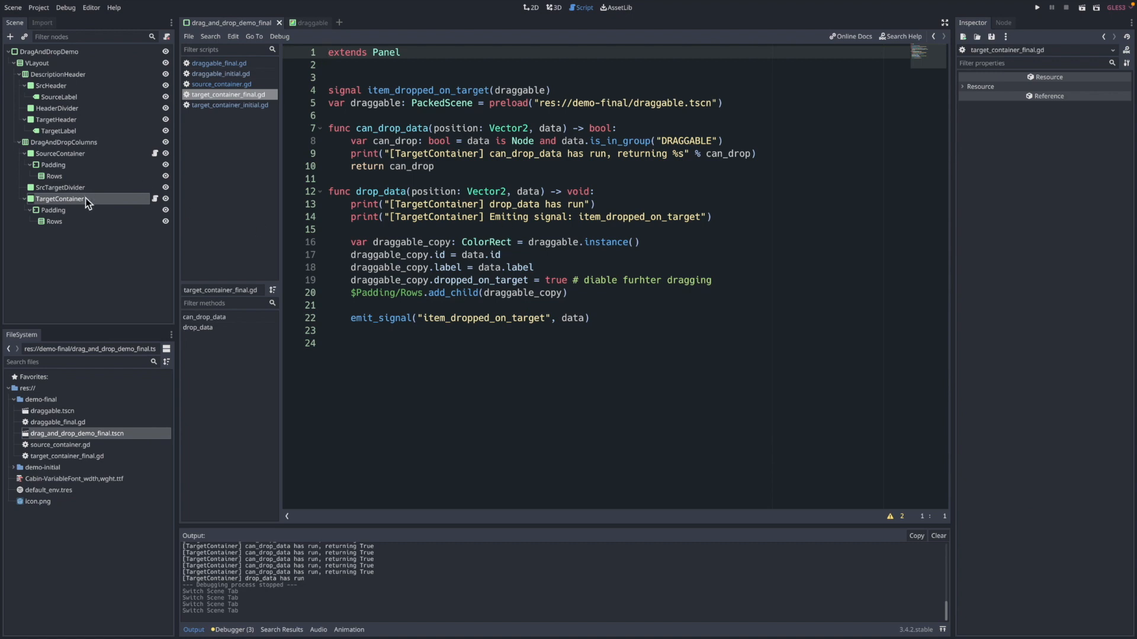
pyautogui.click(530, 8)
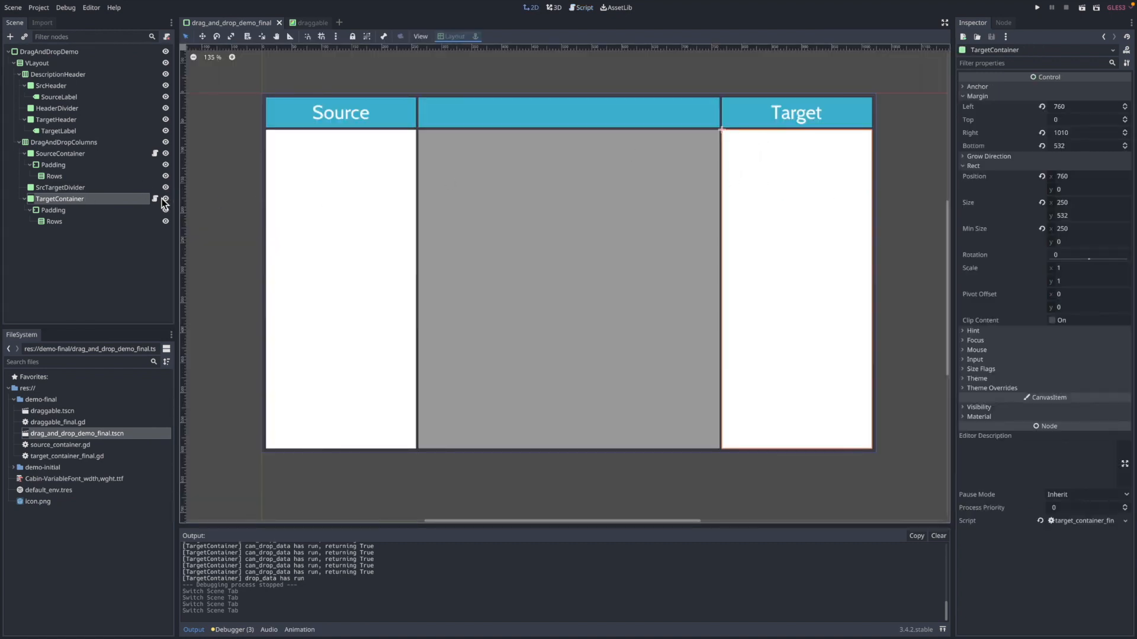
pyautogui.click(583, 7)
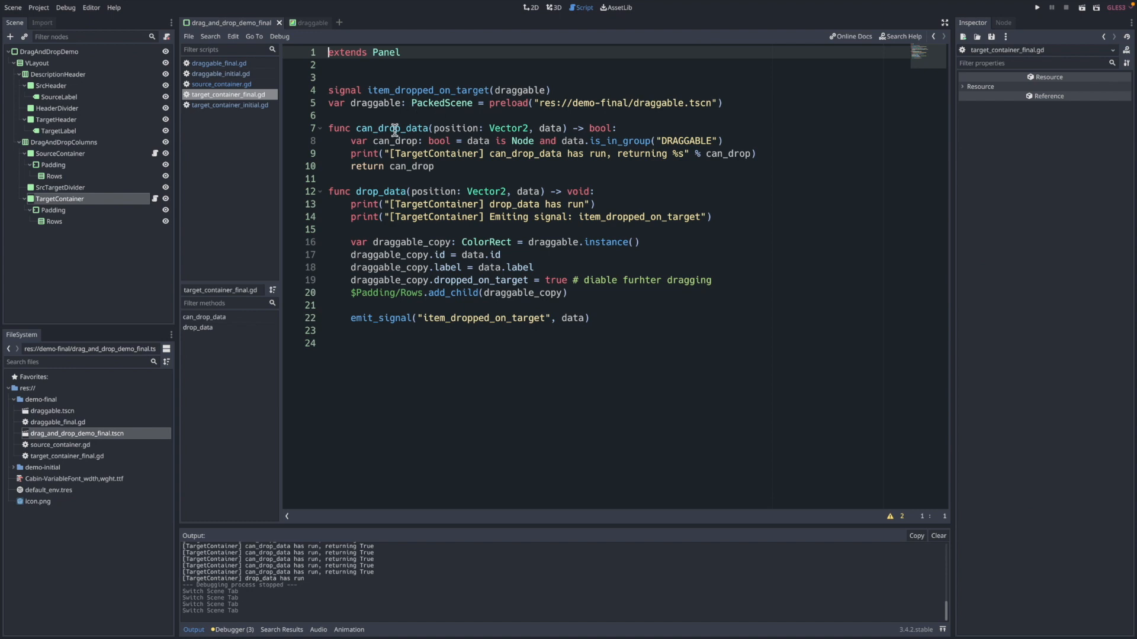
# Highlight can_drop_data and its data parameter uses, then open source_container.gd from SourceContainer
pyautogui.doubleClick(387, 128)
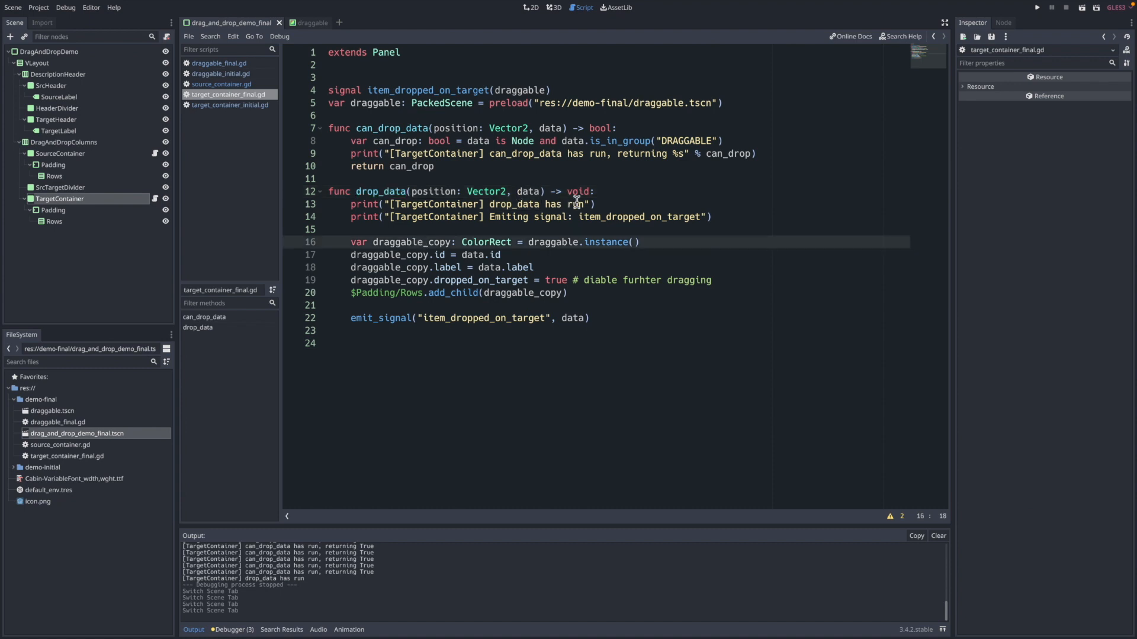
pyautogui.doubleClick(528, 190)
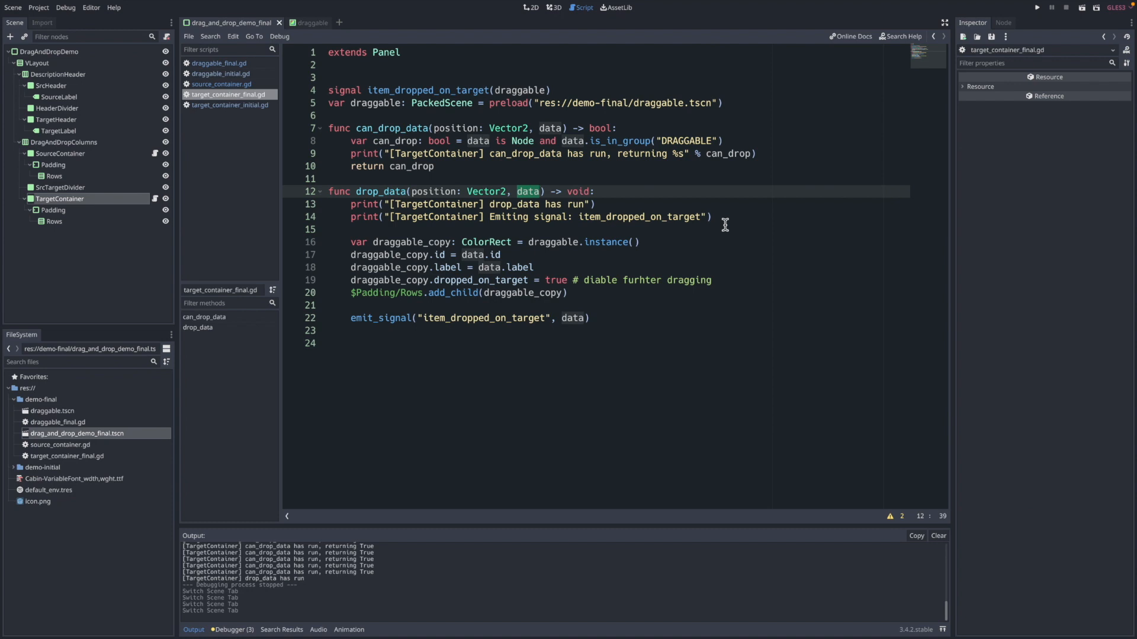
pyautogui.moveTo(733, 148)
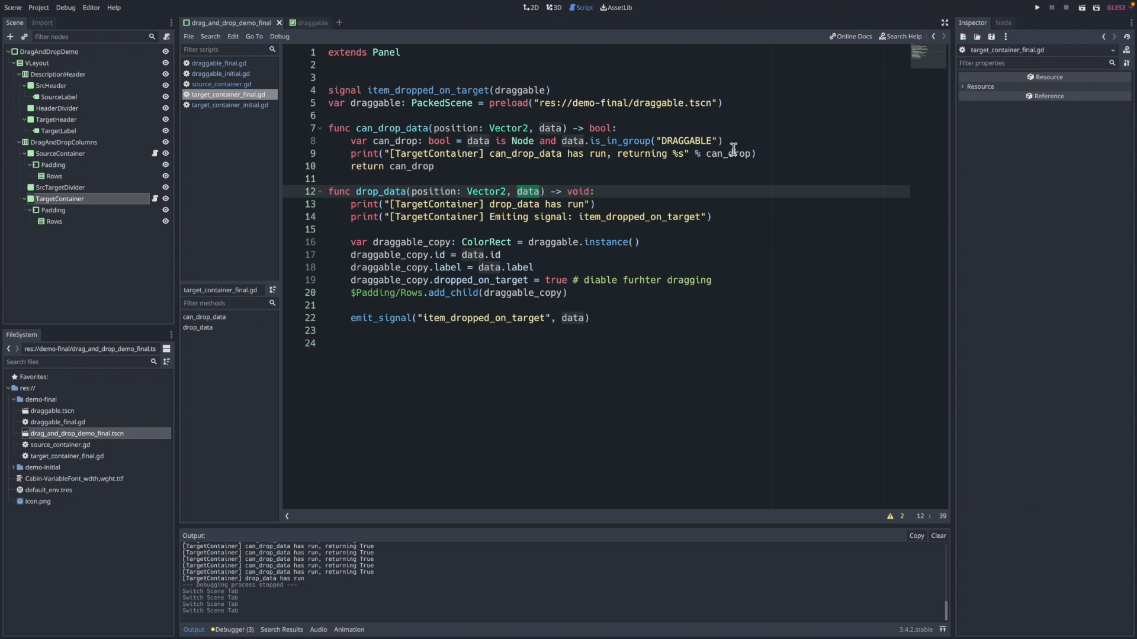
pyautogui.moveTo(526, 257)
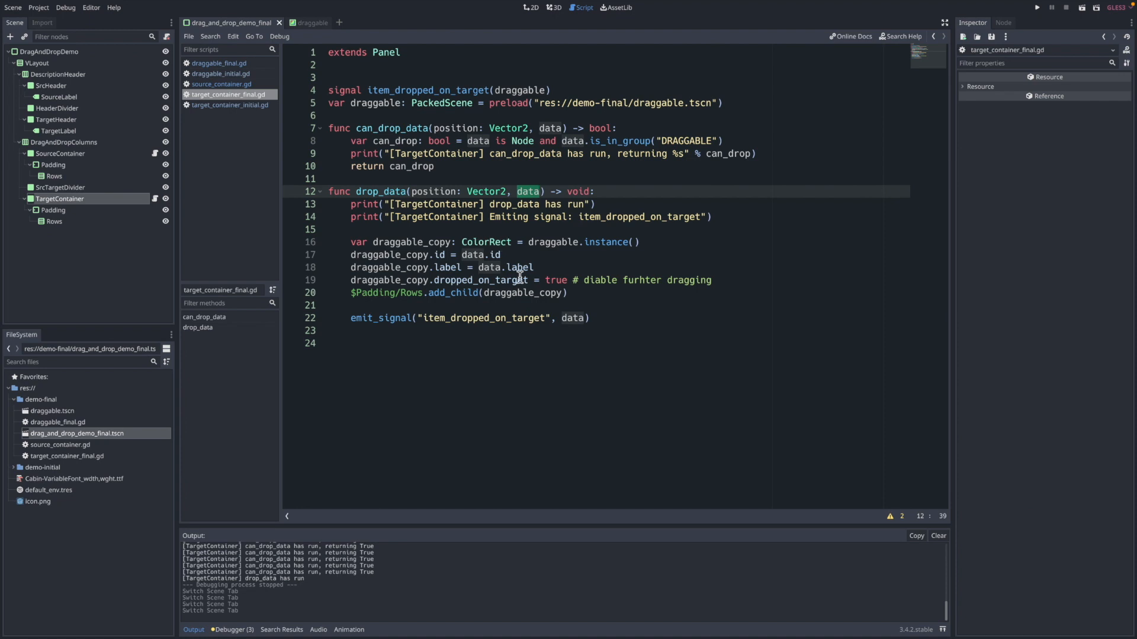
pyautogui.moveTo(505, 242)
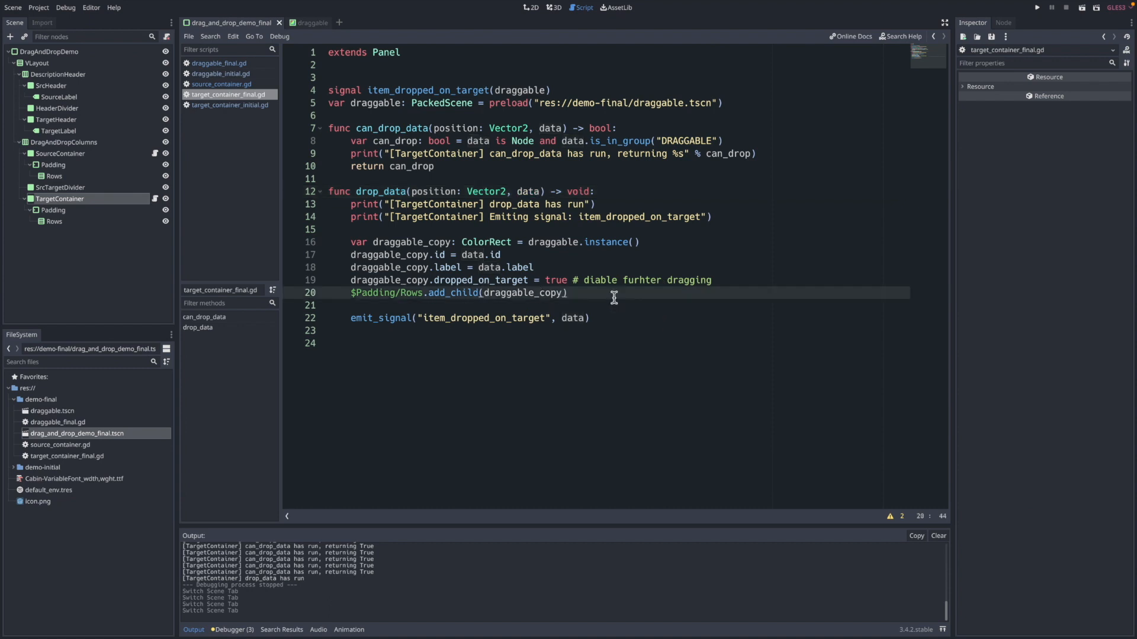
pyautogui.moveTo(666, 341)
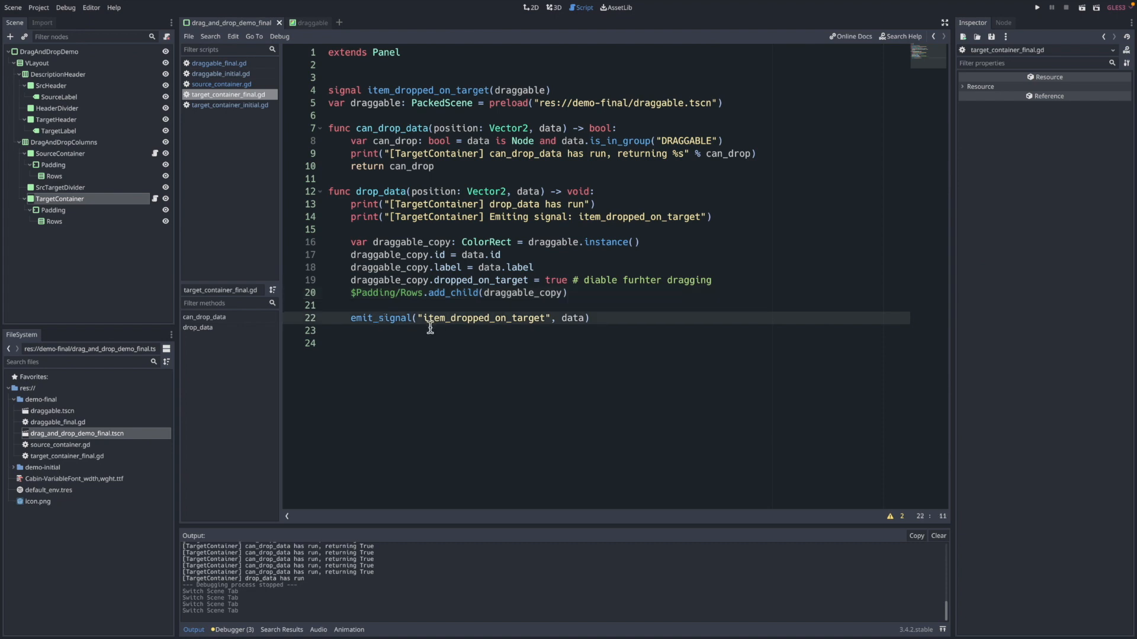
pyautogui.moveTo(487, 325)
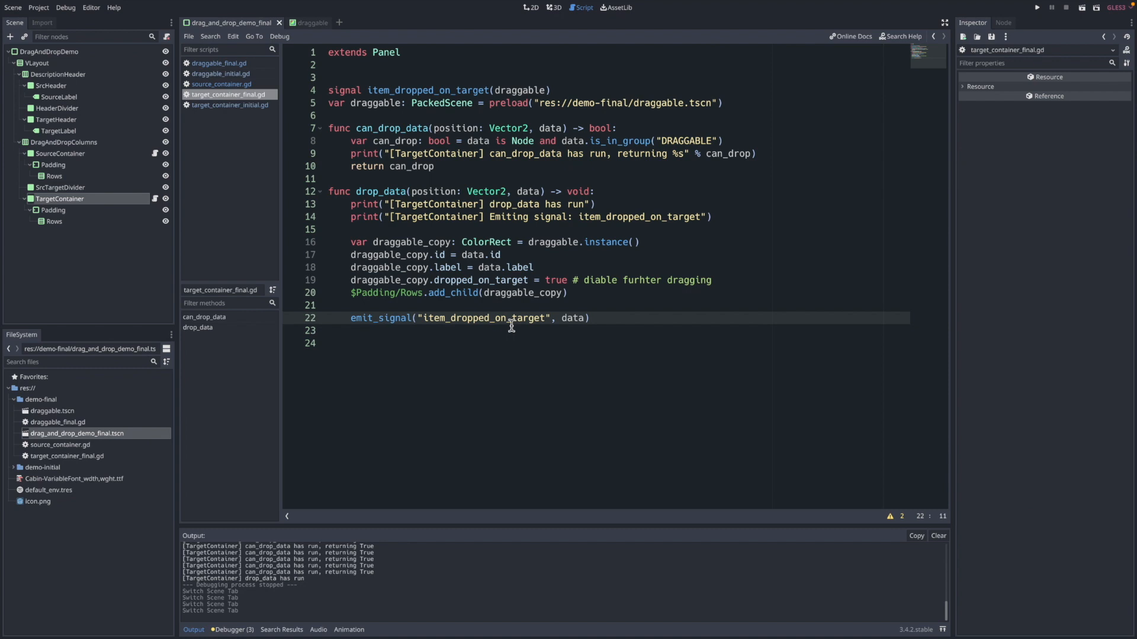
pyautogui.moveTo(509, 301)
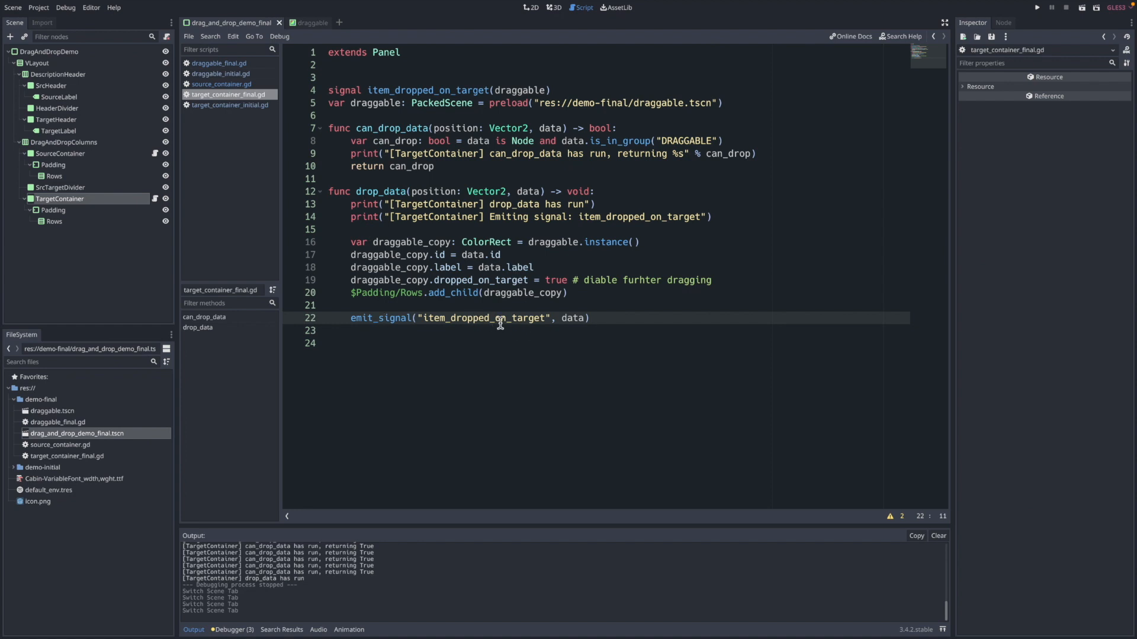
pyautogui.moveTo(468, 237)
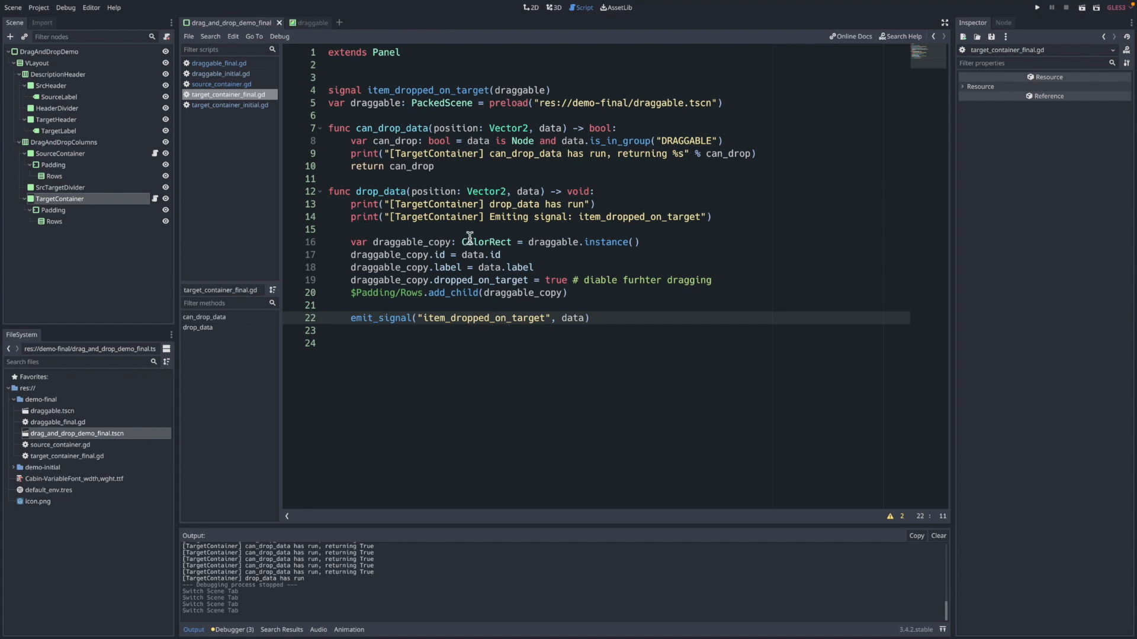
pyautogui.moveTo(578, 280)
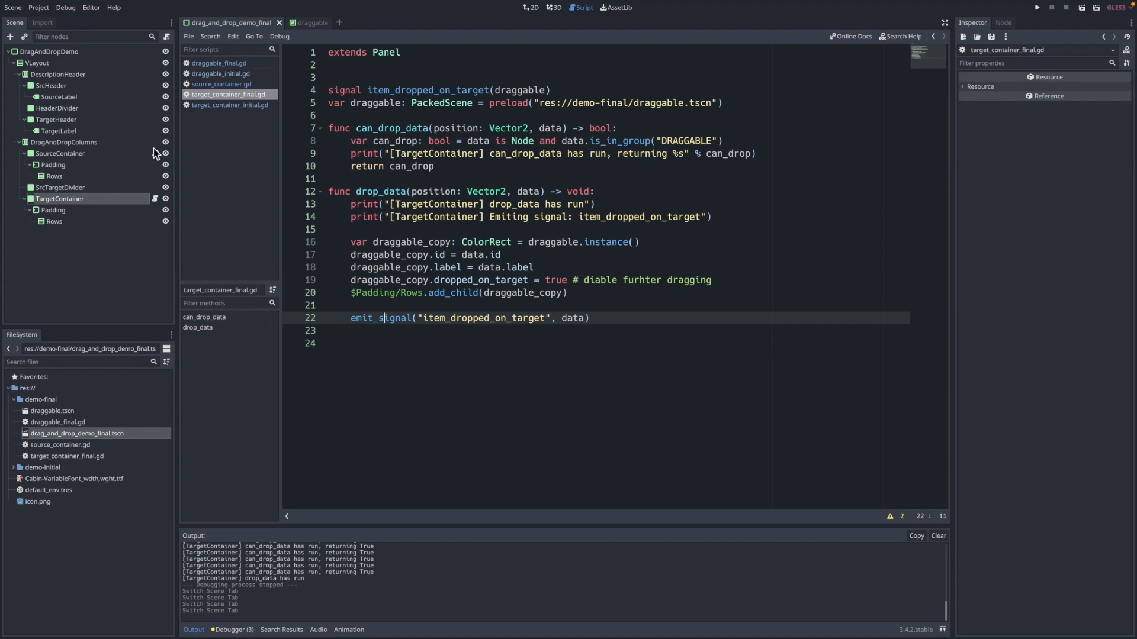
pyautogui.click(223, 84)
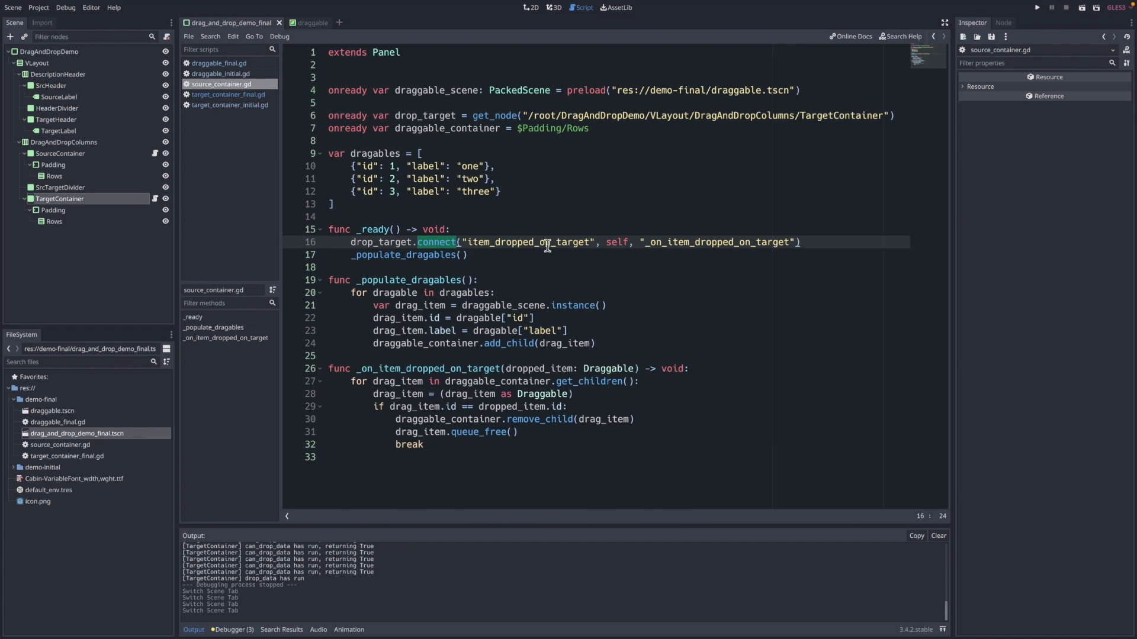
pyautogui.click(551, 380)
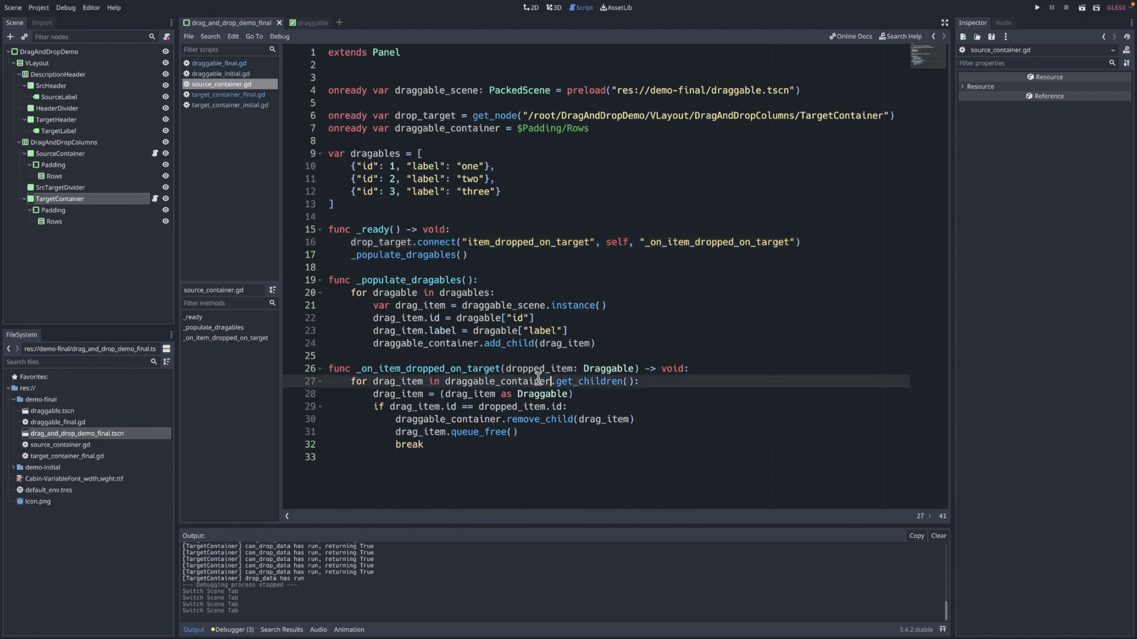
pyautogui.doubleClick(427, 369)
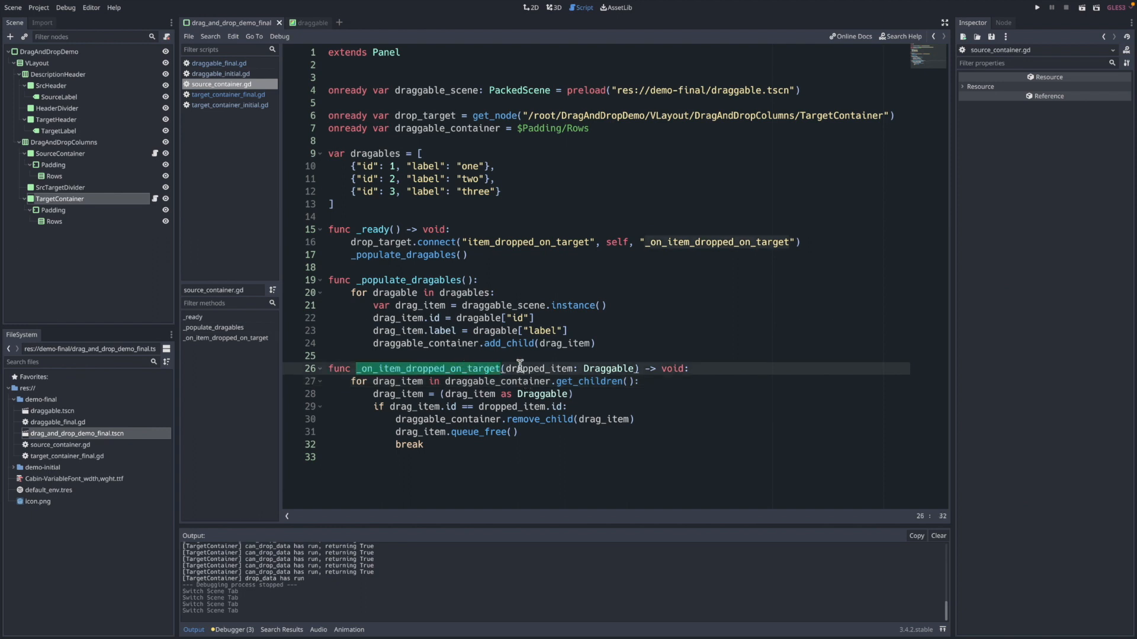
pyautogui.doubleClick(547, 368)
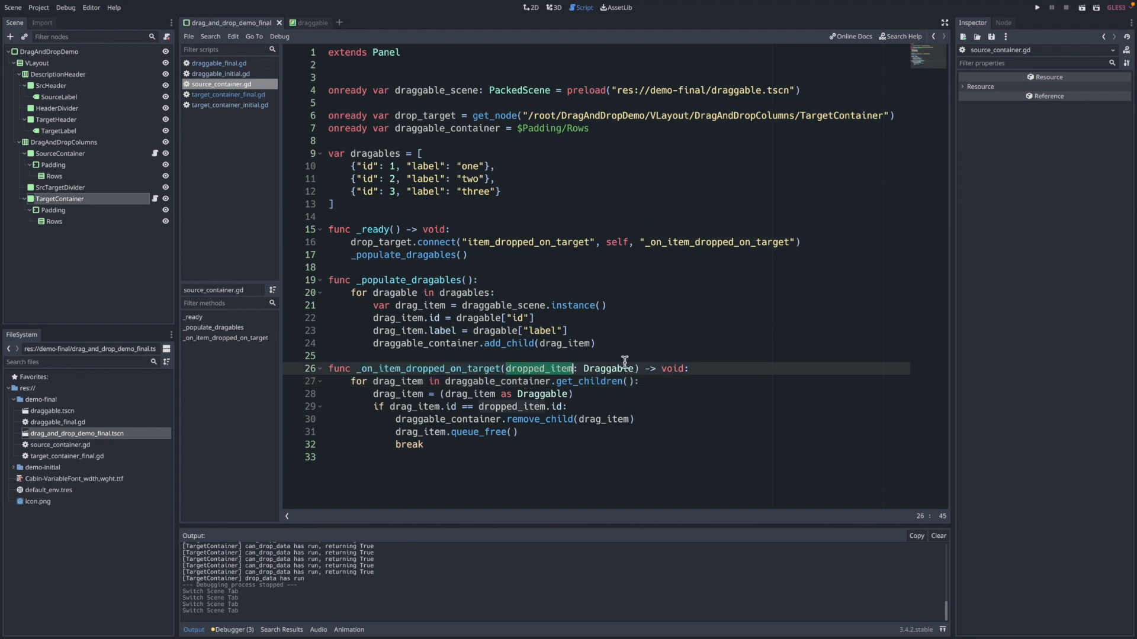
pyautogui.moveTo(363, 392)
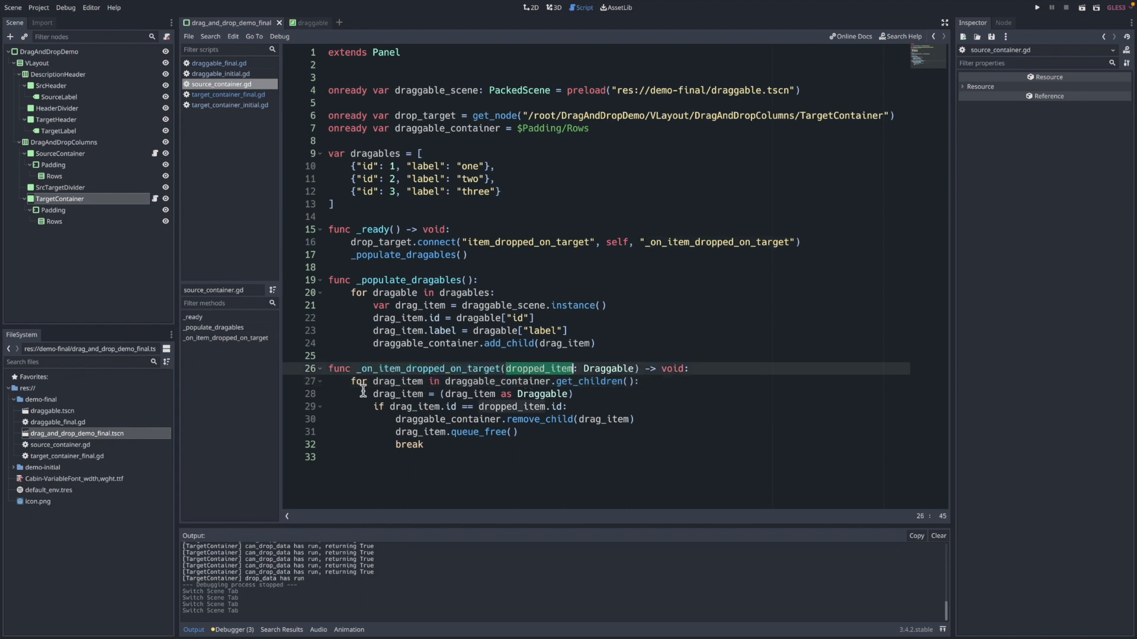
pyautogui.click(529, 380)
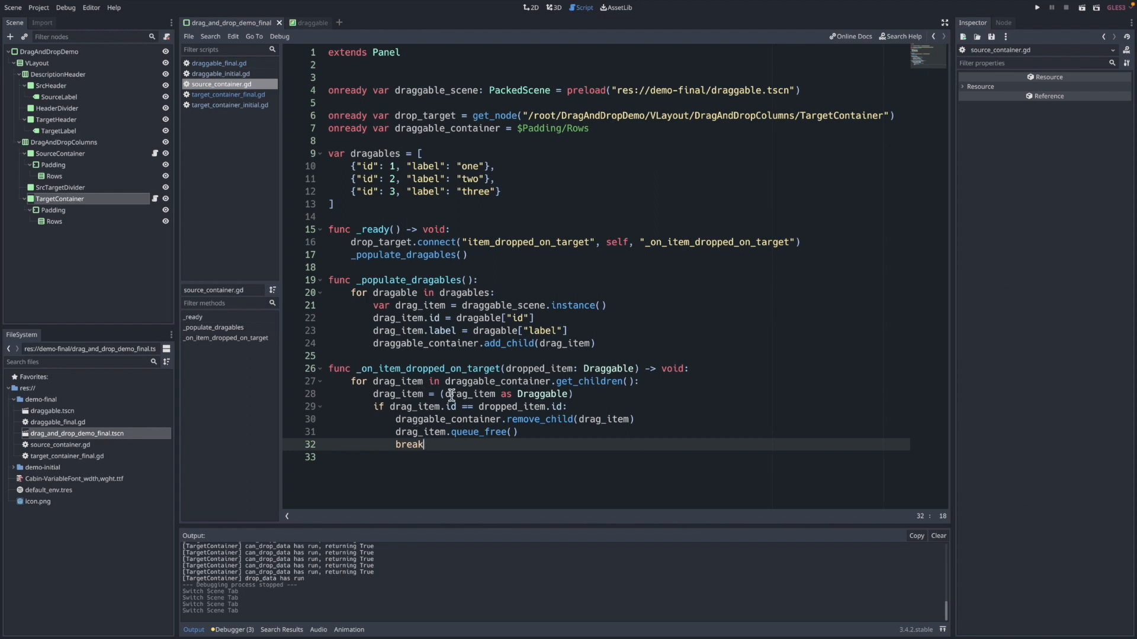
pyautogui.moveTo(510, 429)
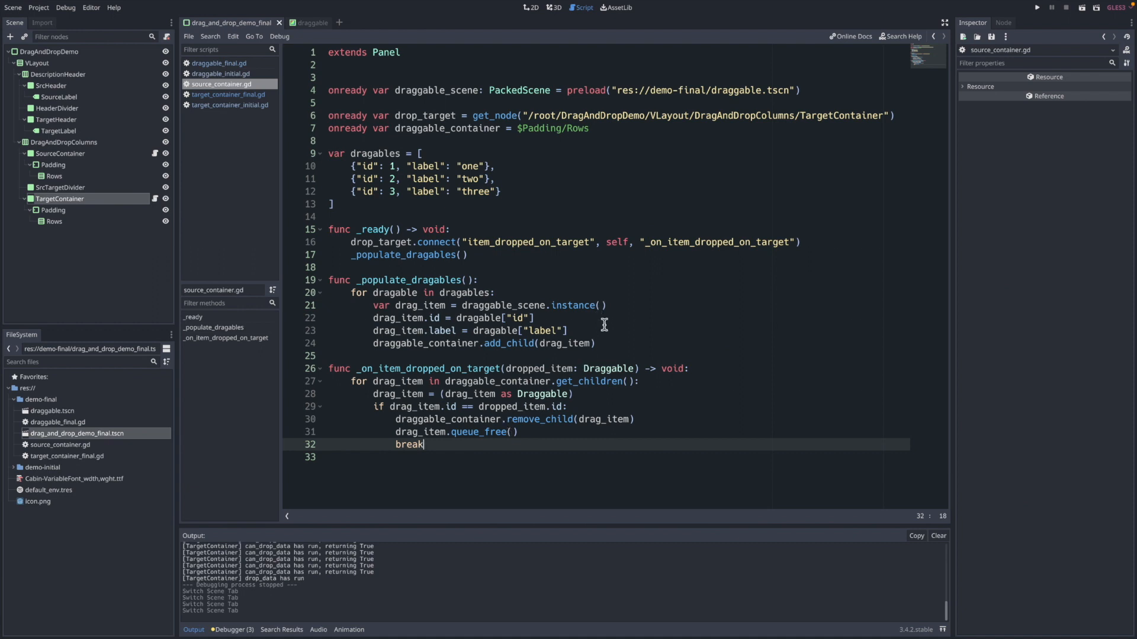
pyautogui.moveTo(455, 445)
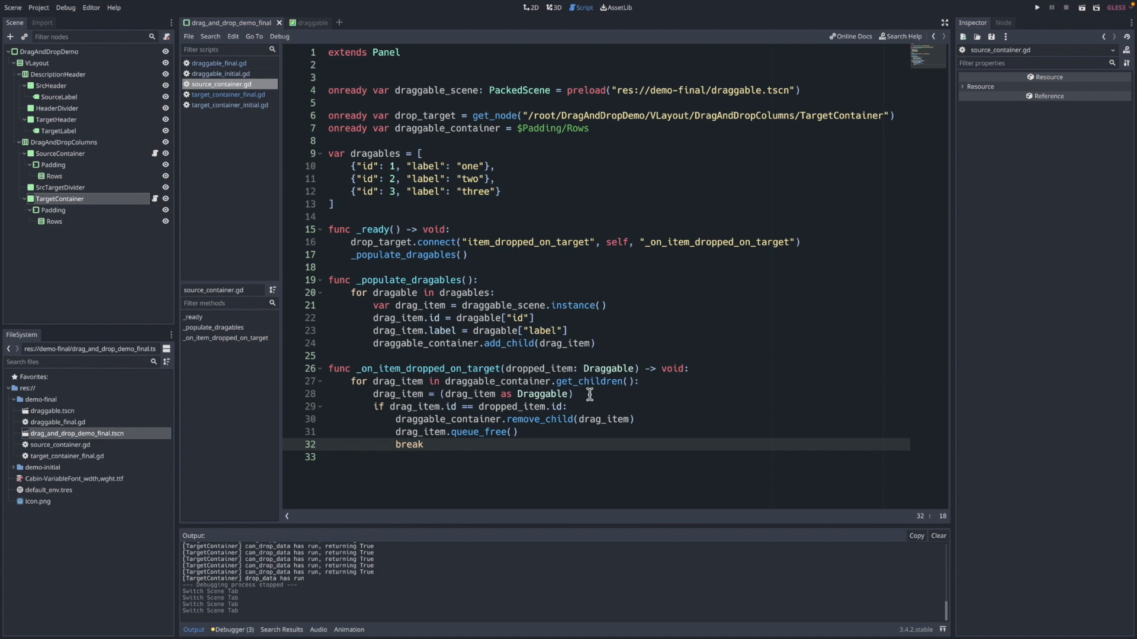
pyautogui.moveTo(481, 406)
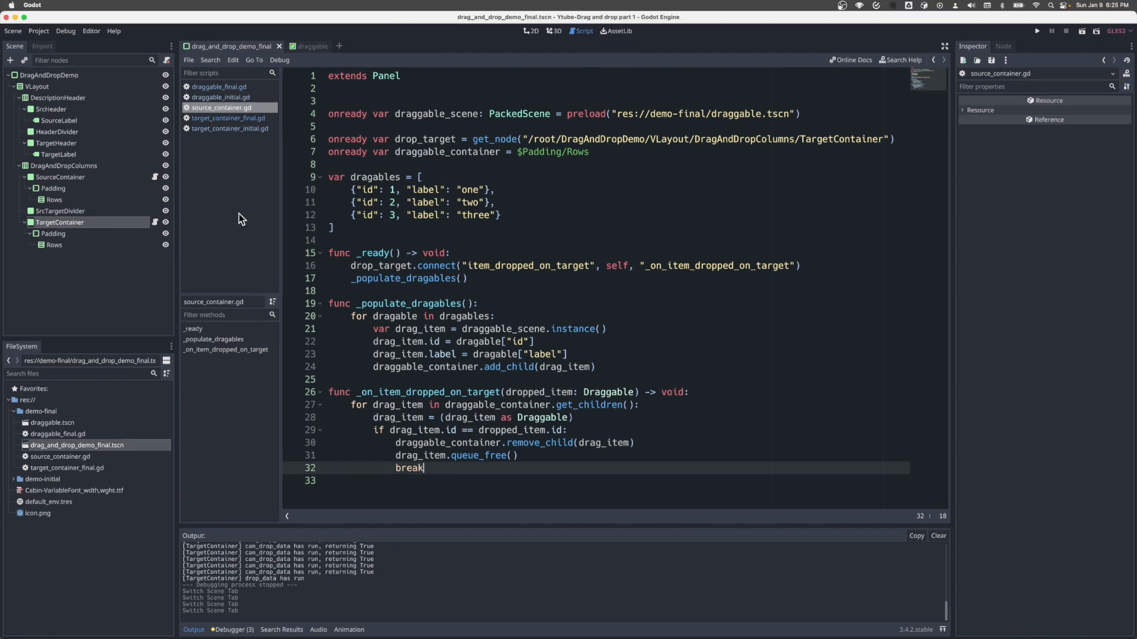
# Run the demo in an enlarged window with a cleared Output log, carrying item one toward Target
pyautogui.click(1036, 30)
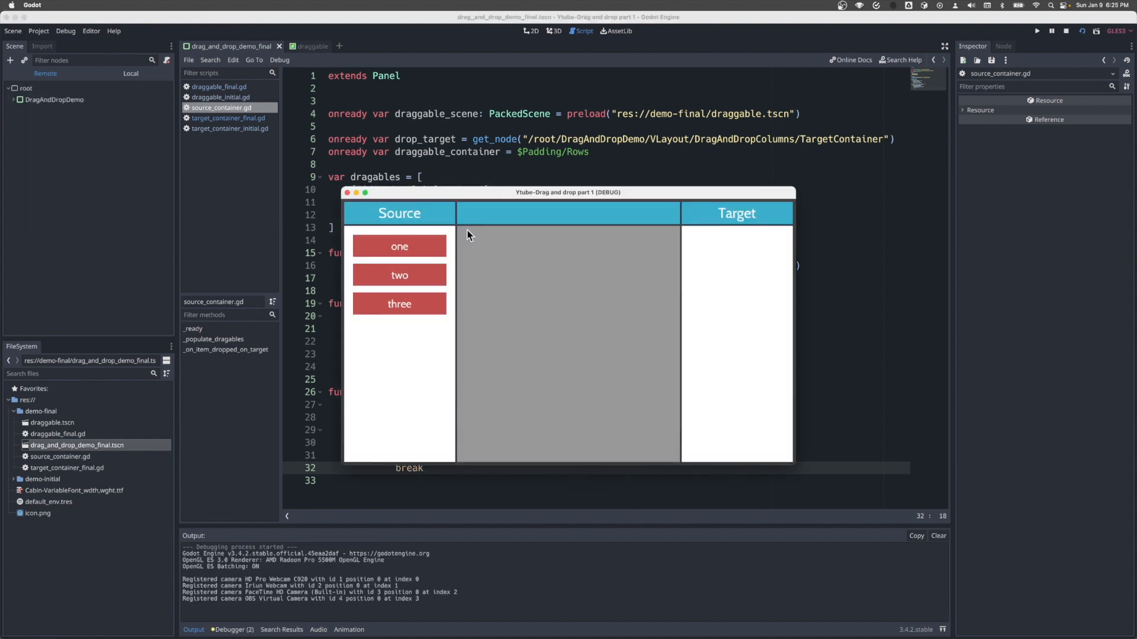
pyautogui.moveTo(568, 192); pyautogui.dragTo(442, 97)
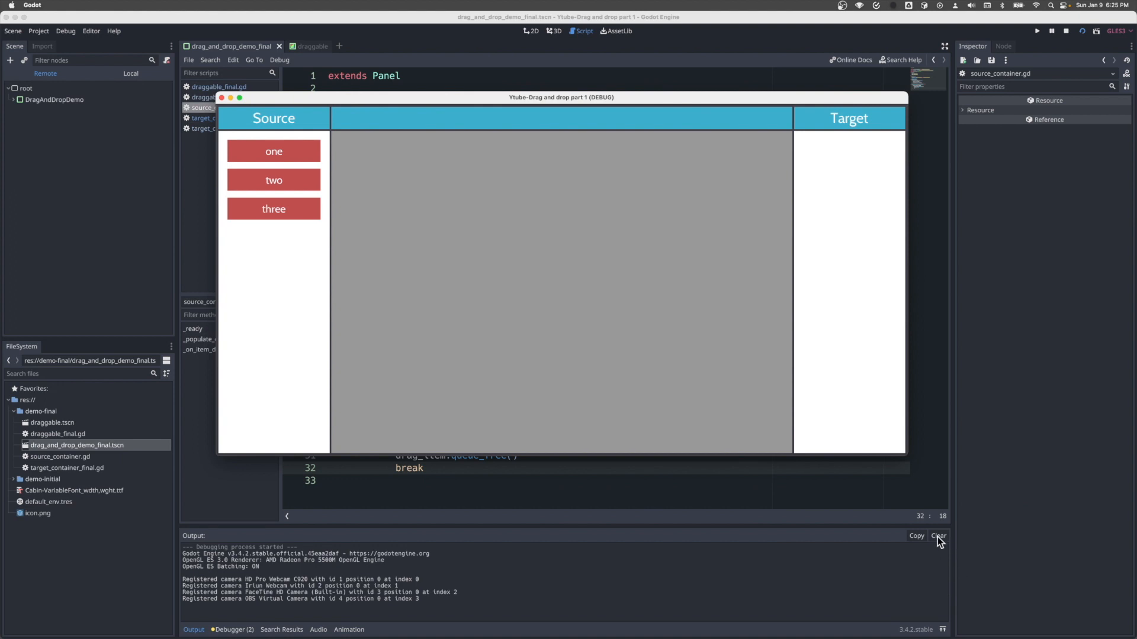
pyautogui.click(938, 536)
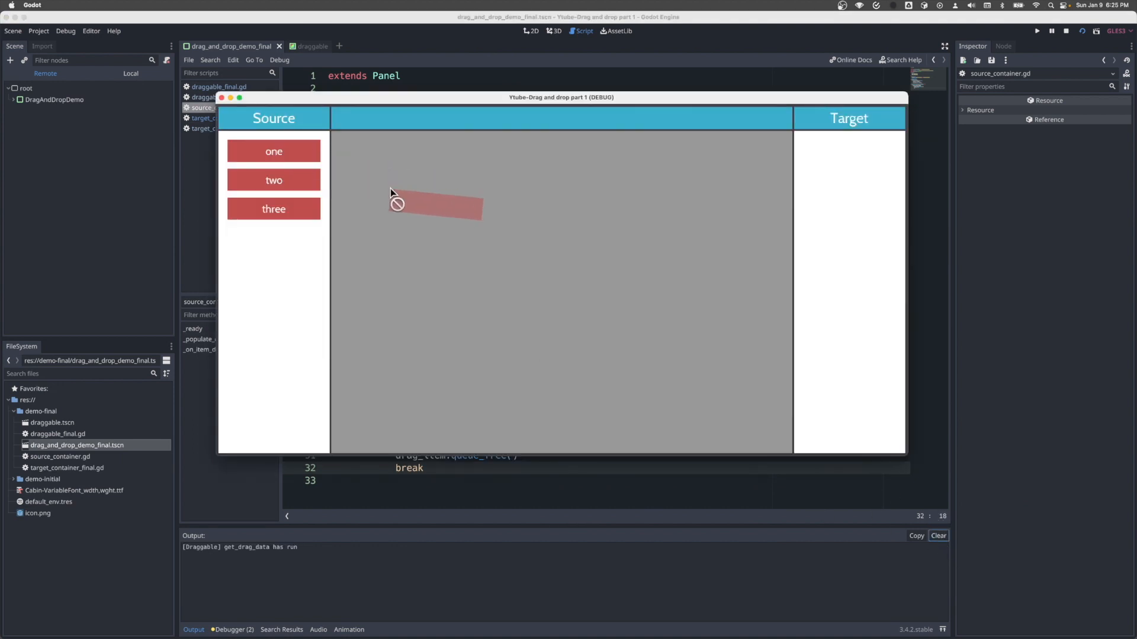
pyautogui.moveTo(397, 203); pyautogui.dragTo(470, 223)
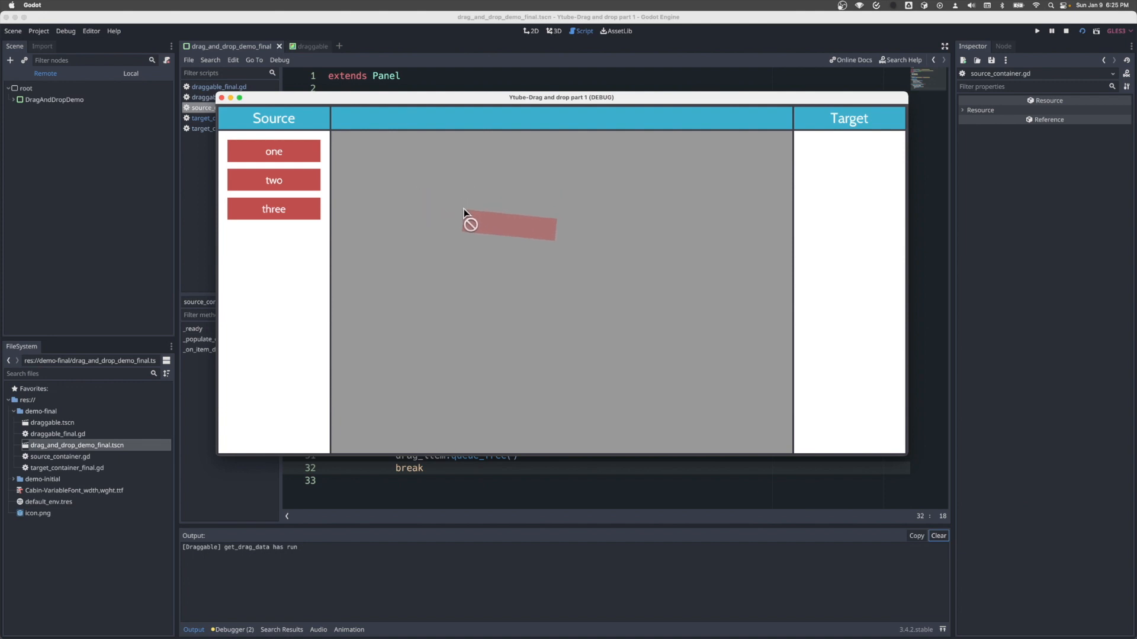
pyautogui.moveTo(464, 213); pyautogui.dragTo(502, 223)
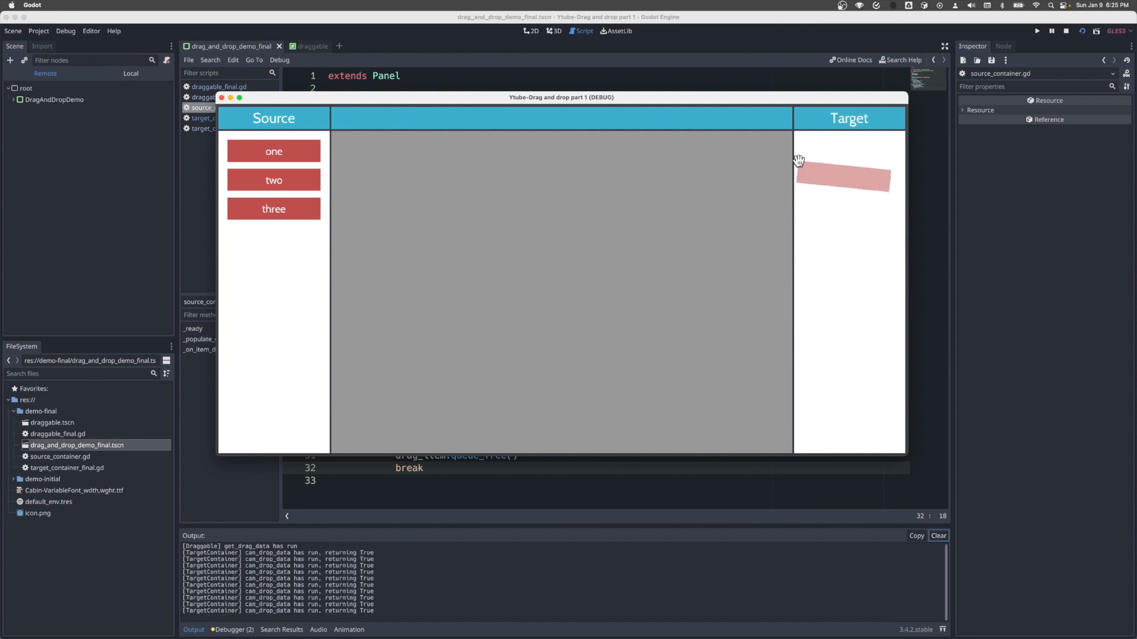
# Drop items one, two and three from Source into the Target column
pyautogui.moveTo(274, 151); pyautogui.dragTo(849, 151)
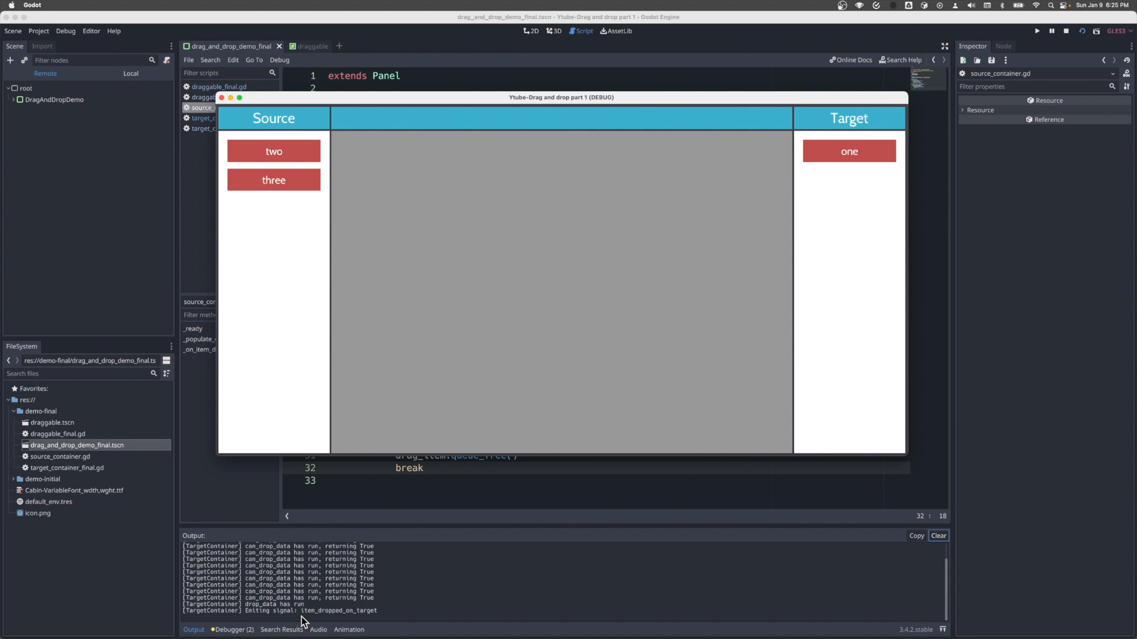
pyautogui.moveTo(427, 194)
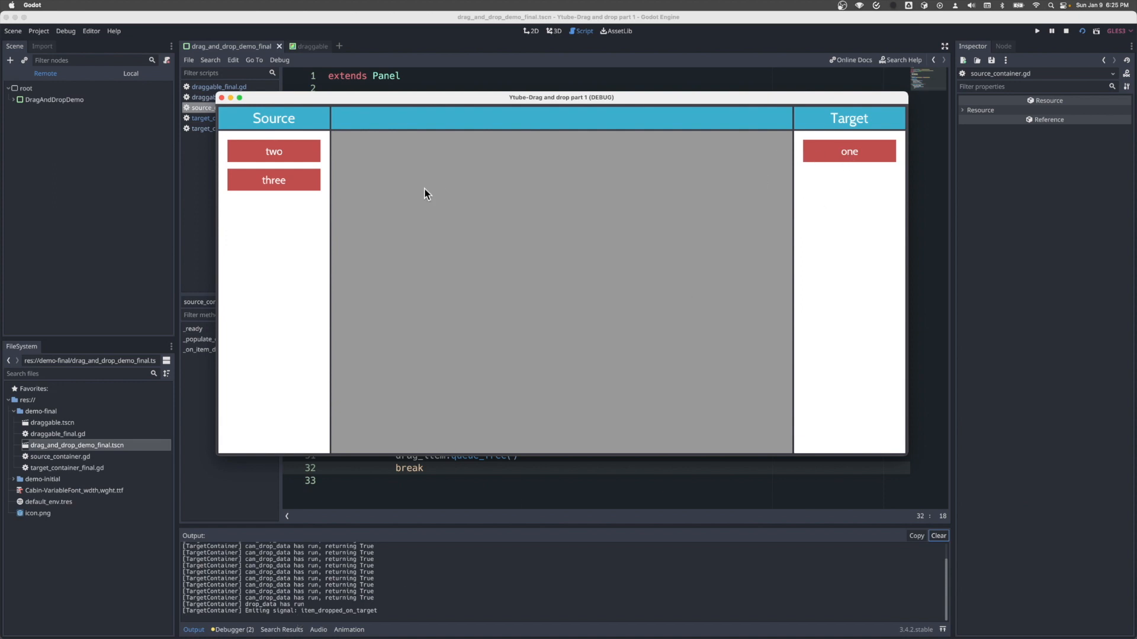
pyautogui.moveTo(404, 194)
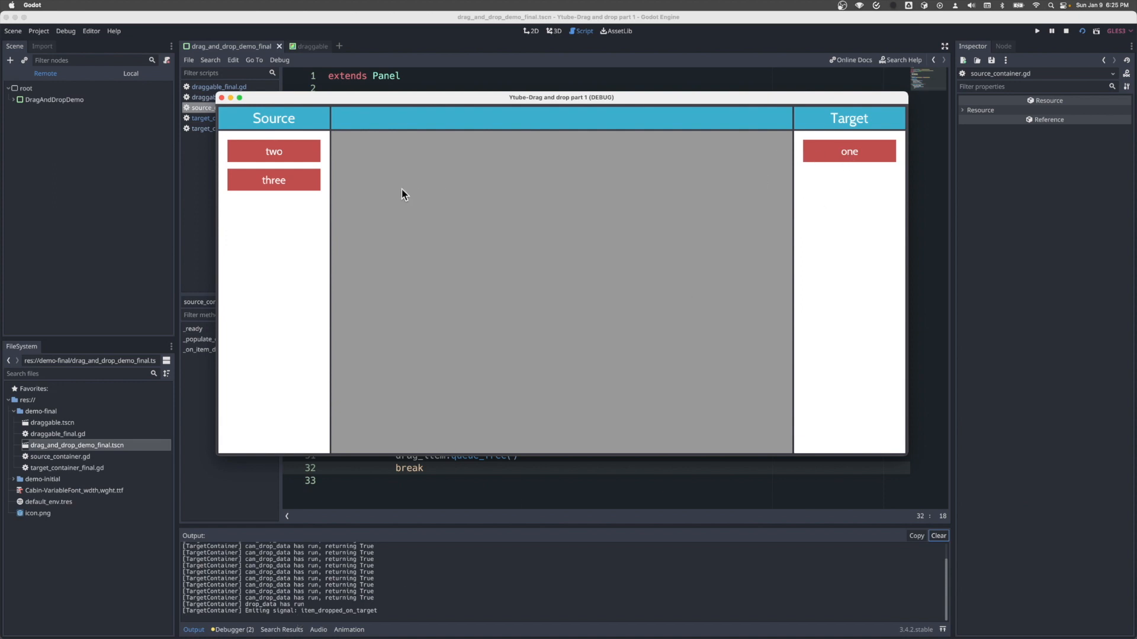
pyautogui.moveTo(868, 184)
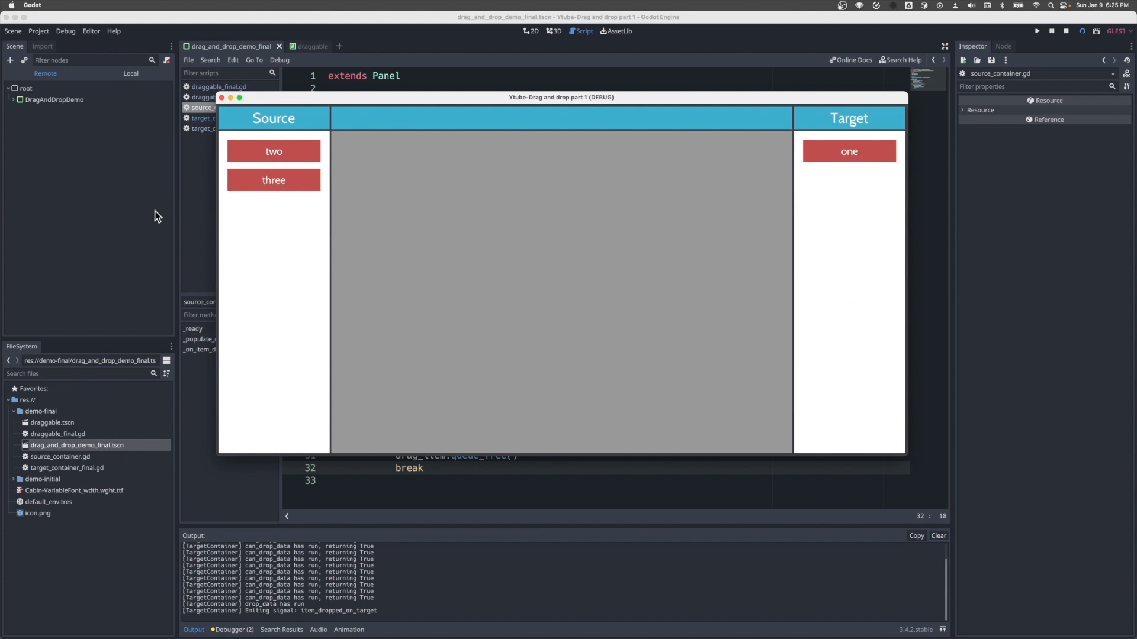
pyautogui.moveTo(390, 231)
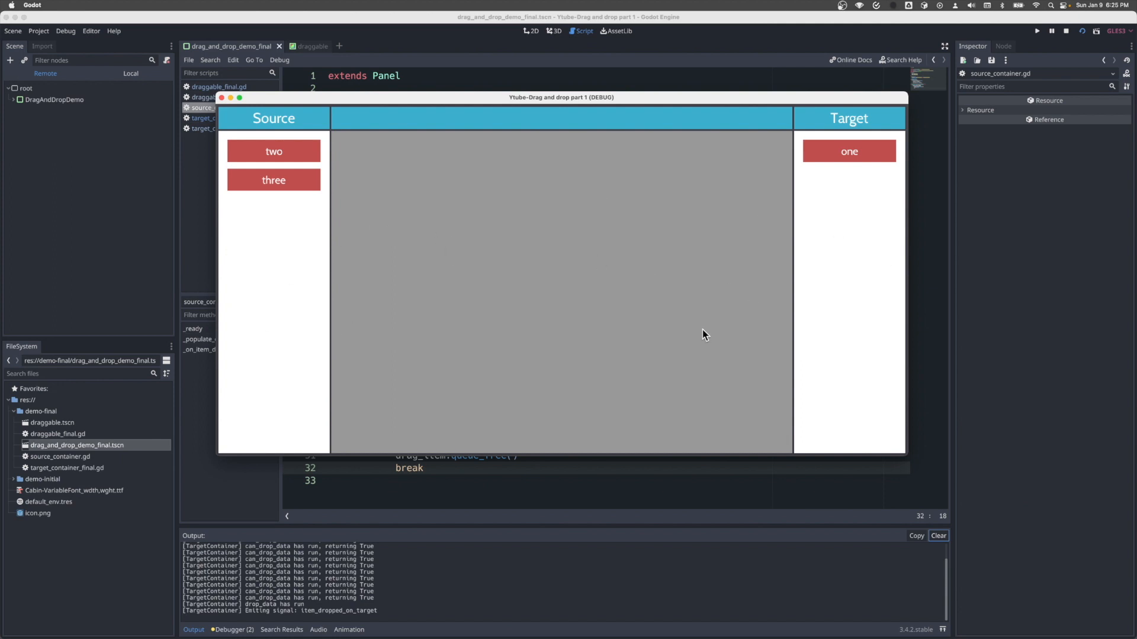
pyautogui.moveTo(281, 152)
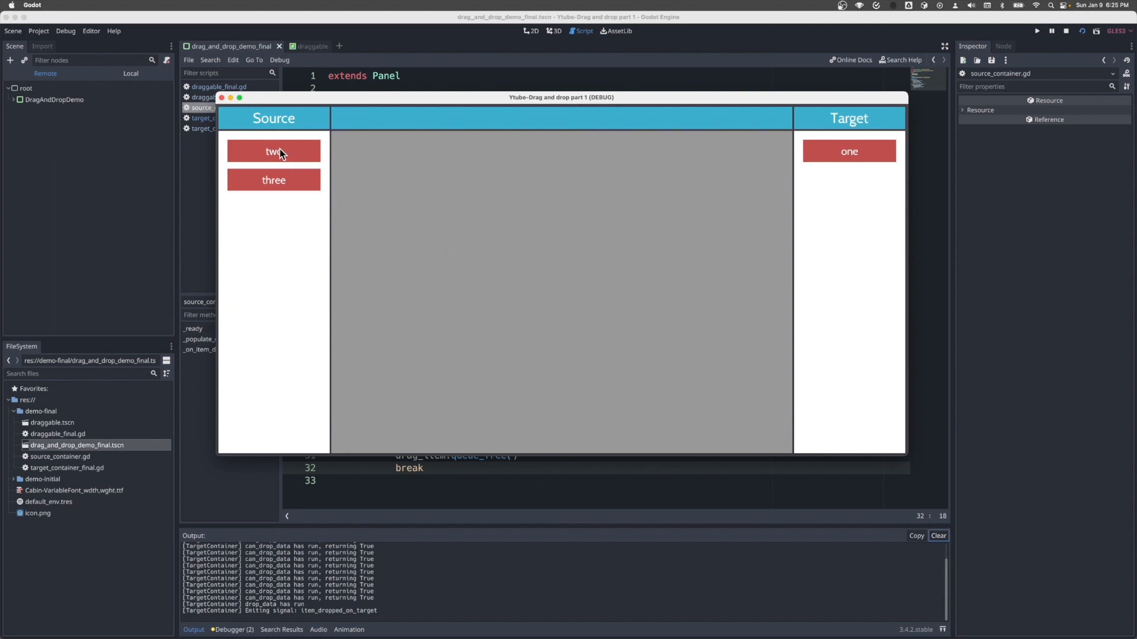
pyautogui.moveTo(273, 151); pyautogui.dragTo(849, 180)
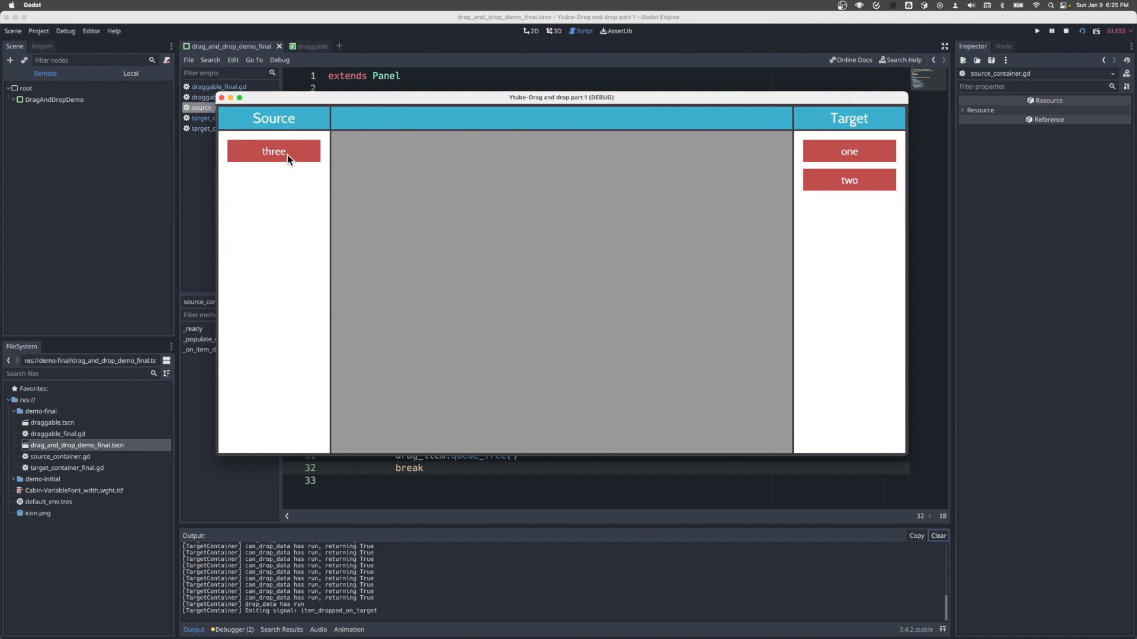
pyautogui.moveTo(274, 151); pyautogui.dragTo(848, 209)
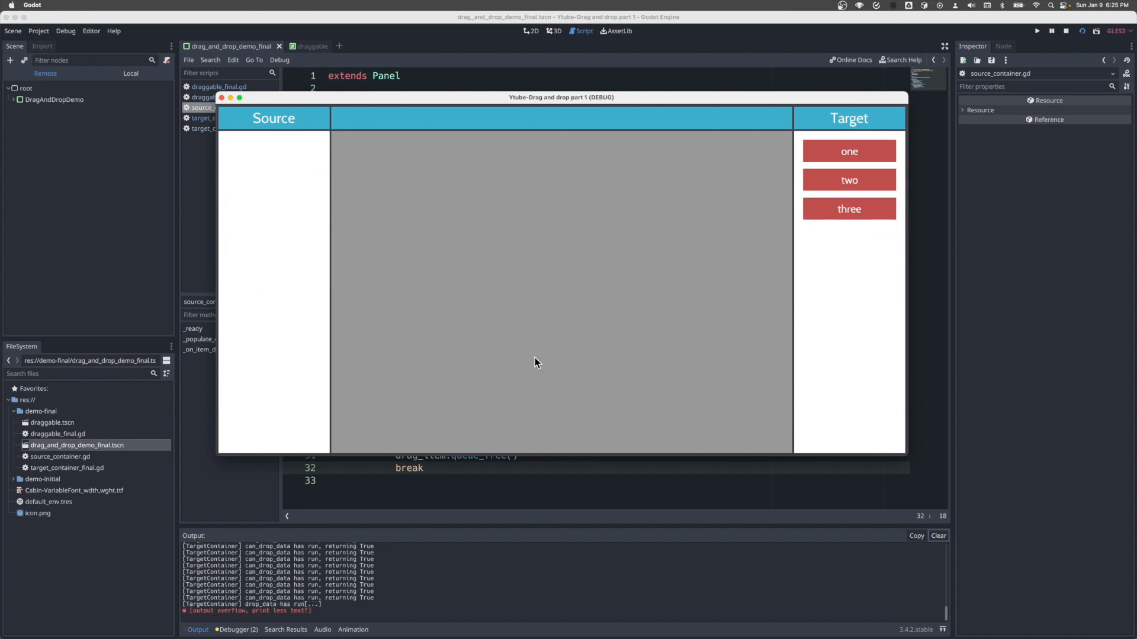
pyautogui.moveTo(535, 350)
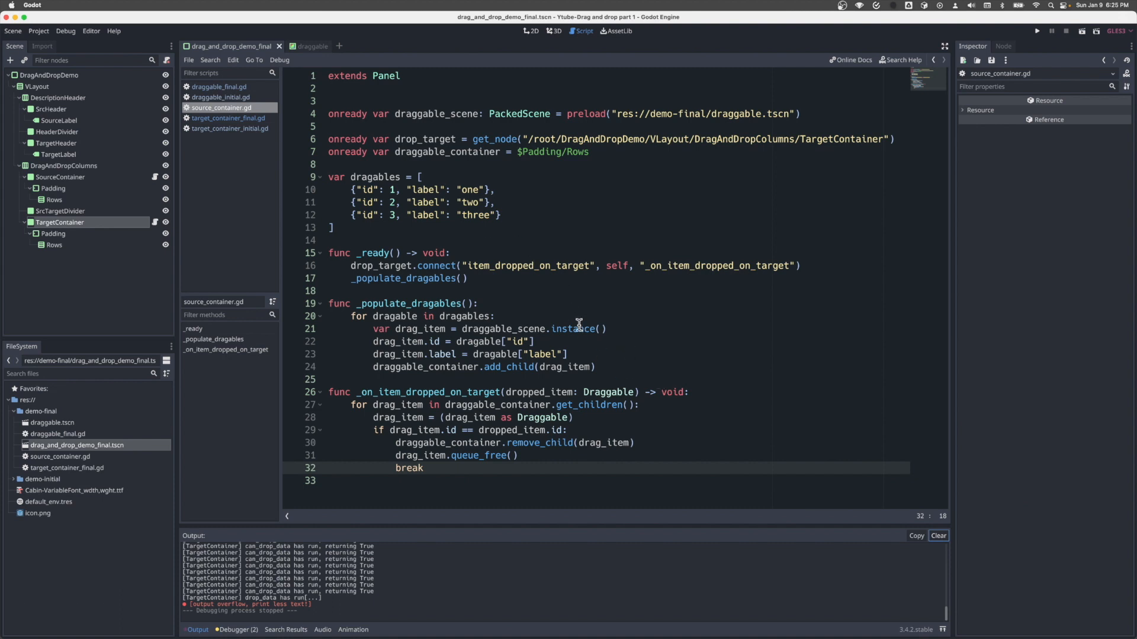
pyautogui.moveTo(579, 312)
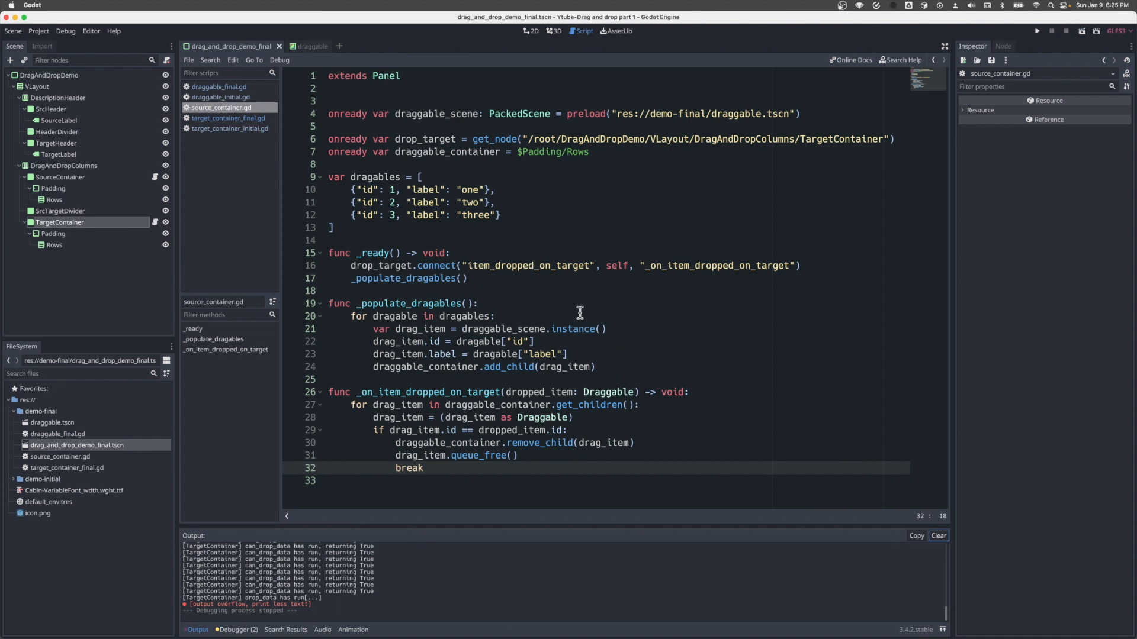